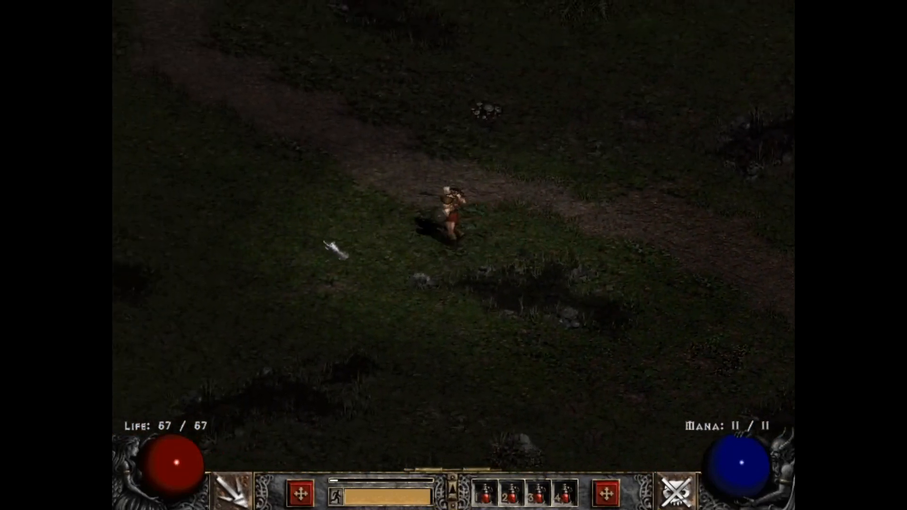
Step: Walk the Diablo II character across the dark grassy field
left_click(474, 237)
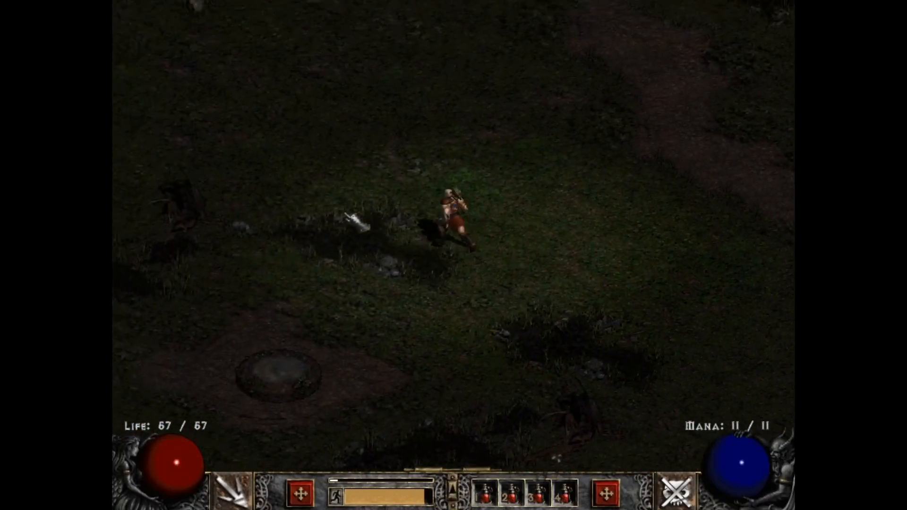
left_click(495, 289)
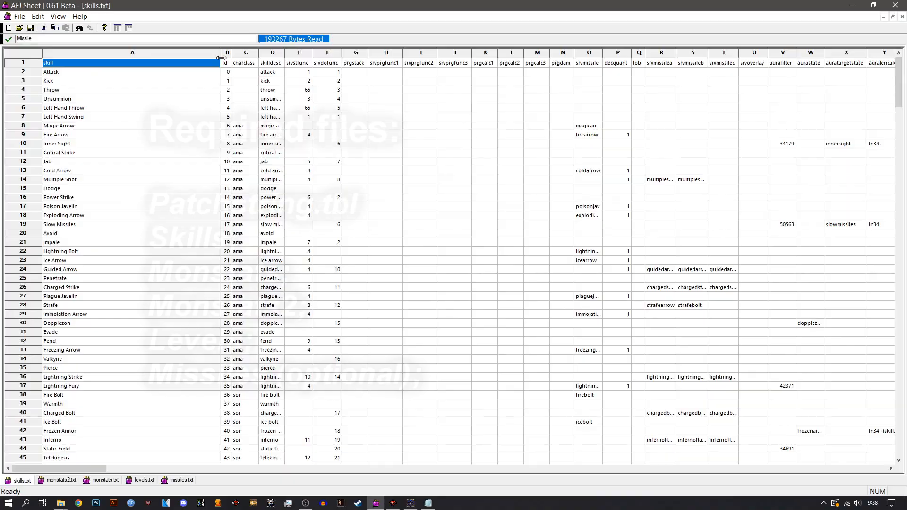
left_click(61, 480)
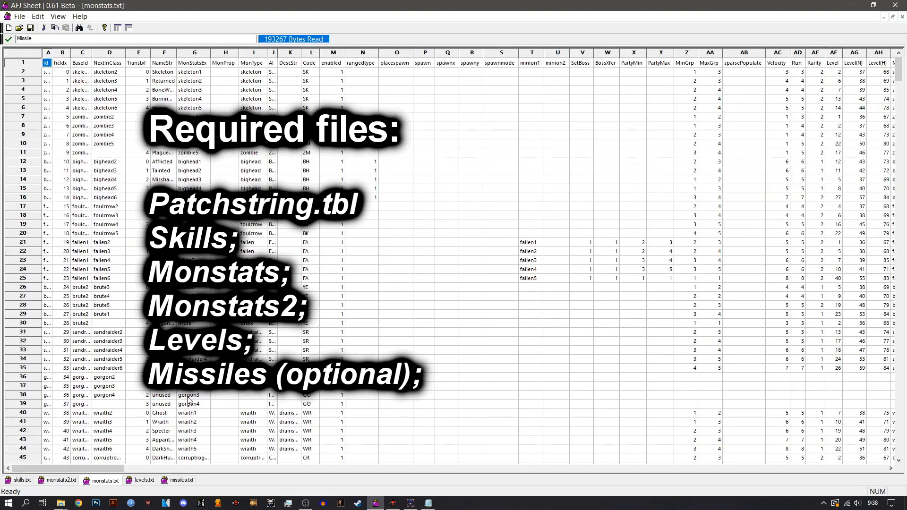
left_click(142, 479)
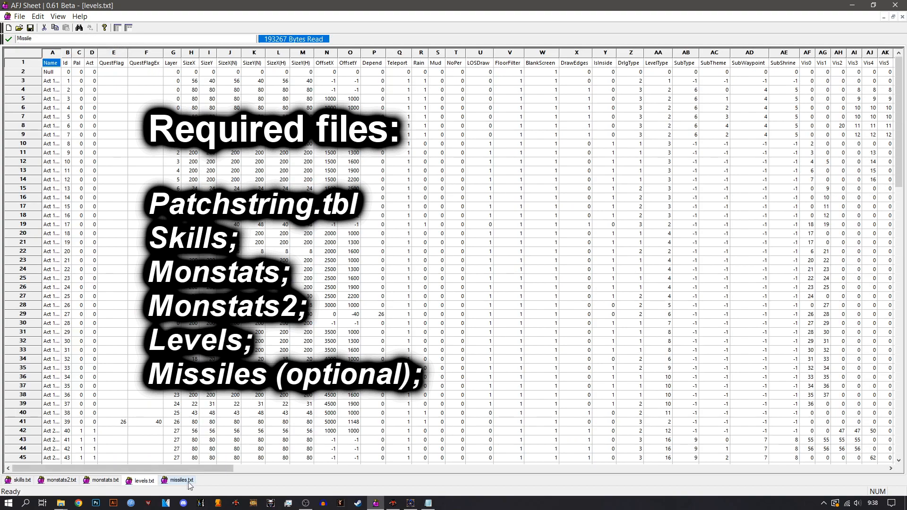
left_click(182, 480)
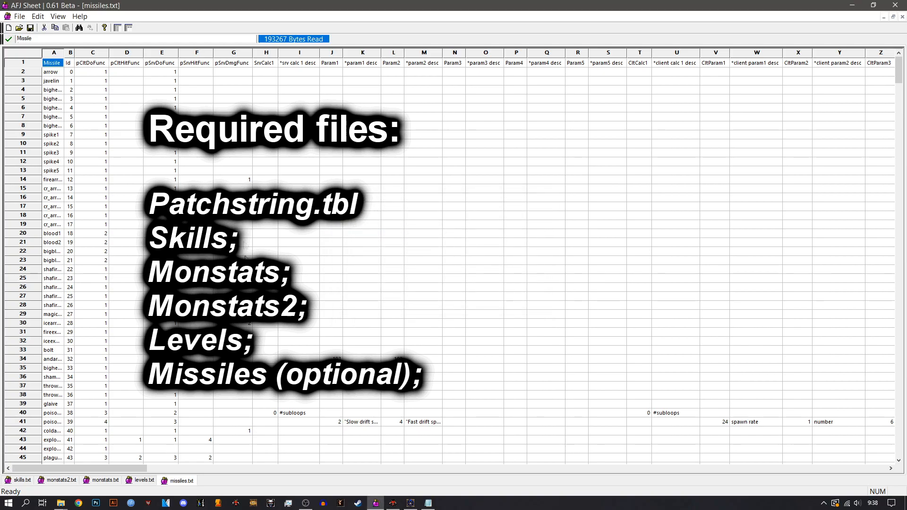
left_click(20, 480)
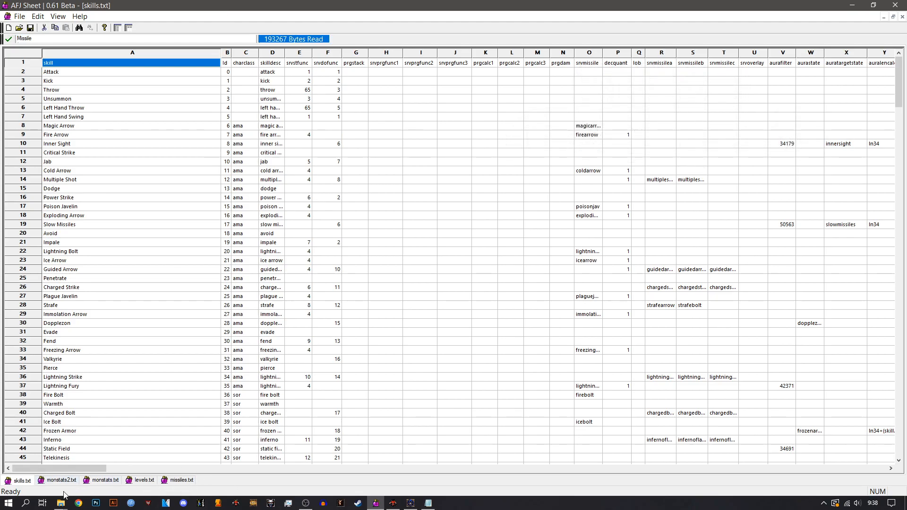
mouse_move(90, 465)
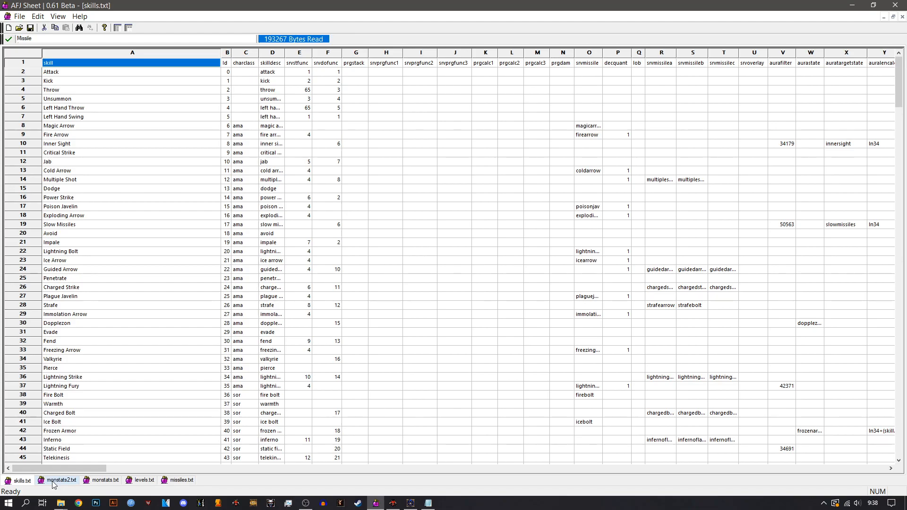
Step: View the monstats2.txt sheet briefly, then switch to the monstats.txt sheet
left_click(57, 480)
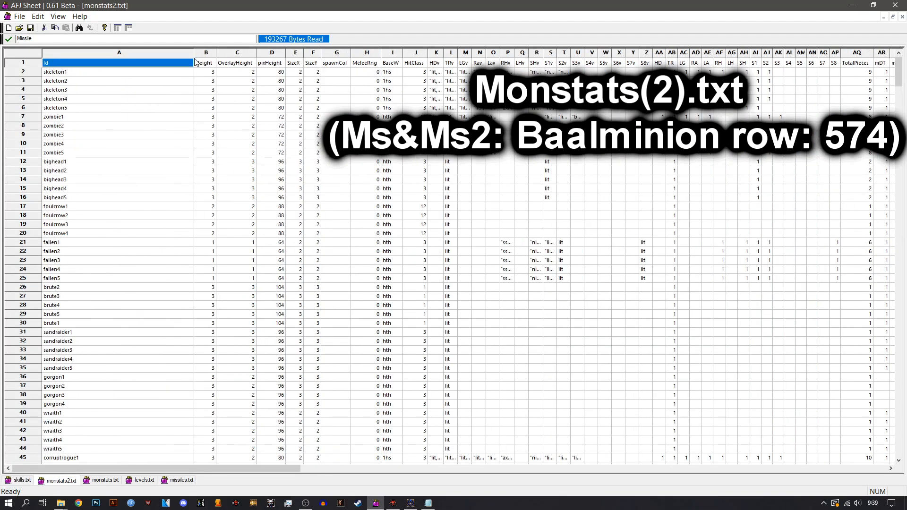
left_click(106, 480)
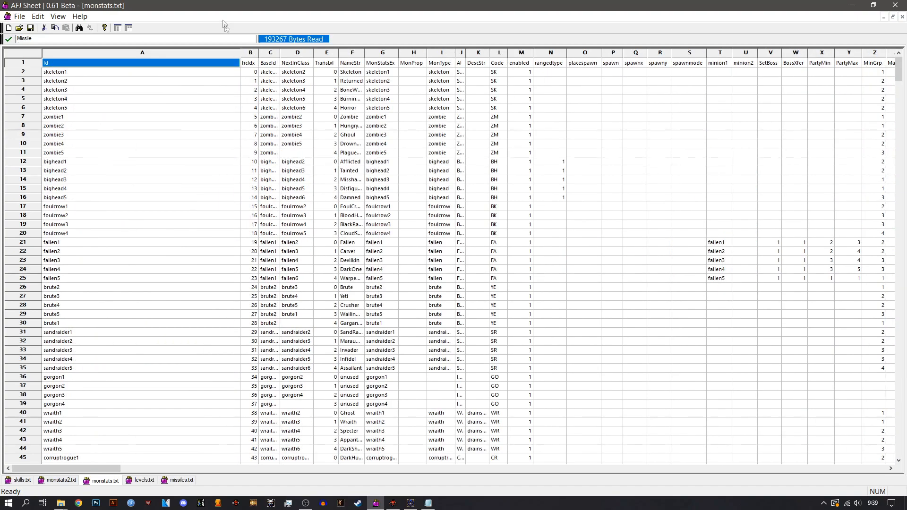
mouse_move(193, 164)
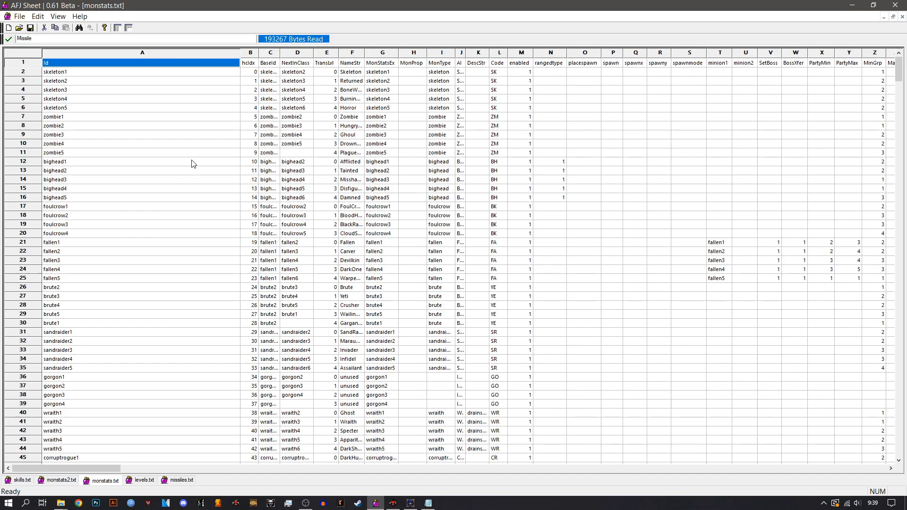
mouse_move(178, 425)
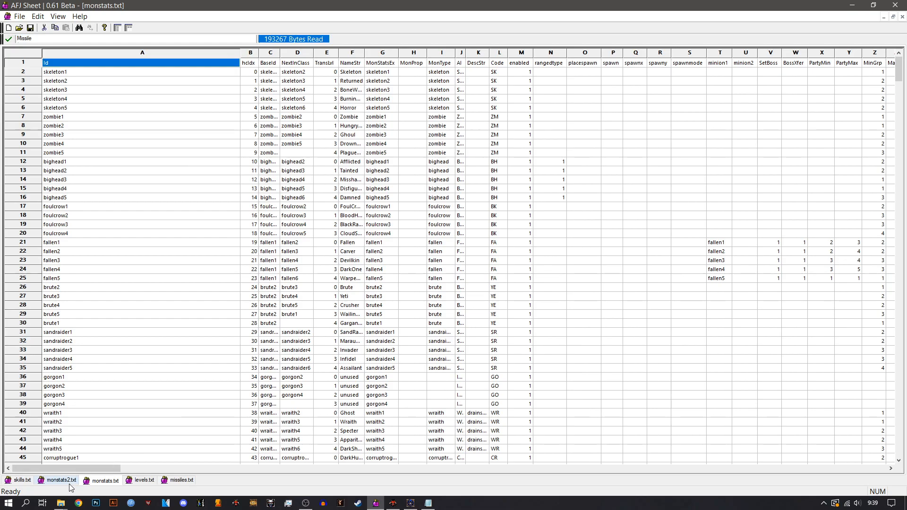
Step: Browse monstats2.txt across to its far-right light colour columns and select row 45's values
left_click(59, 480)
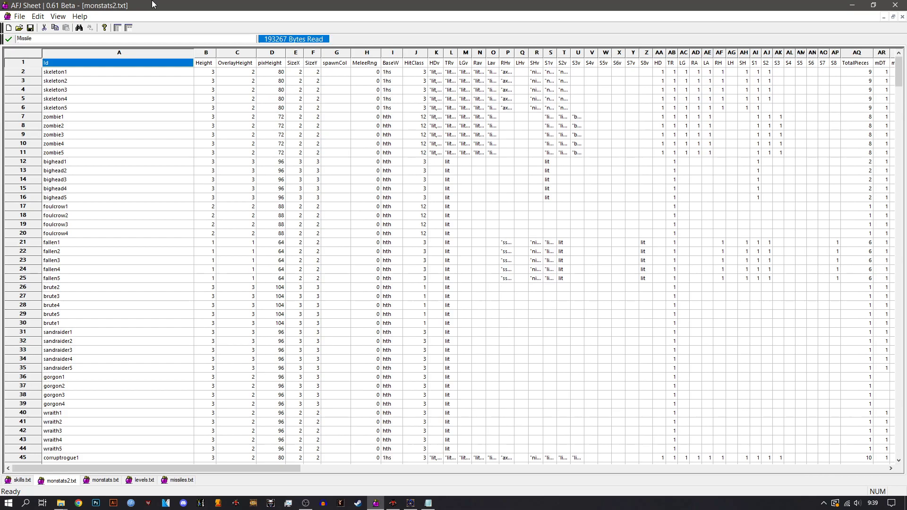
mouse_move(175, 437)
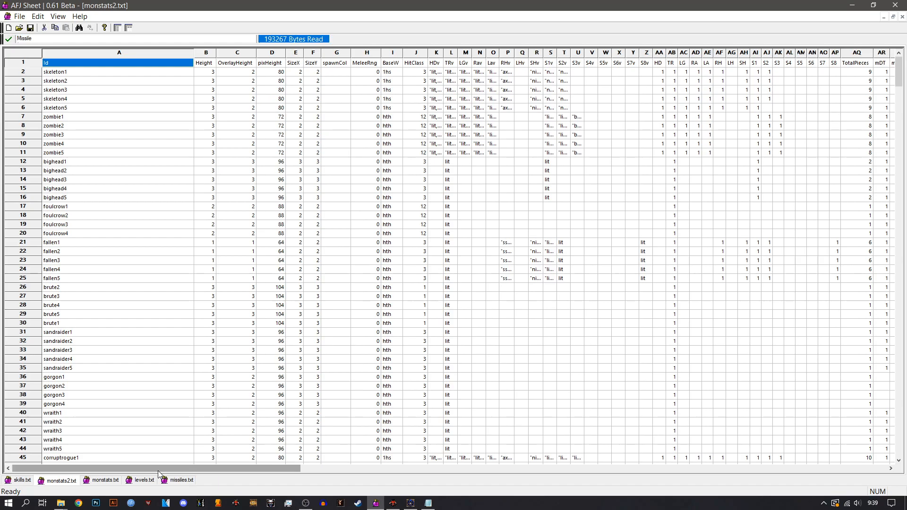
mouse_move(61, 259)
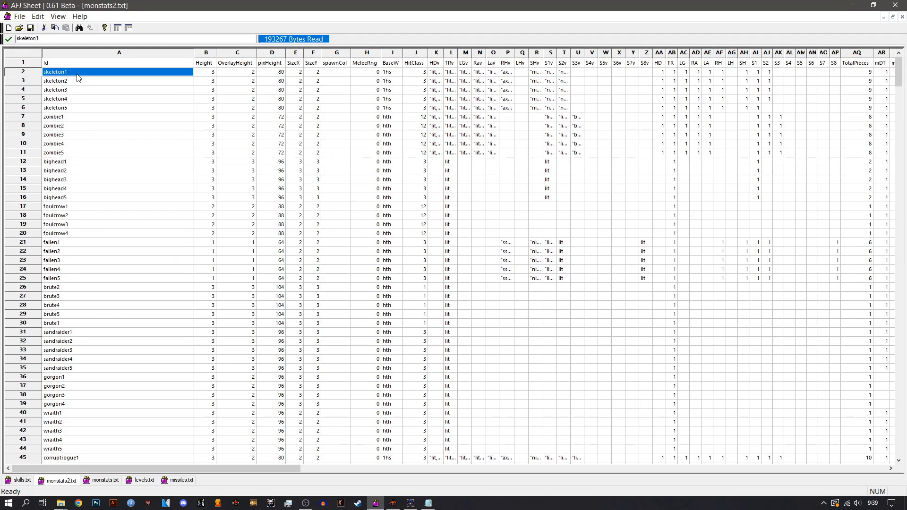
mouse_move(123, 470)
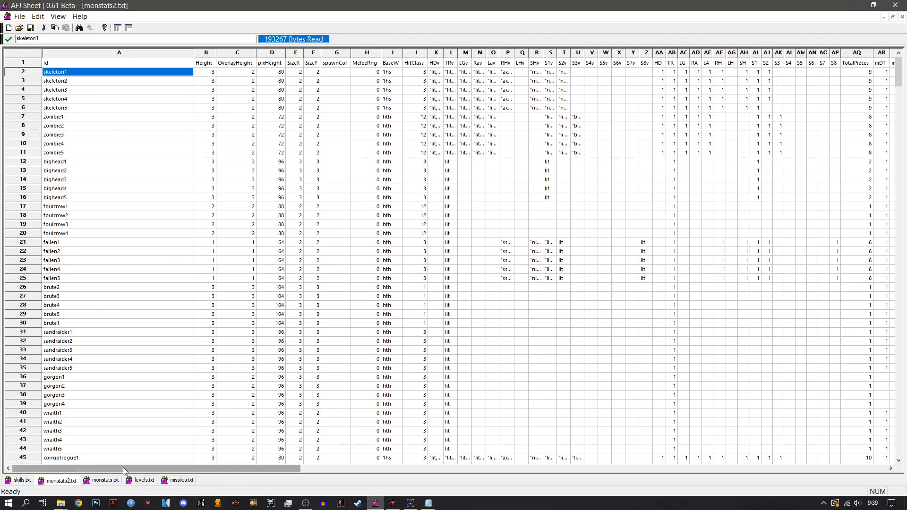
mouse_move(120, 473)
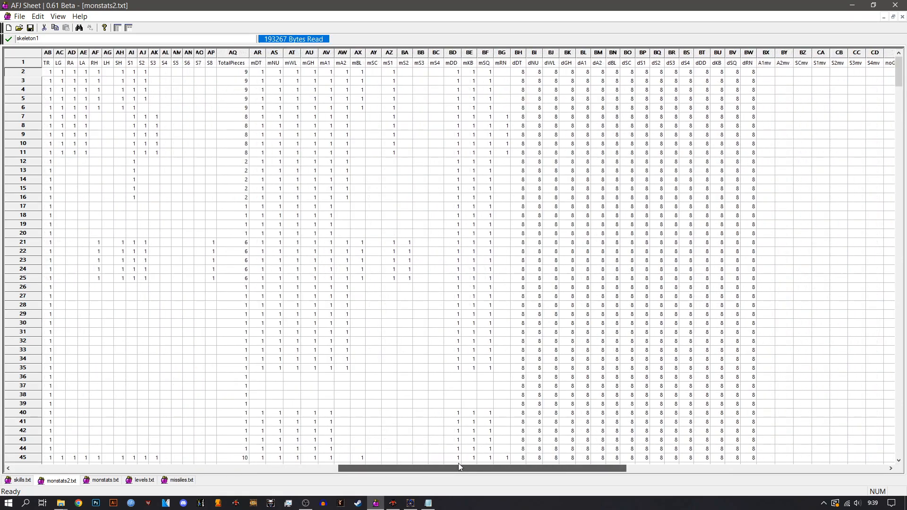
scroll("right", 3)
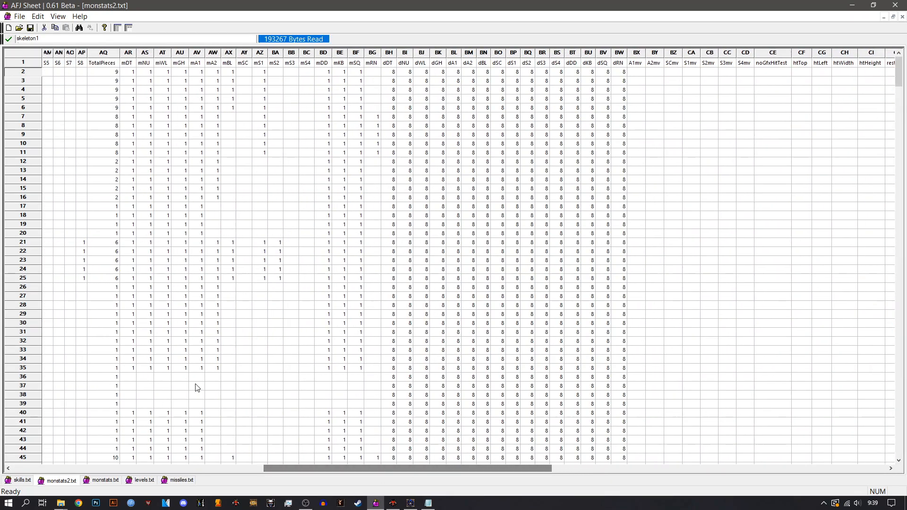
scroll("right", 3)
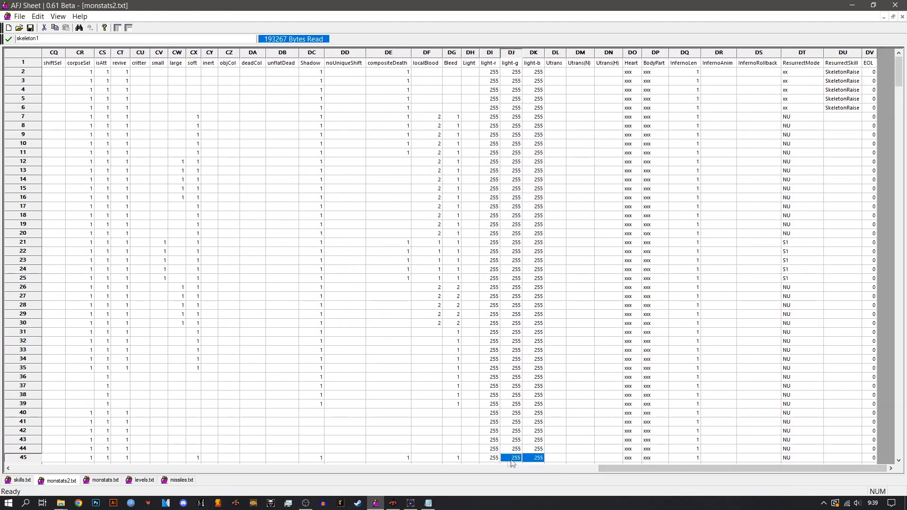
left_click(489, 457)
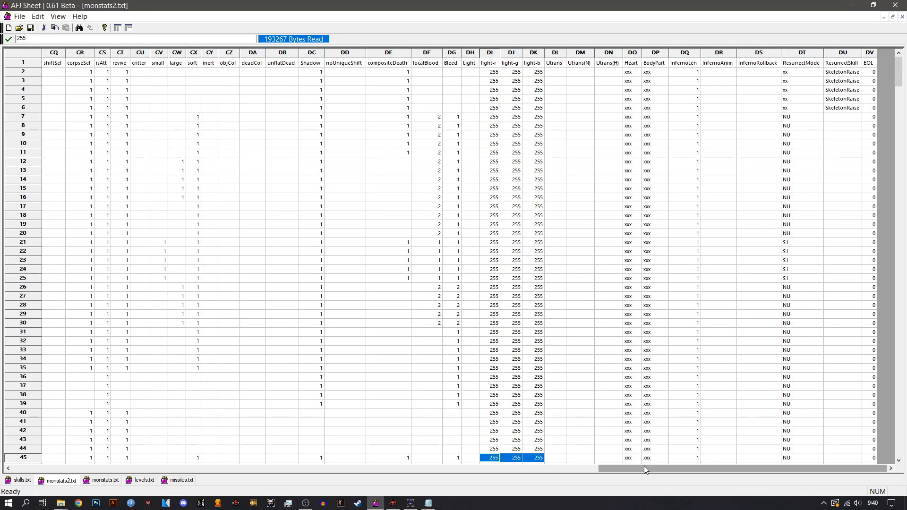
mouse_move(658, 472)
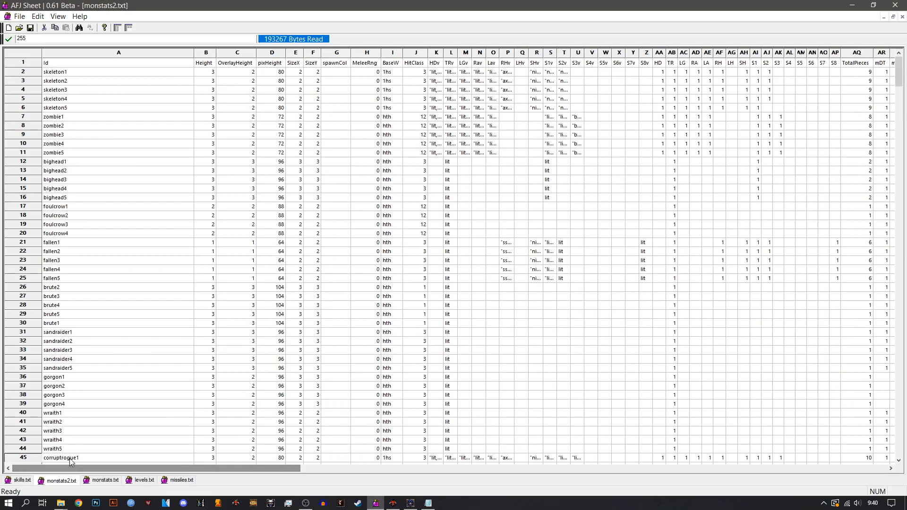
Step: In monstats.txt, inspect row 44's MinGrp, Rarity and Level(H) values and scroll on to the resistance columns
left_click(104, 479)
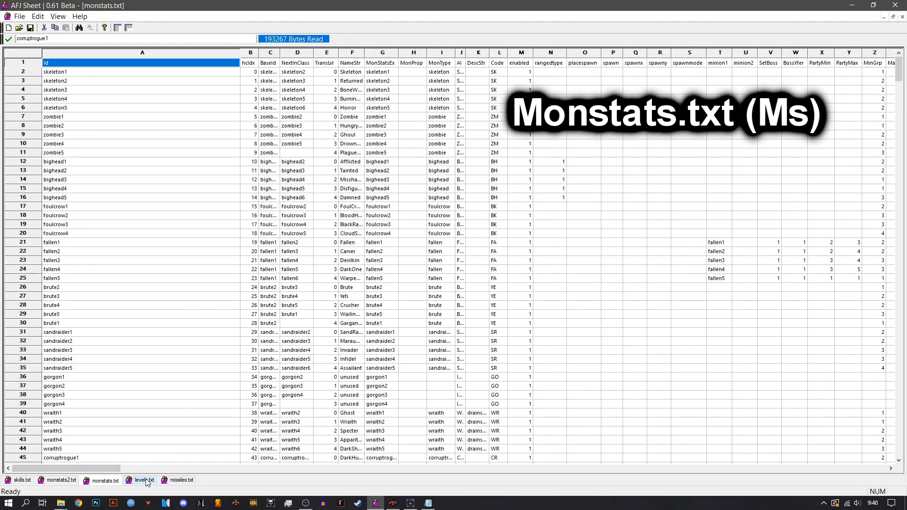
scroll("right", 3)
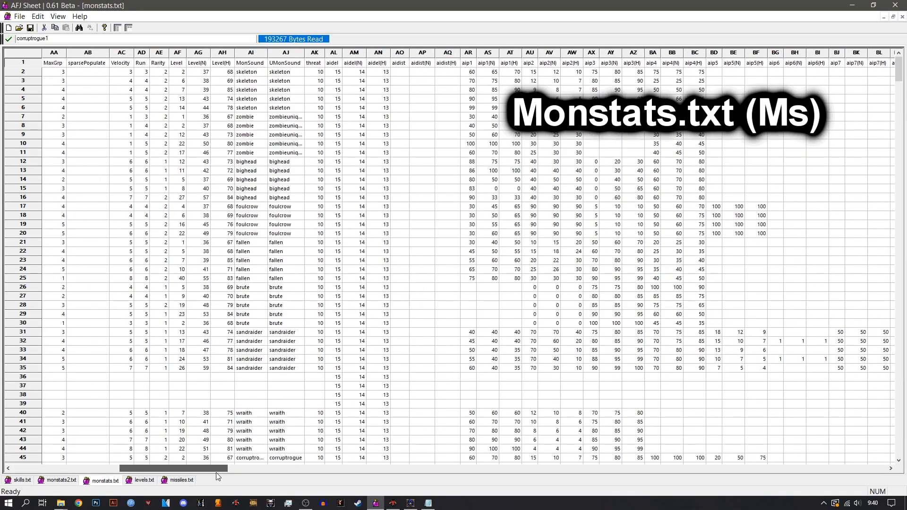
scroll("left", 3)
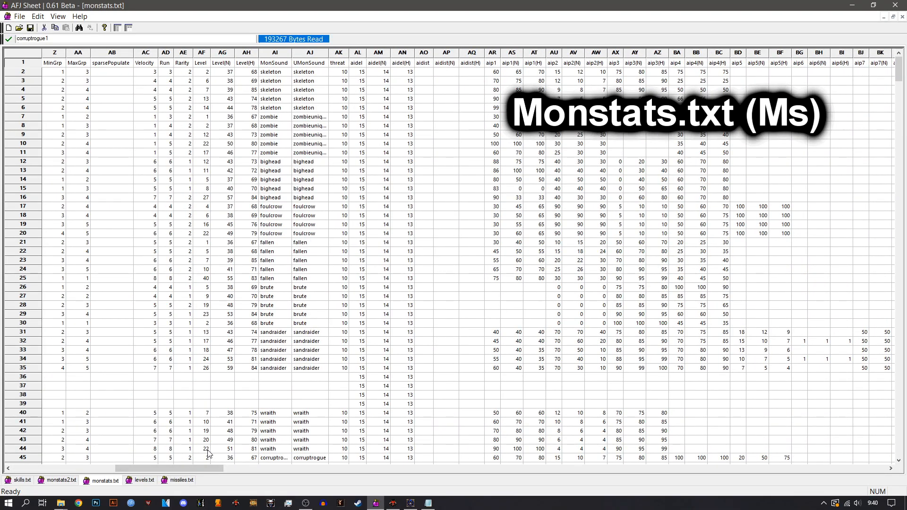
scroll("left", 3)
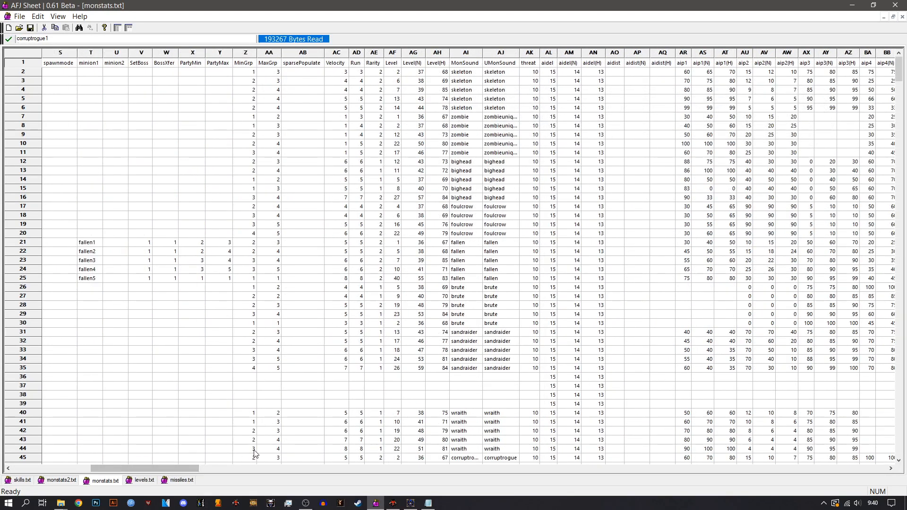
left_click(244, 448)
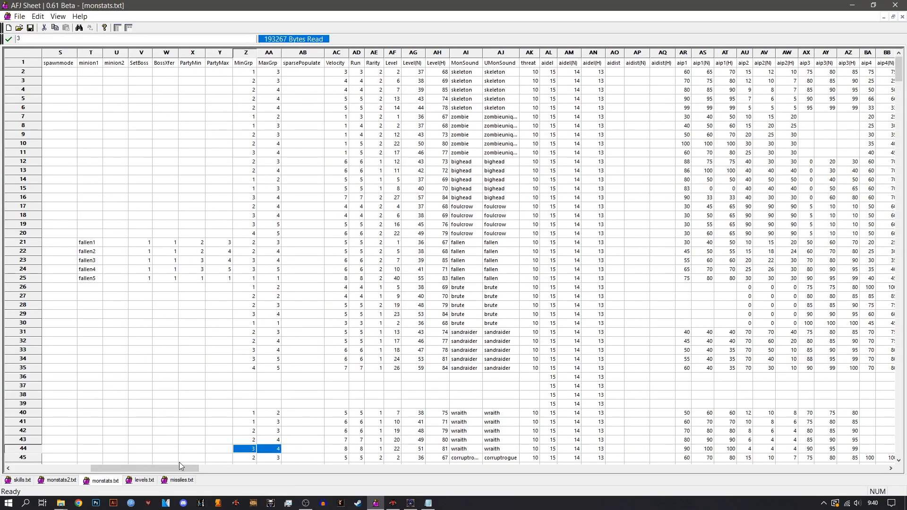
mouse_move(177, 470)
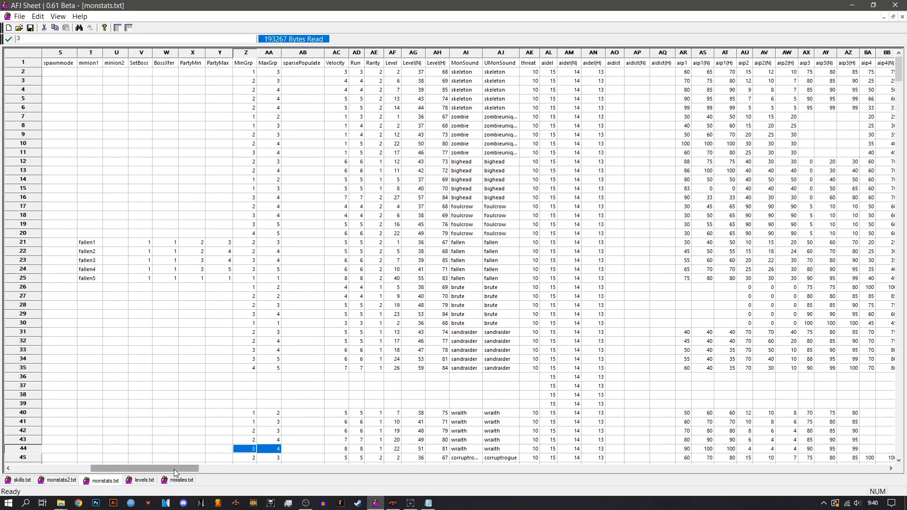
scroll("right", 3)
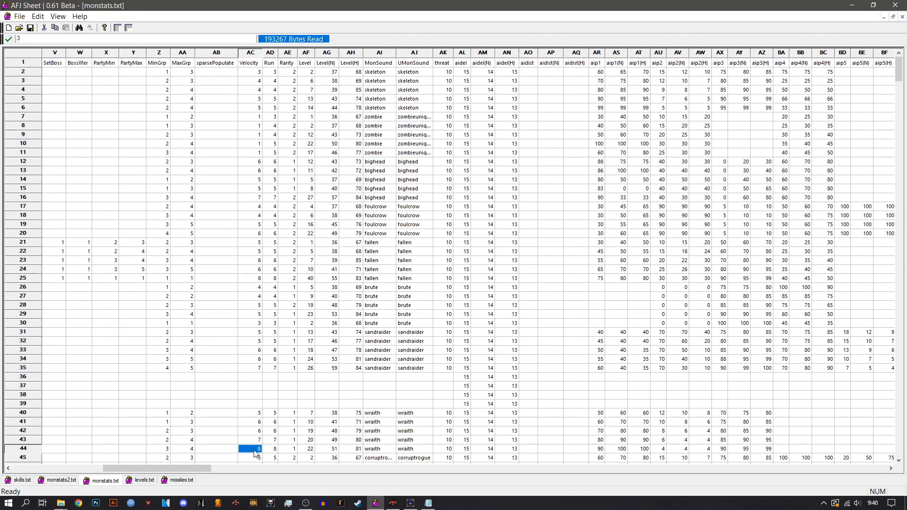
left_click(293, 449)
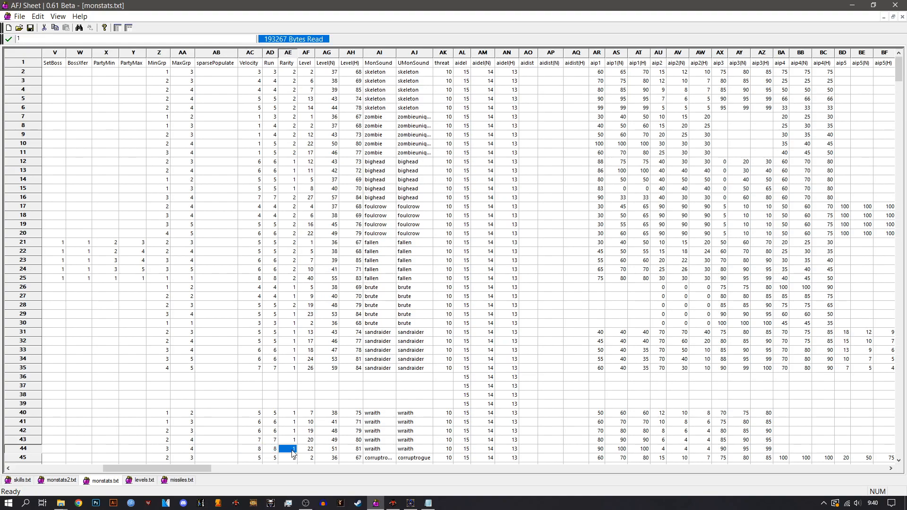
left_click(326, 449)
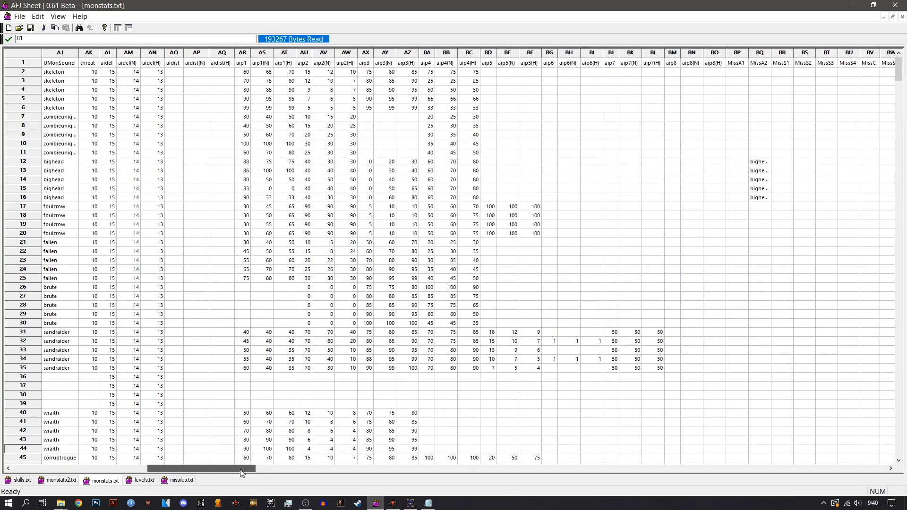
scroll("right", 3)
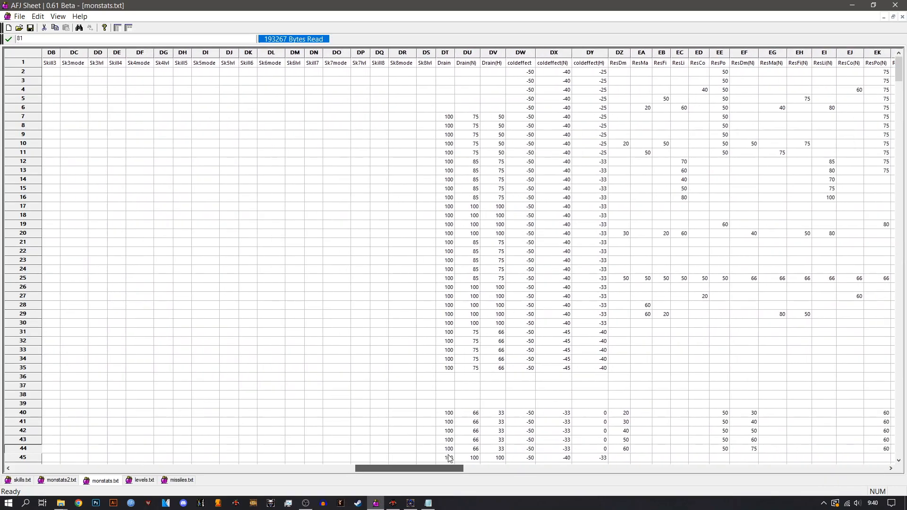
scroll("left", 3)
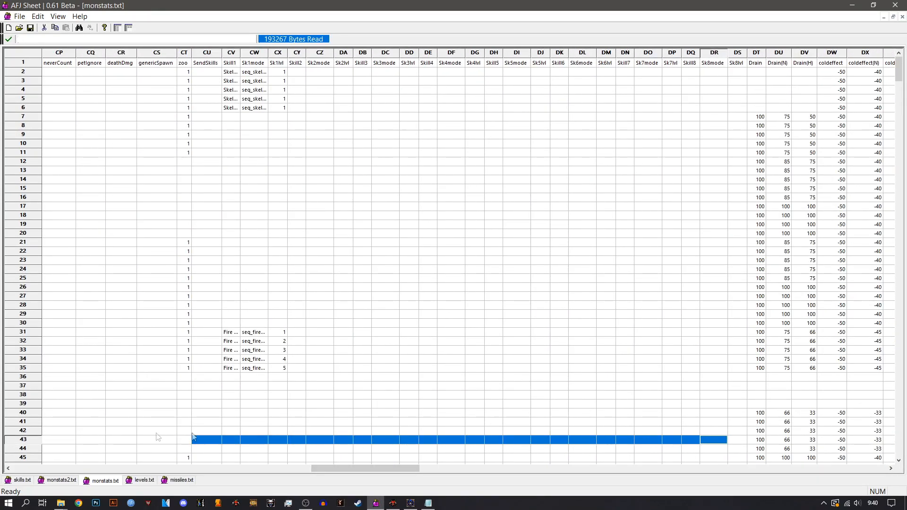
scroll("right", 3)
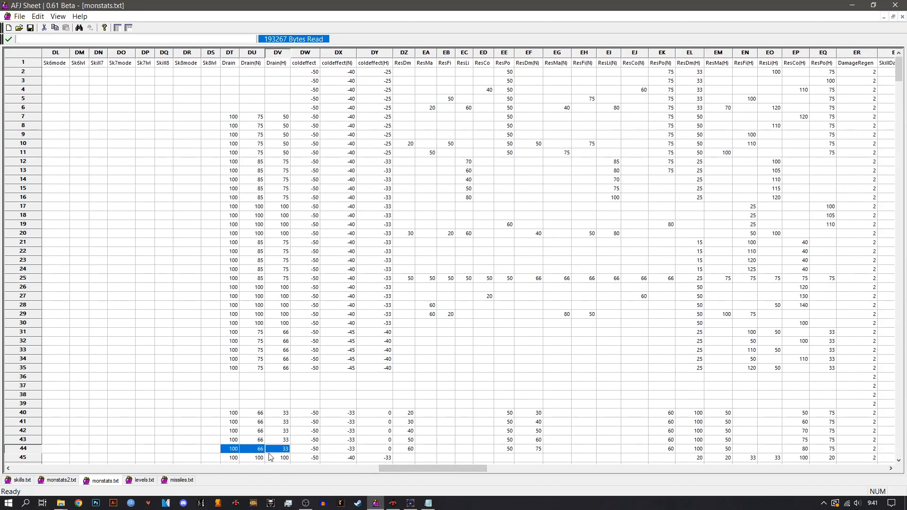
left_click(211, 448)
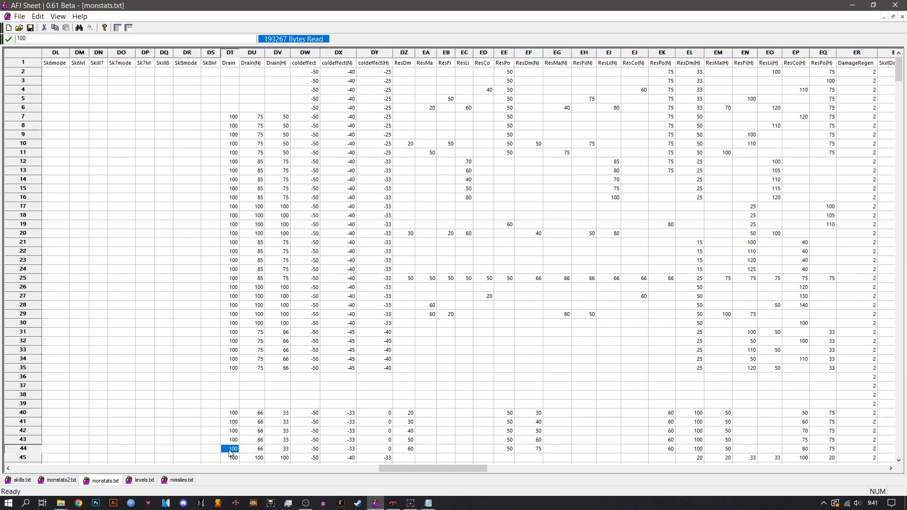
left_click(278, 448)
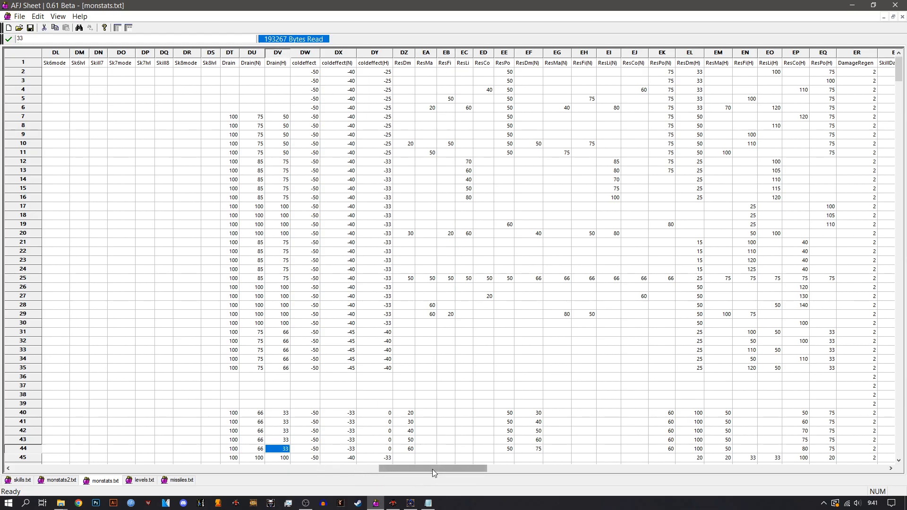
left_click(338, 448)
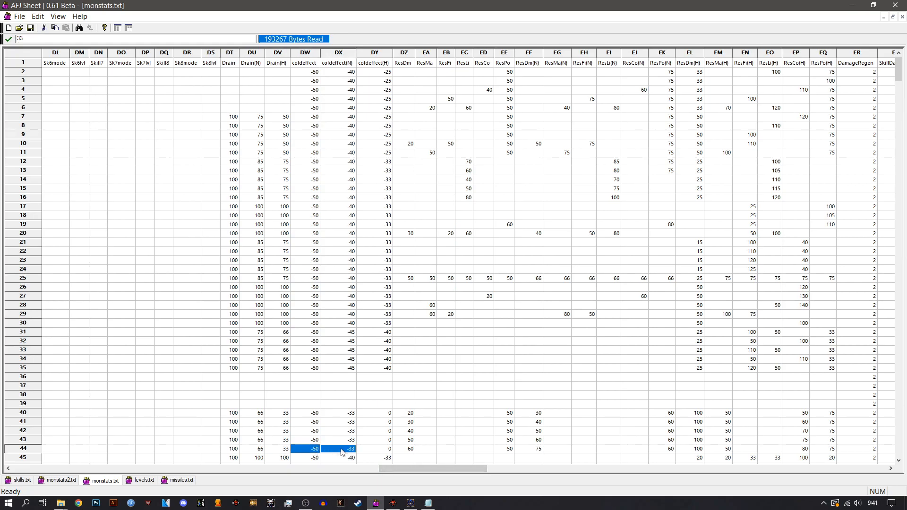
scroll("right", 3)
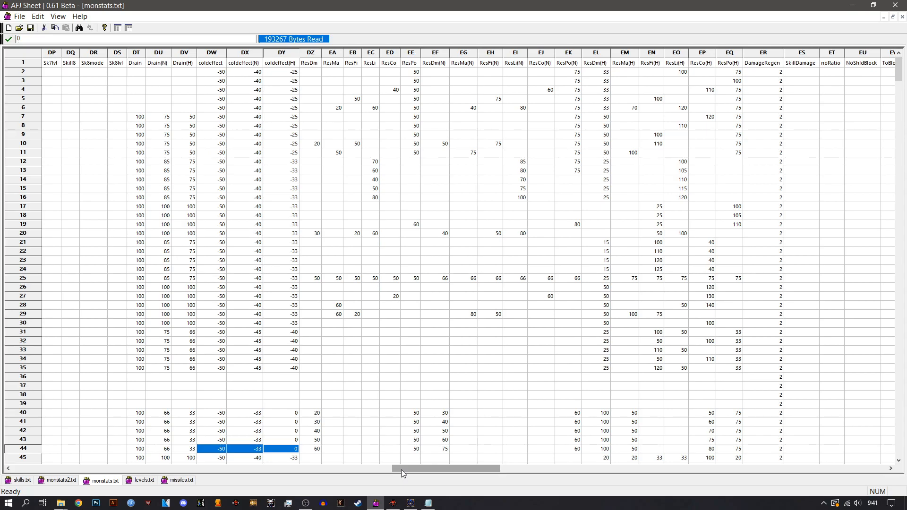
scroll("right", 3)
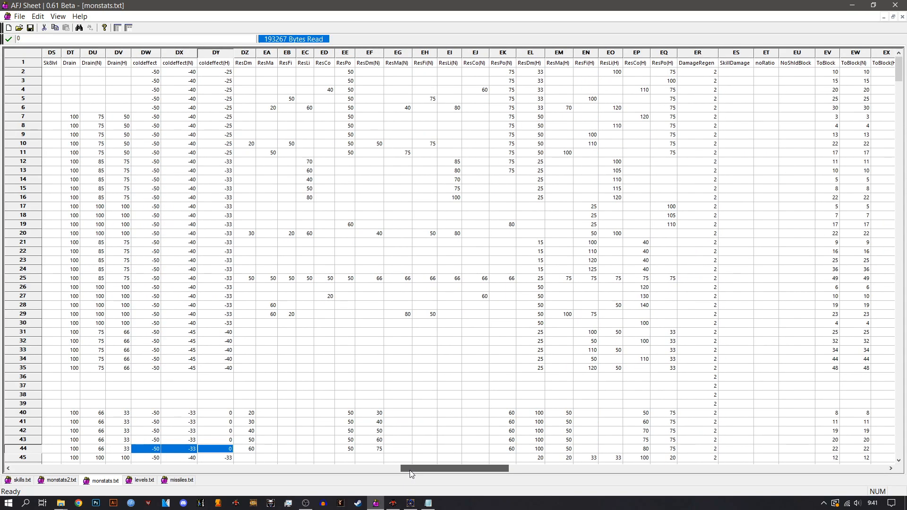
mouse_move(340, 462)
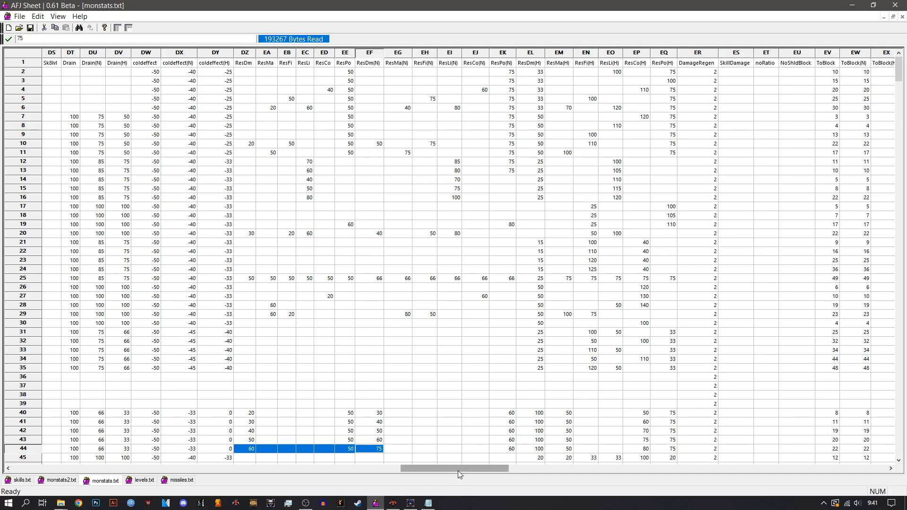
scroll("right", 3)
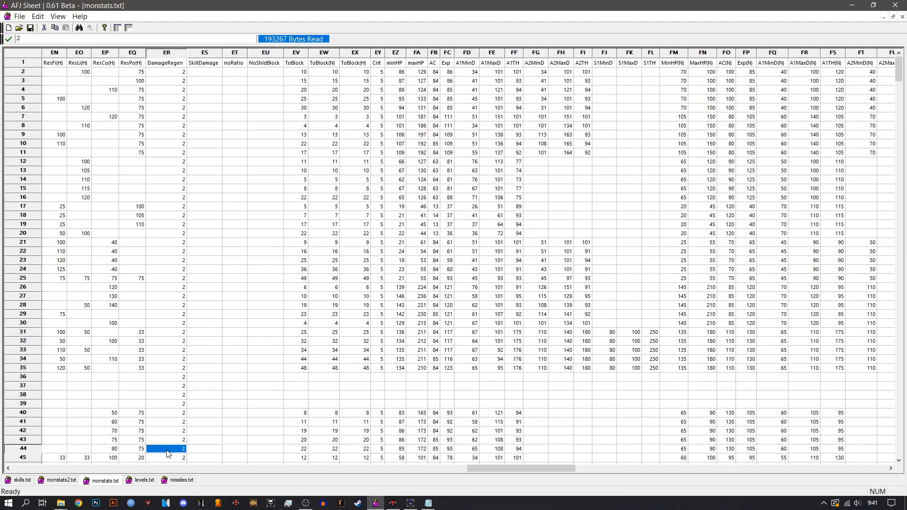
scroll("right", 3)
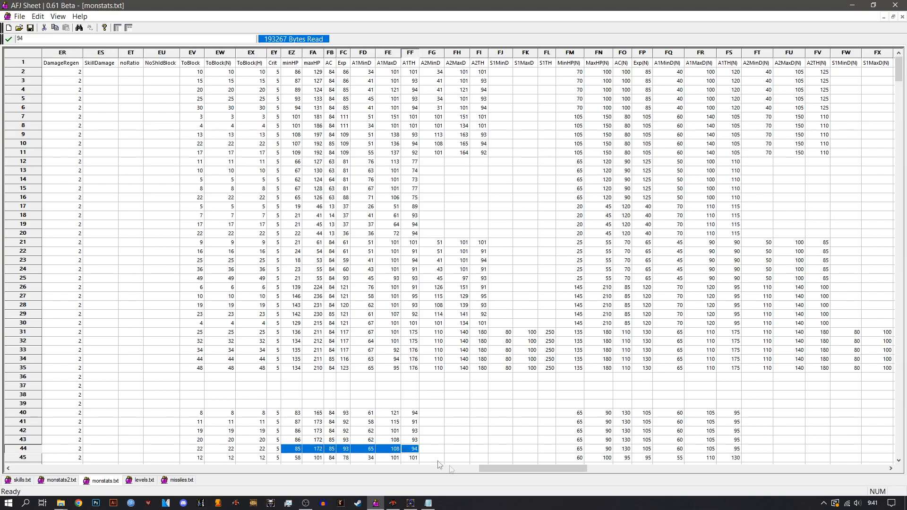
scroll("right", 3)
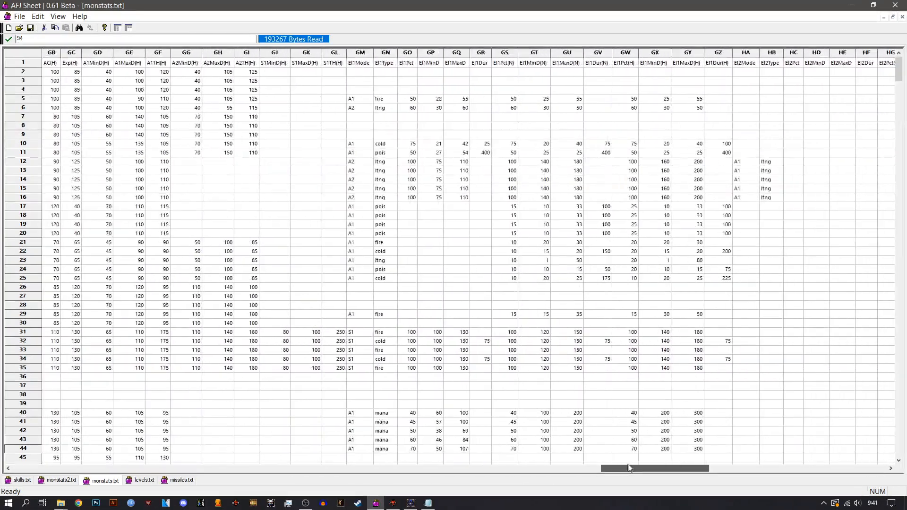
scroll("right", 3)
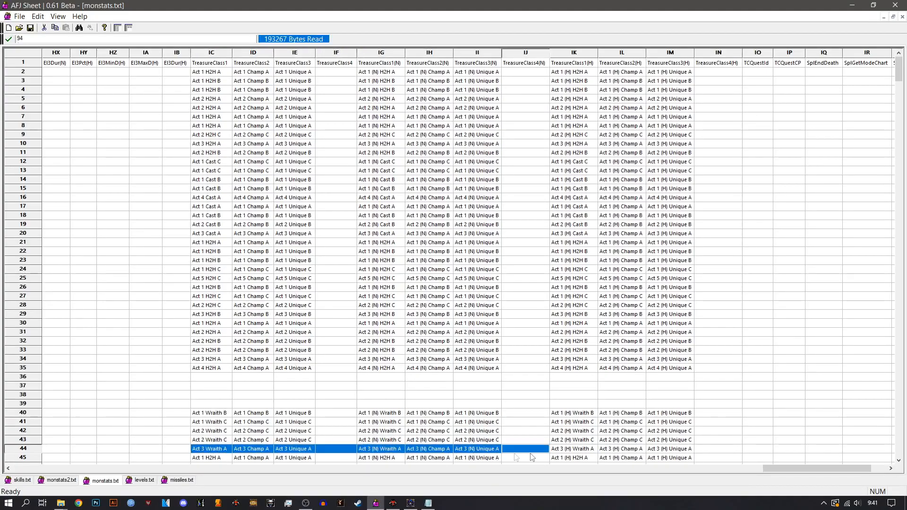
scroll("right", 3)
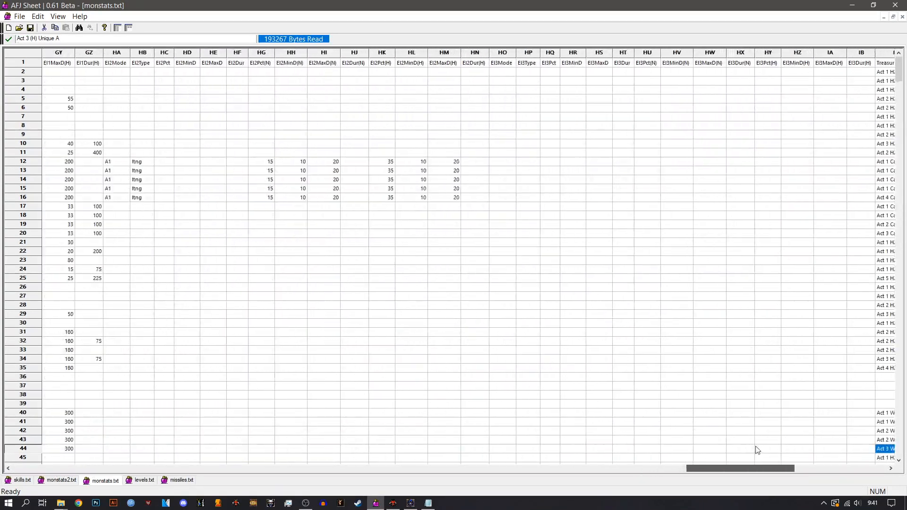
scroll("right", 3)
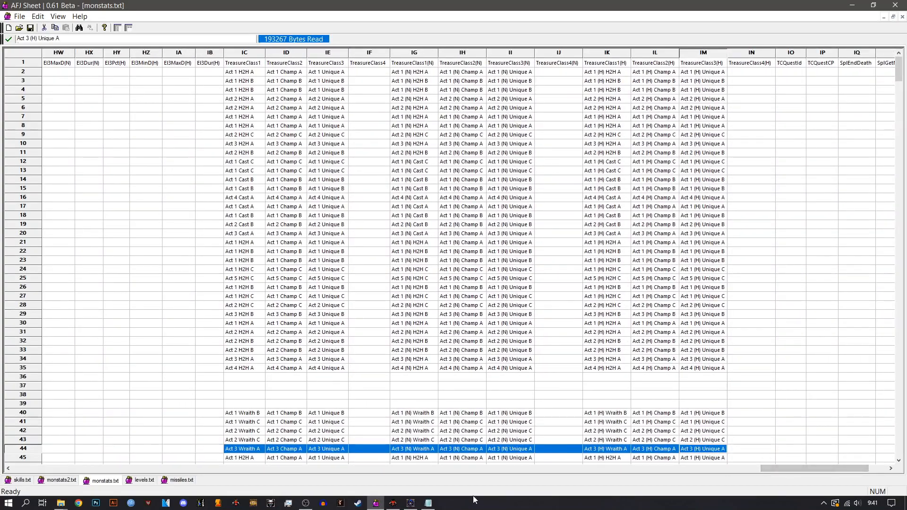
mouse_move(654, 450)
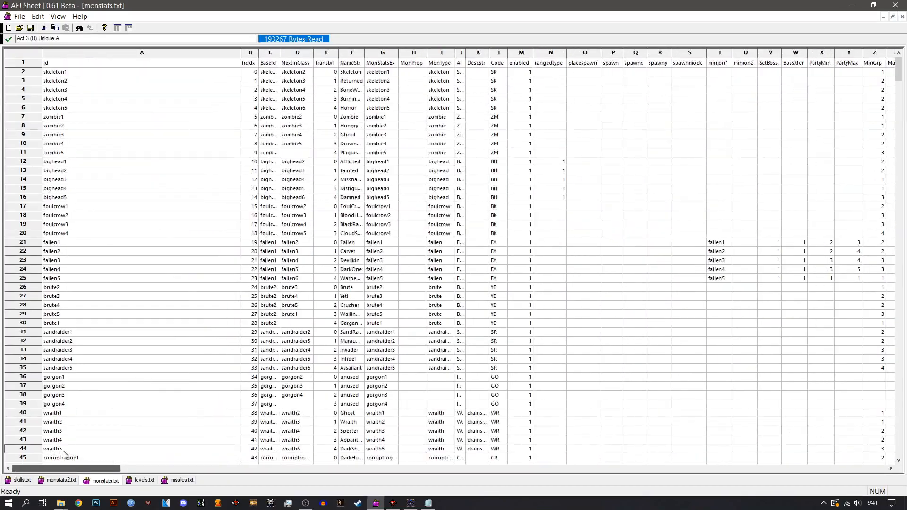
Step: Review Act 1 - Wilderness 1's mon1–mon3 spawn entries in levels.txt, then bring up missiles.txt
left_click(143, 480)
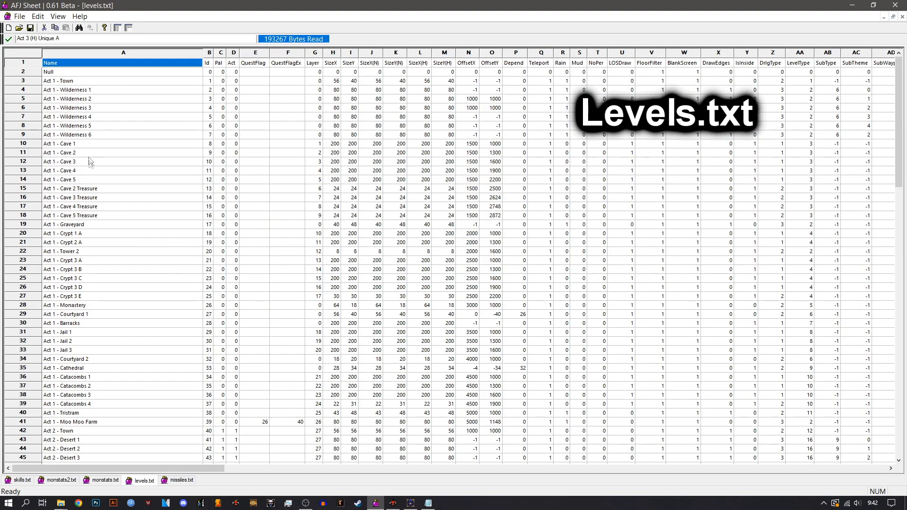
mouse_move(170, 191)
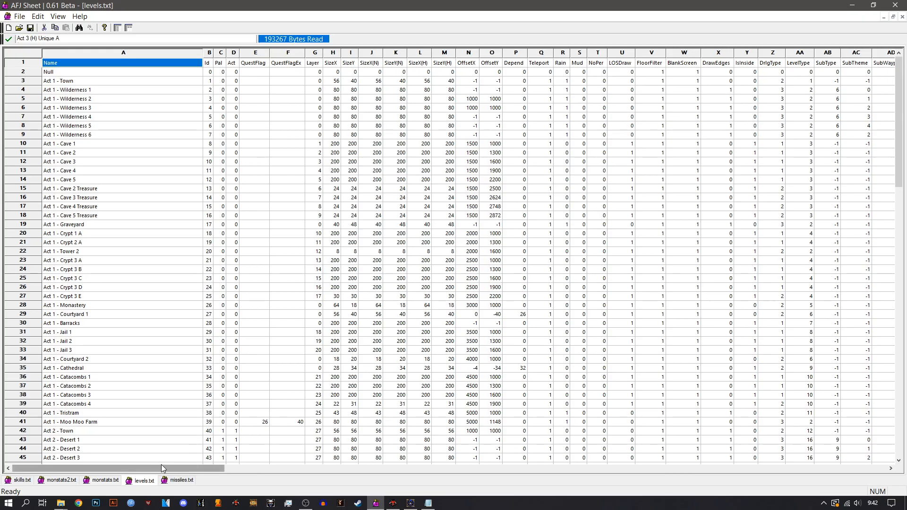
scroll("right", 3)
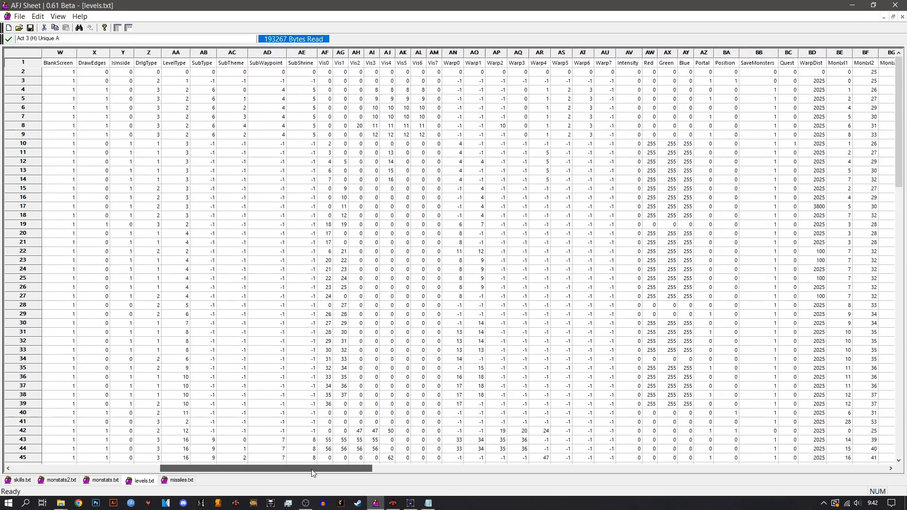
scroll("right", 3)
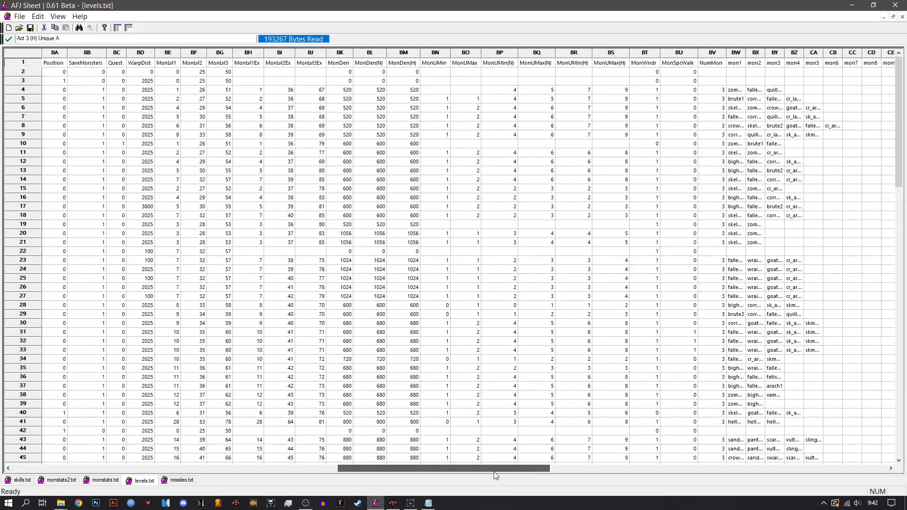
scroll("right", 3)
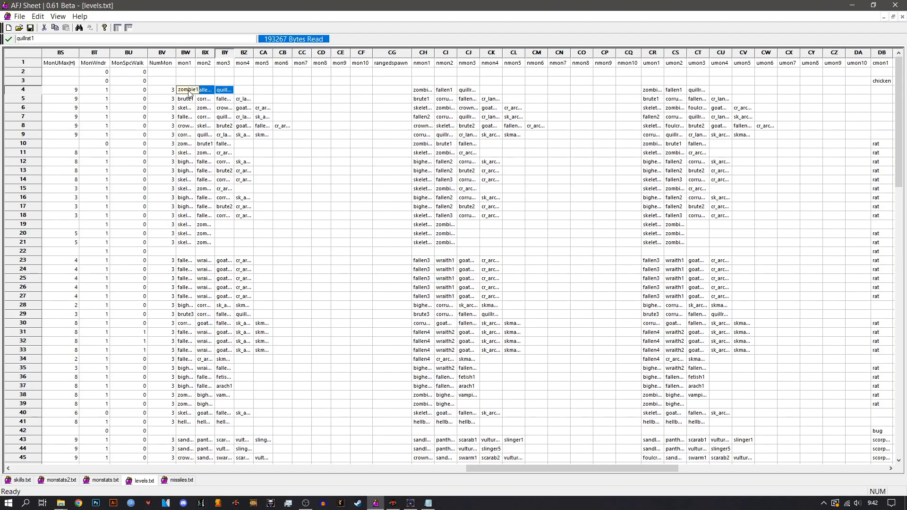
left_click(204, 89)
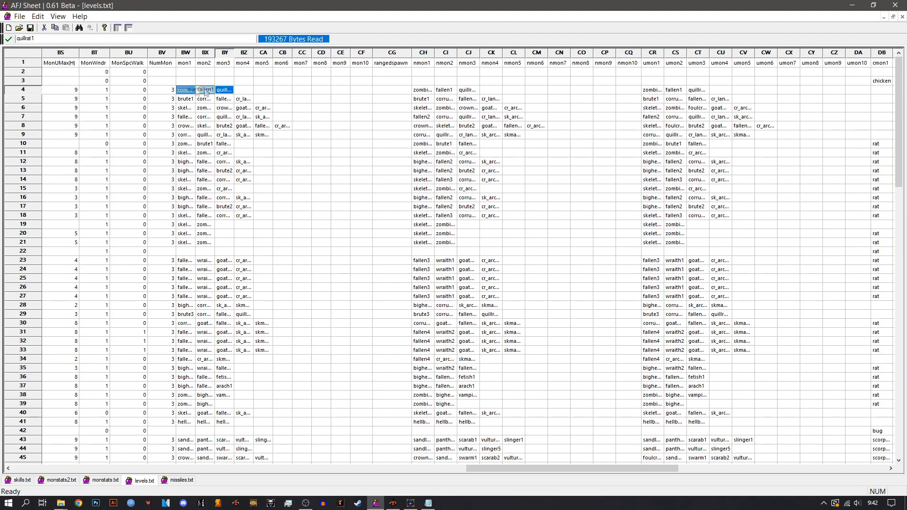
left_click(223, 90)
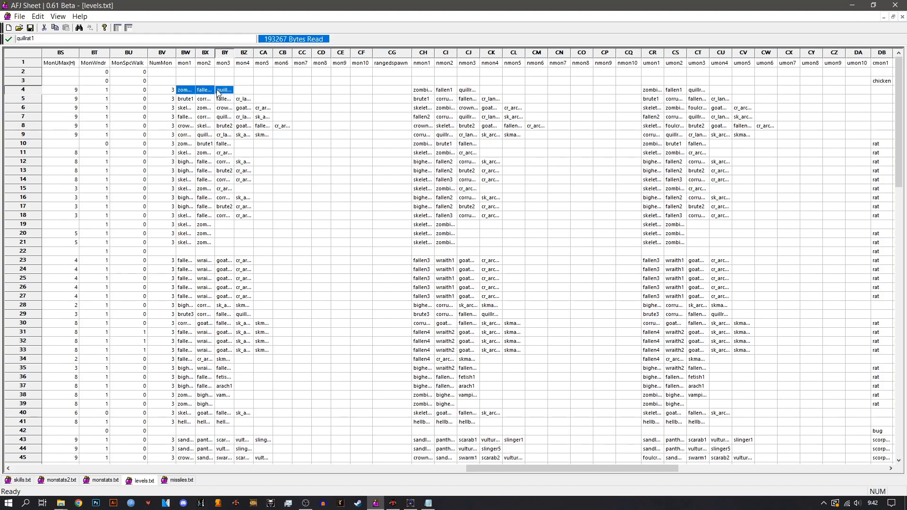
scroll("right", 3)
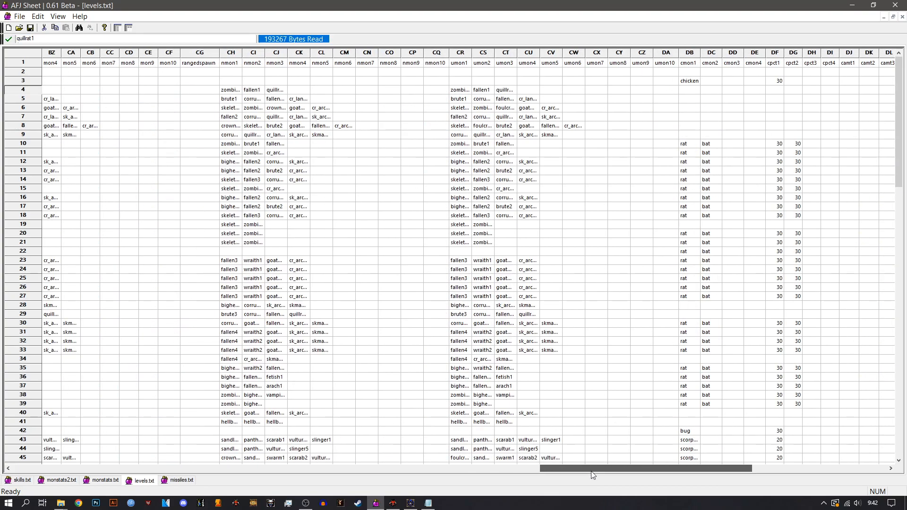
left_click(181, 481)
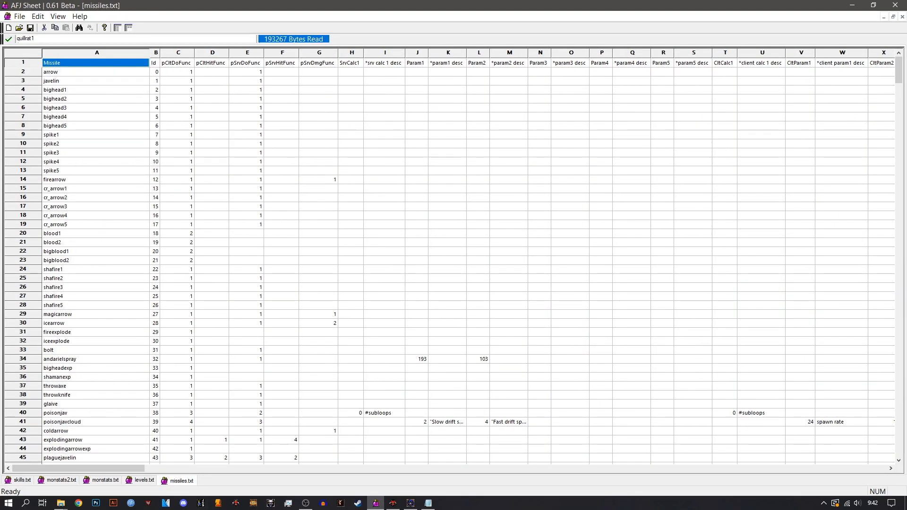
scroll("down", 3)
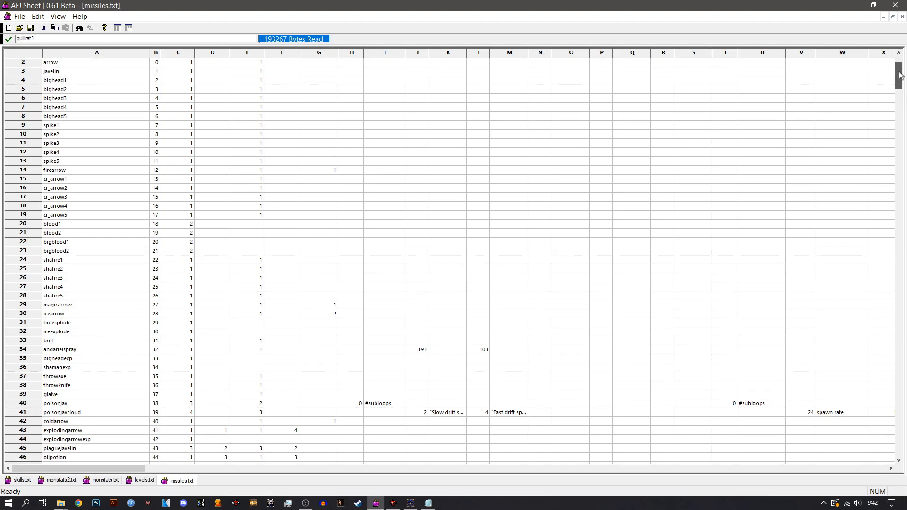
scroll("down", 3)
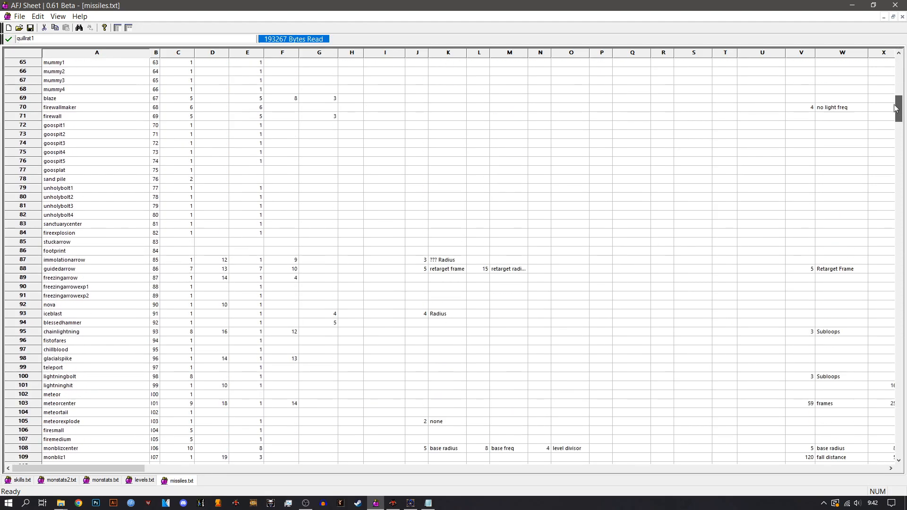
scroll("down", 3)
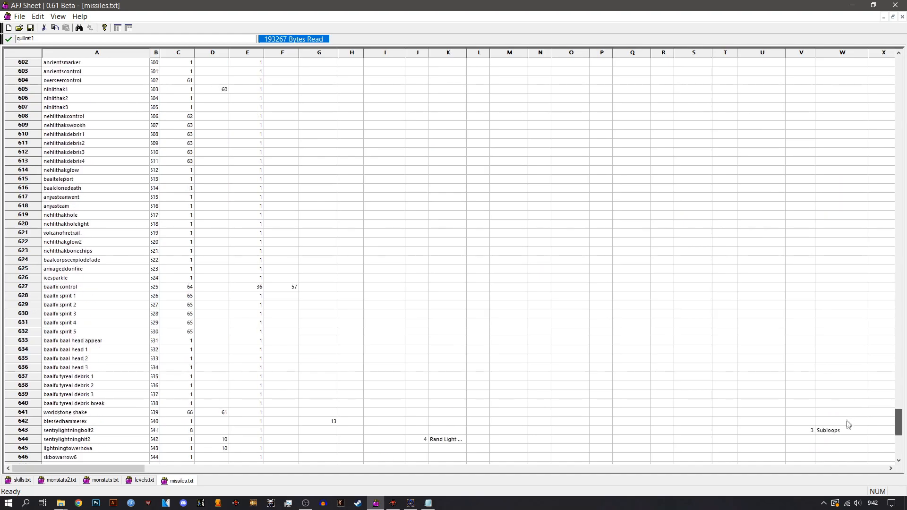
scroll("down", 3)
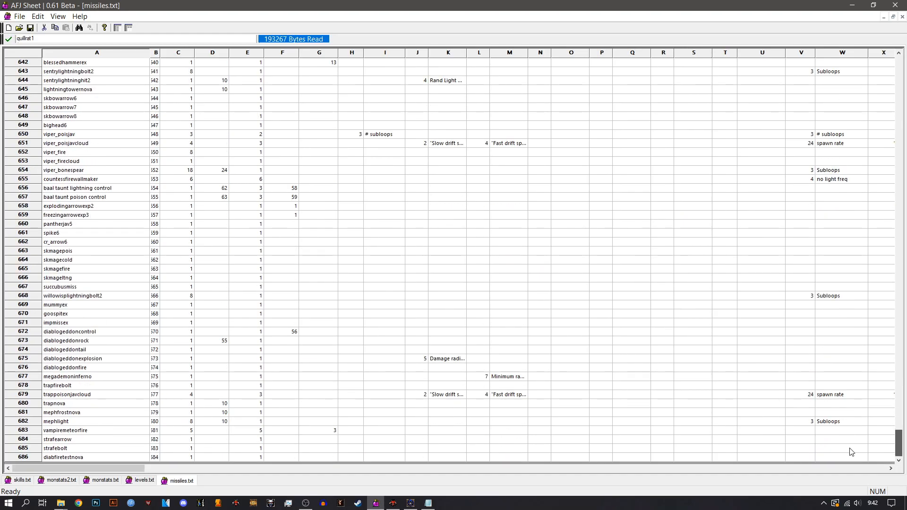
scroll("up", 3)
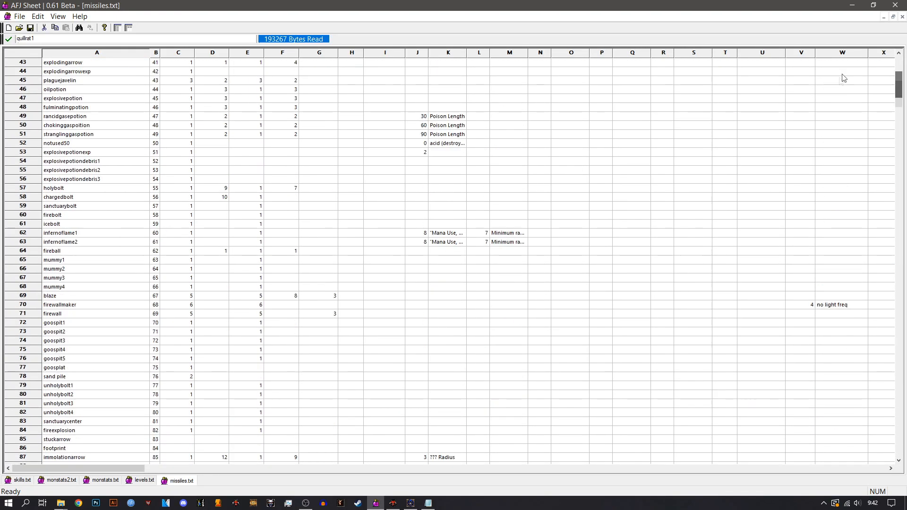
scroll("up", 3)
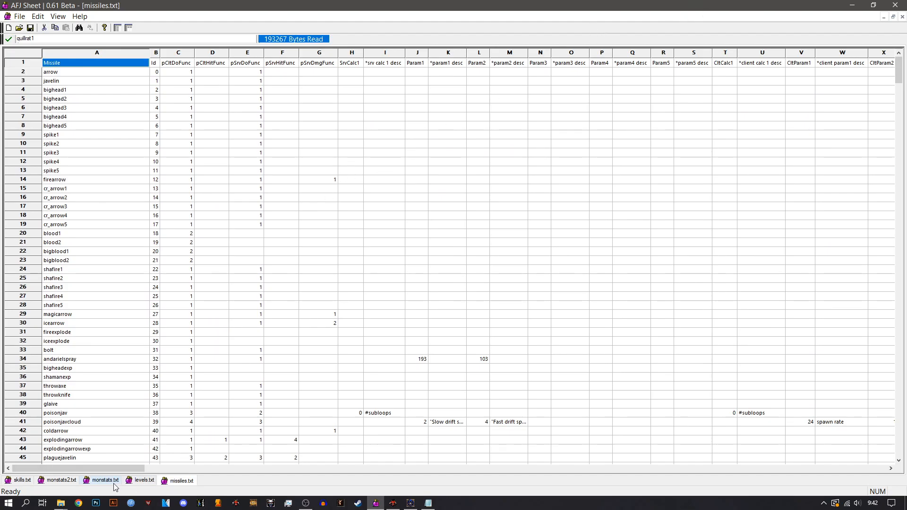
left_click(104, 480)
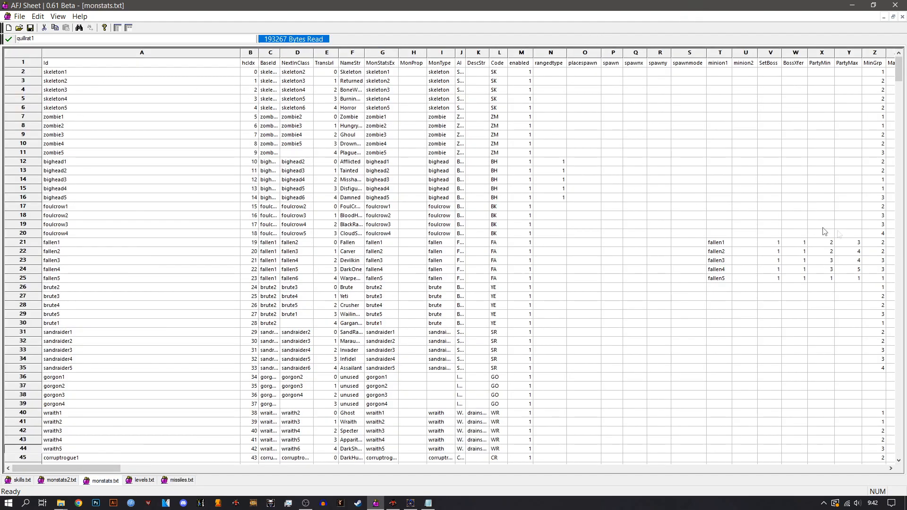
scroll("down", 3)
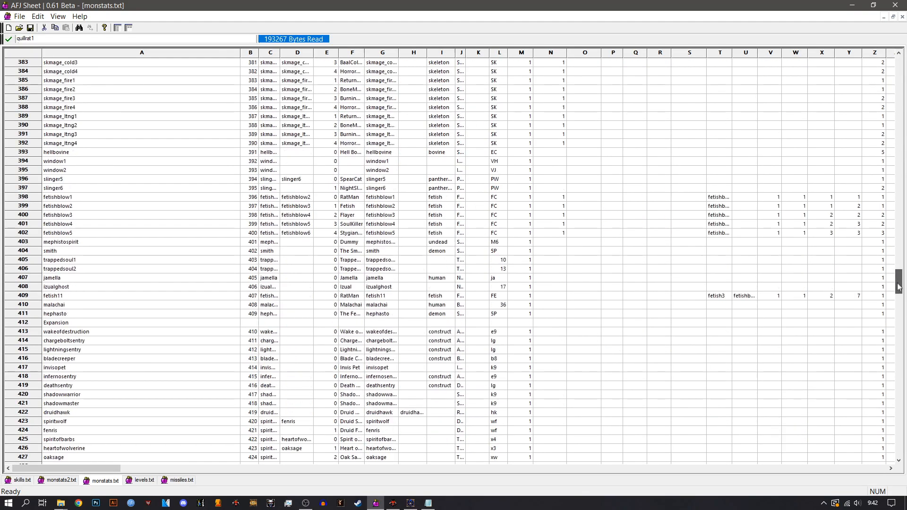
scroll("down", 3)
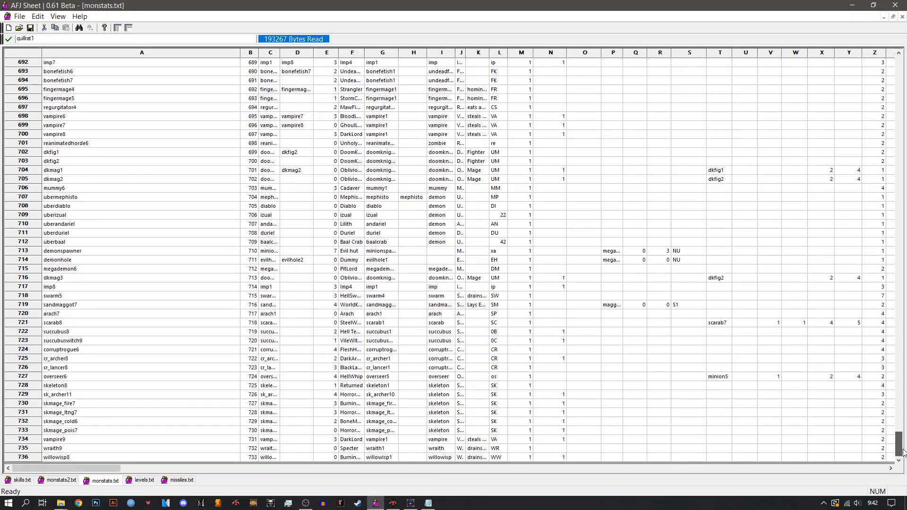
scroll("up", 3)
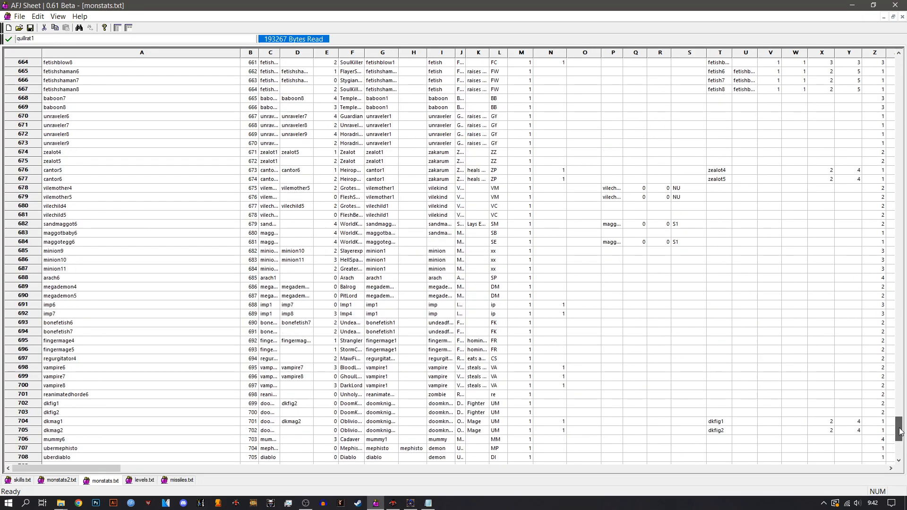
scroll("up", 3)
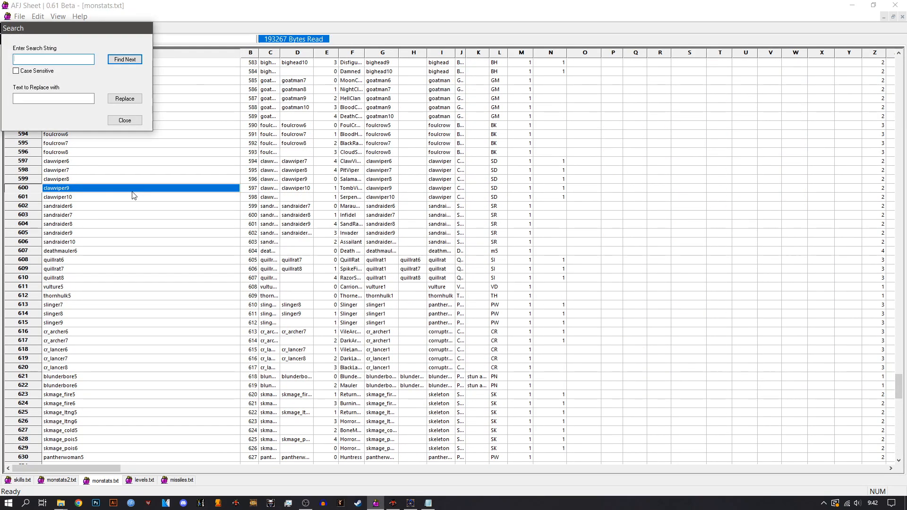
Step: Search monstats.txt for 'baalminion', locate the baalminion1 row 574 and select the whole row
type("baalminic")
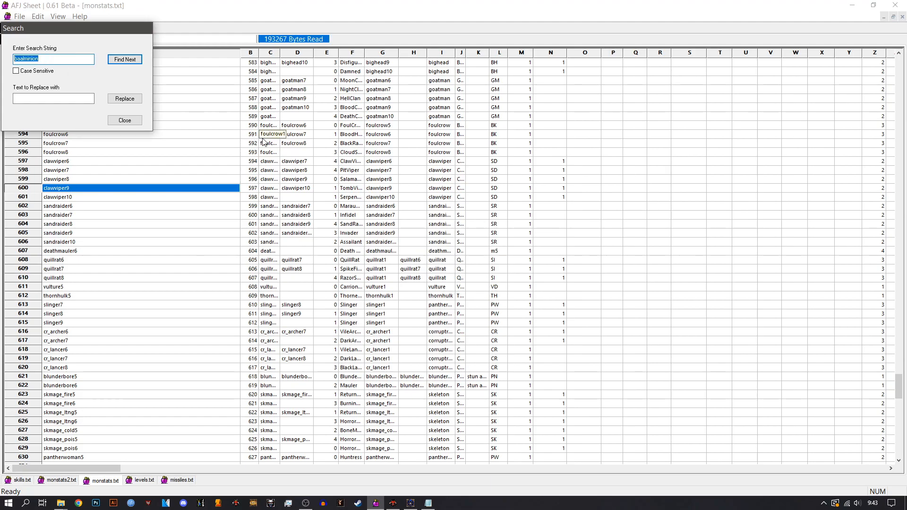
left_click(123, 120)
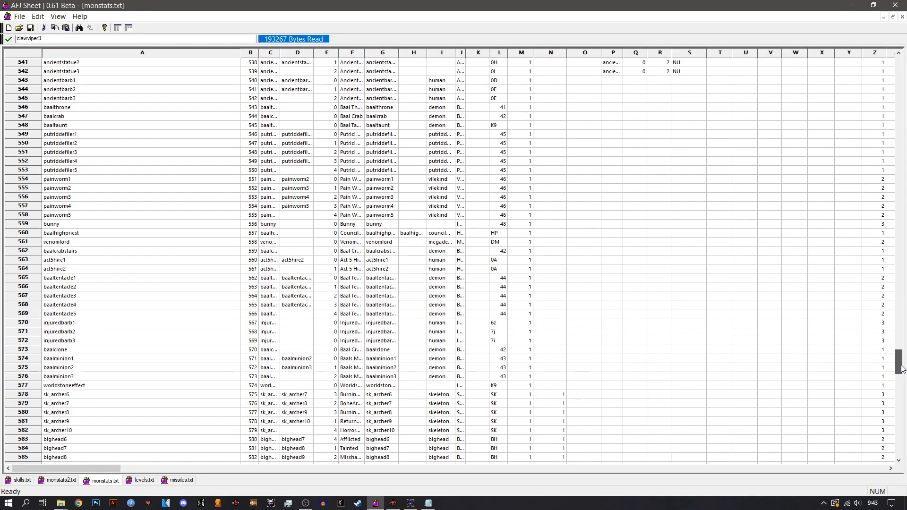
scroll("up", 3)
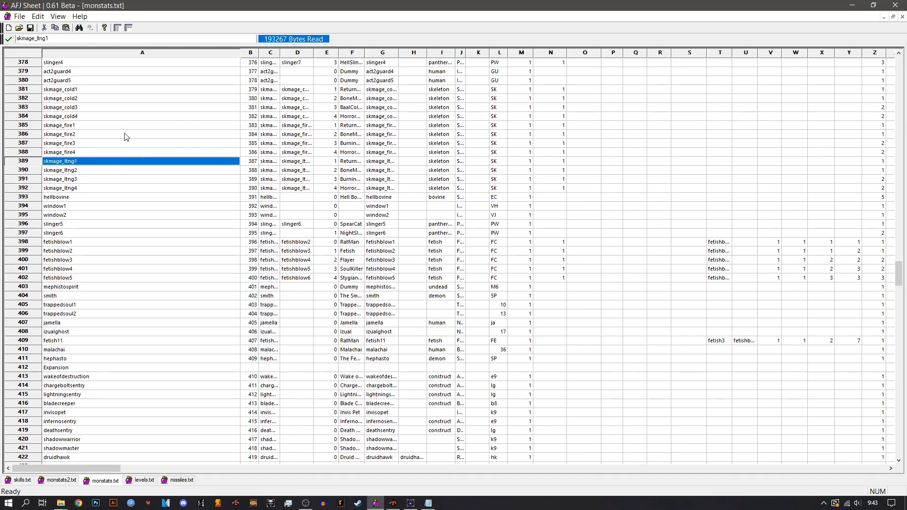
scroll("up", 3)
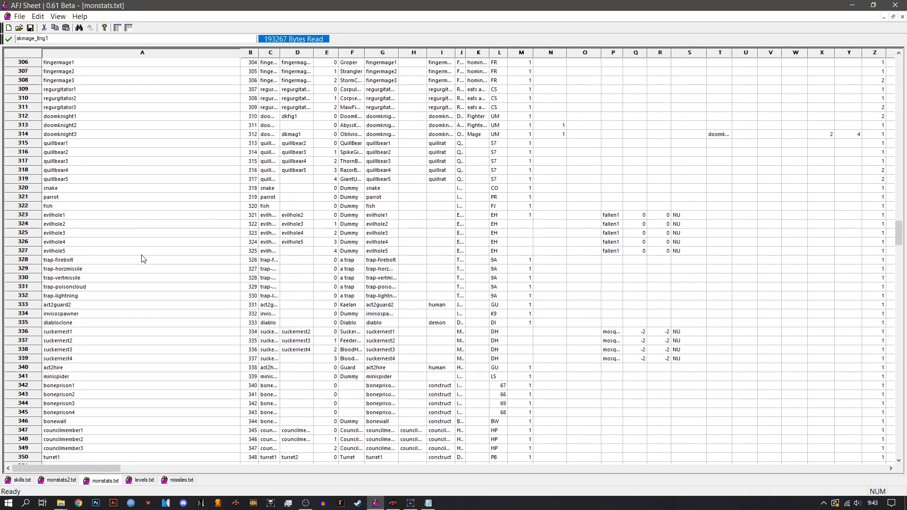
scroll("up", 3)
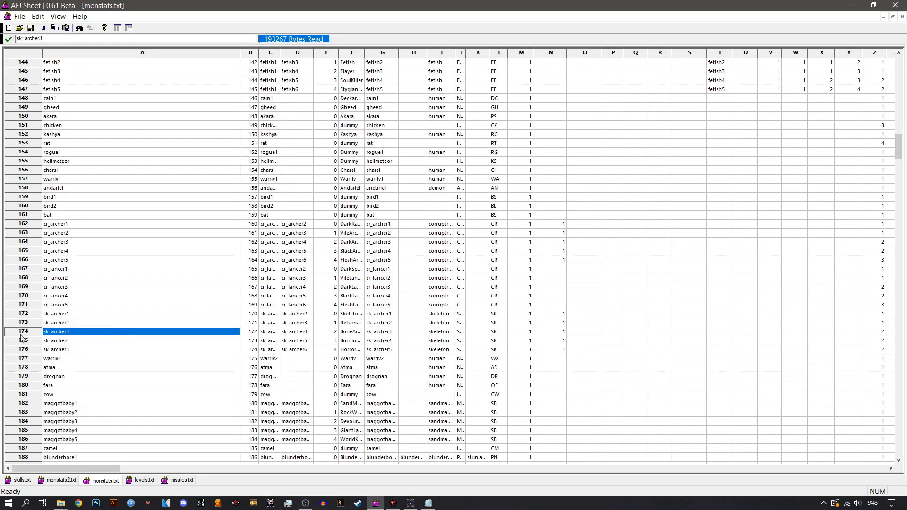
mouse_move(227, 182)
type("baalminion")
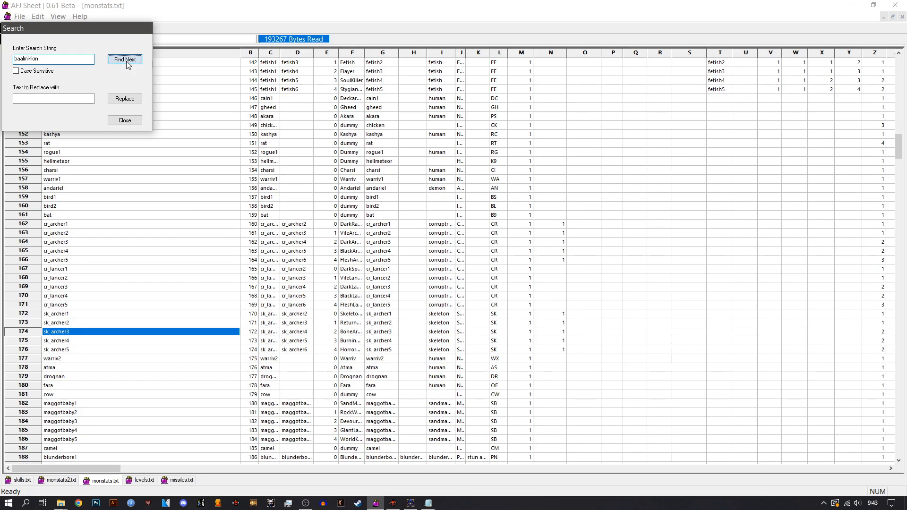
left_click(125, 59)
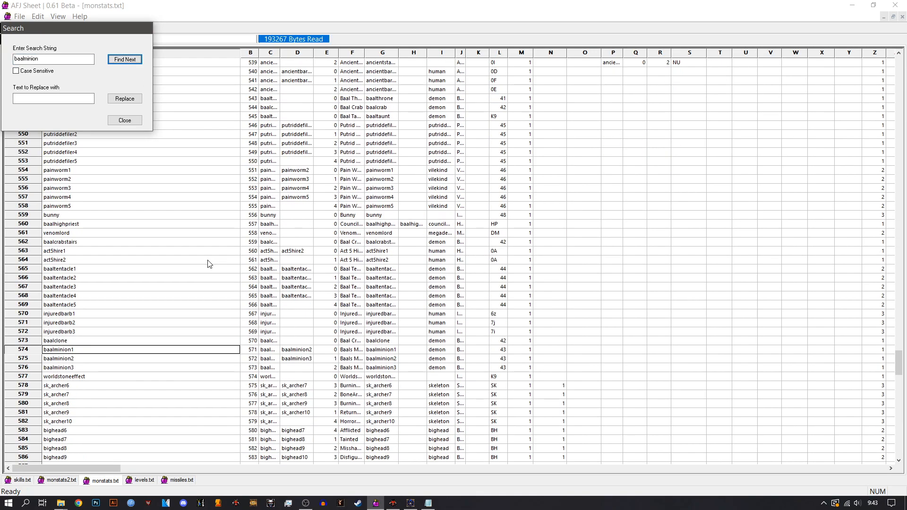
left_click(125, 58)
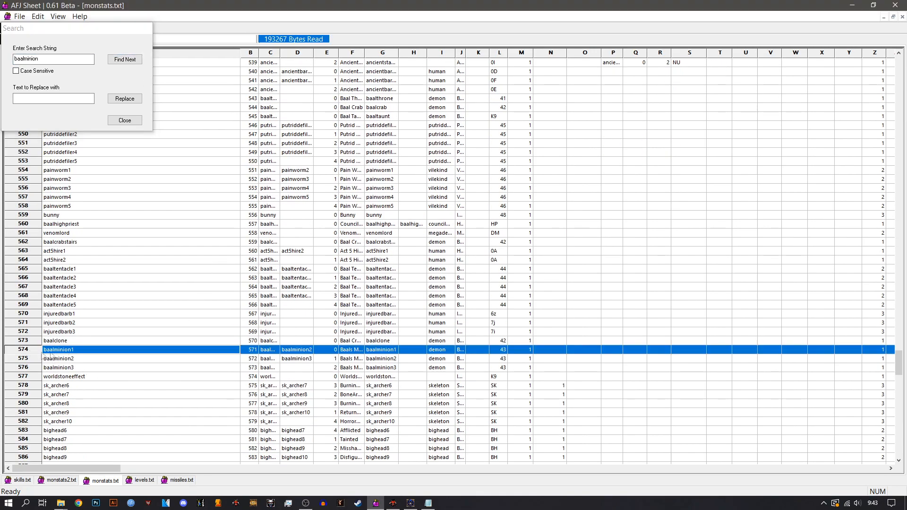
left_click(125, 59)
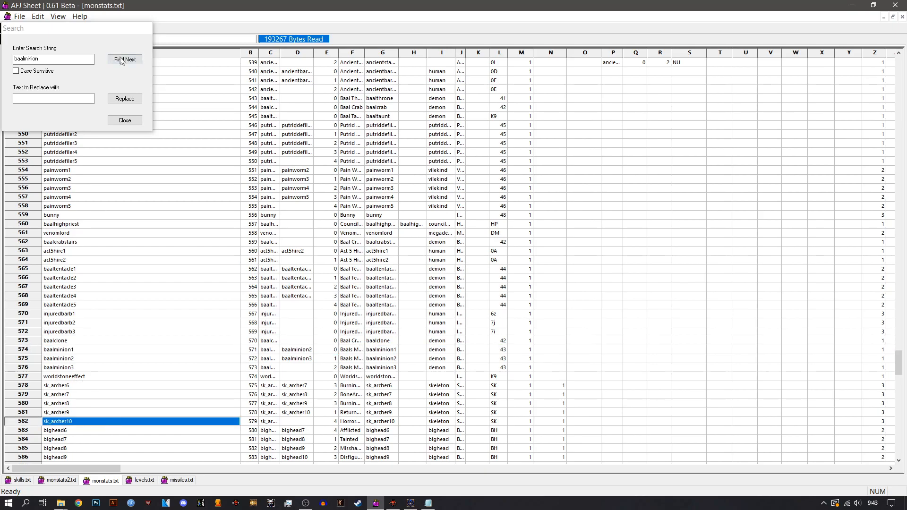
left_click(125, 58)
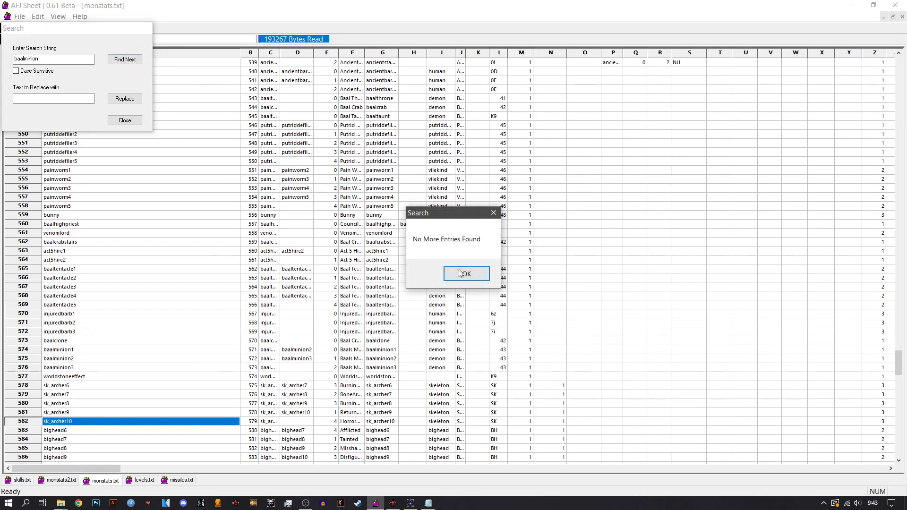
left_click(466, 273)
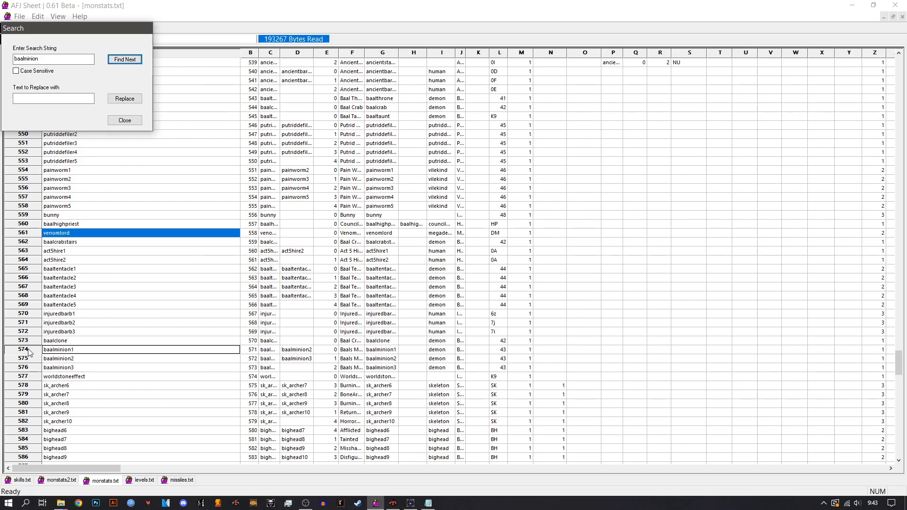
left_click(125, 59)
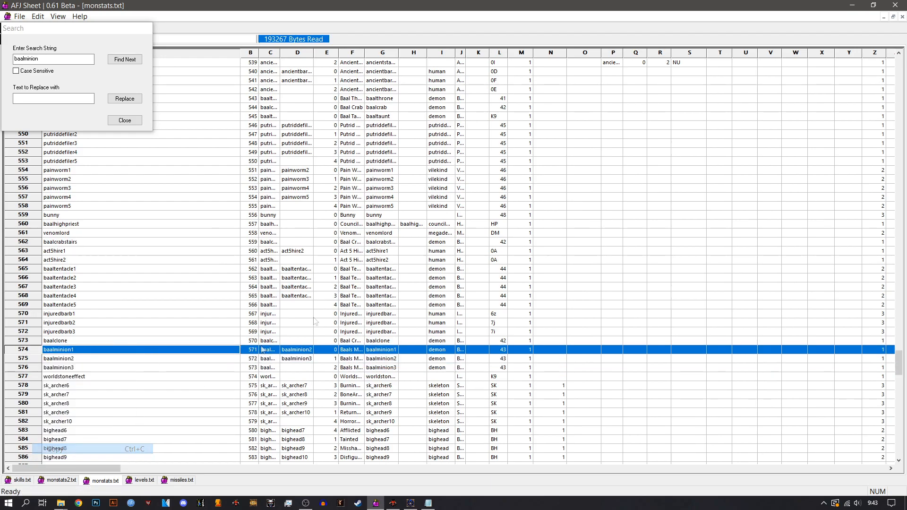
Step: Add an empty row 737 at the bottom of monstats.txt and paste the copied baalminion1 row into it
scroll("down", 3)
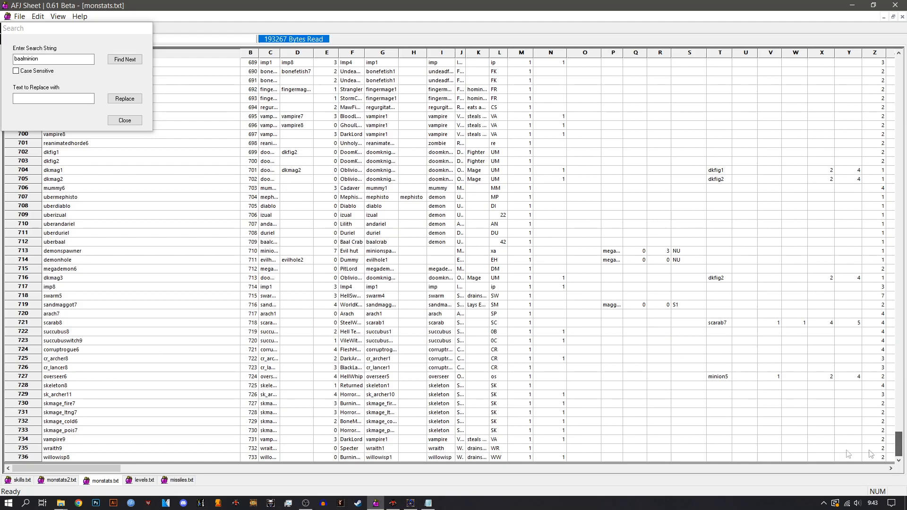
right_click(57, 457)
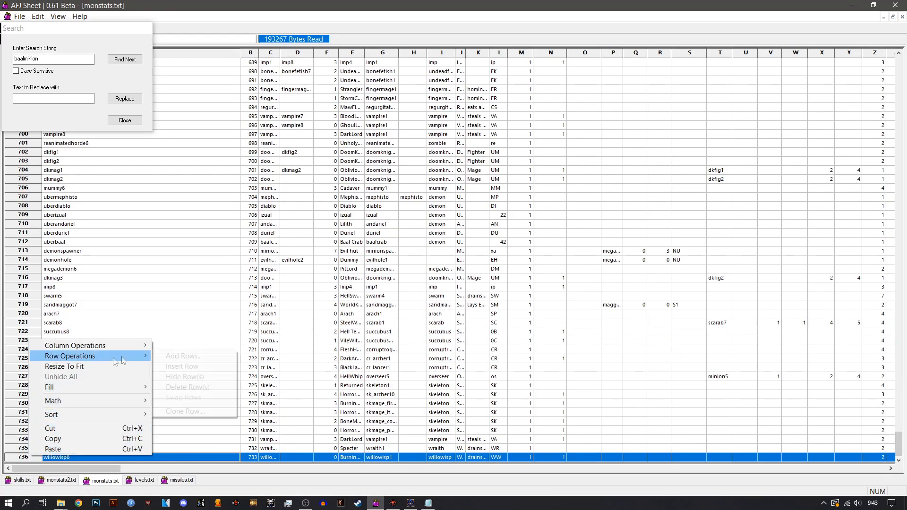
left_click(183, 356)
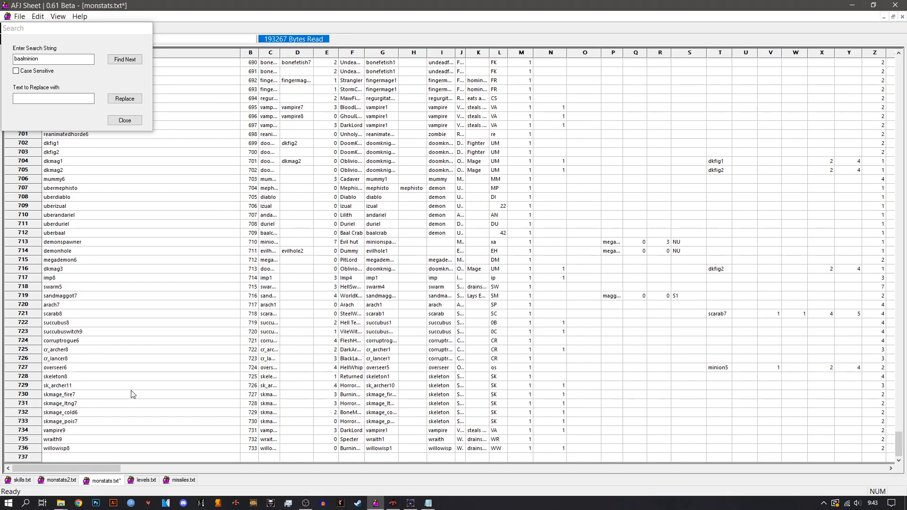
left_click(124, 58)
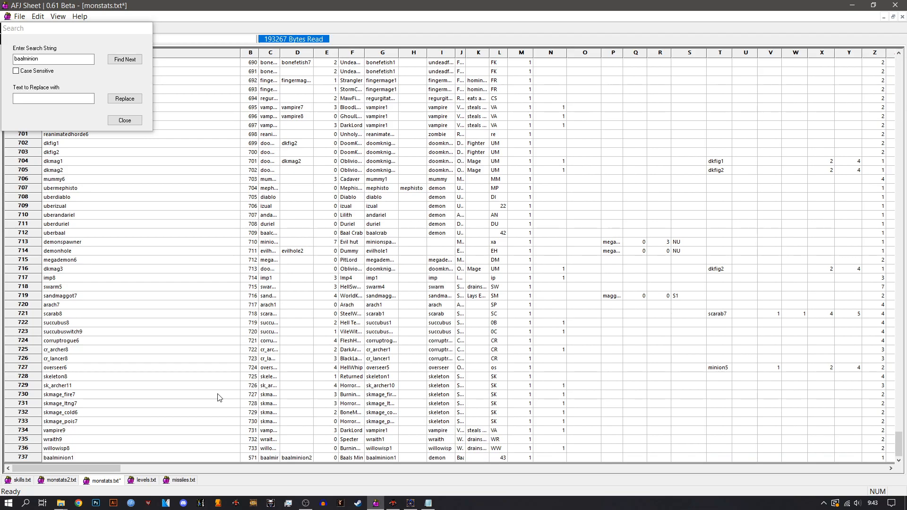
Step: Change row 737's id from baalminion1 to baalminioncustom
left_click(125, 120)
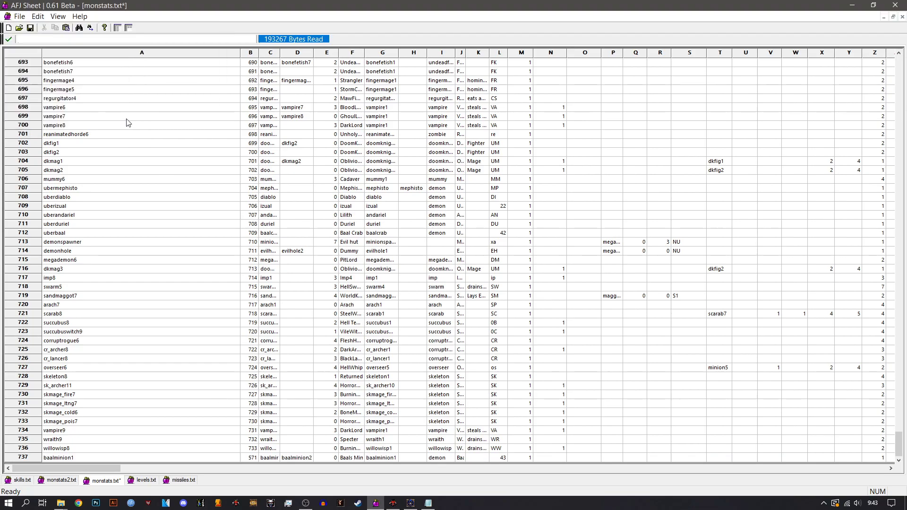
left_click(118, 27)
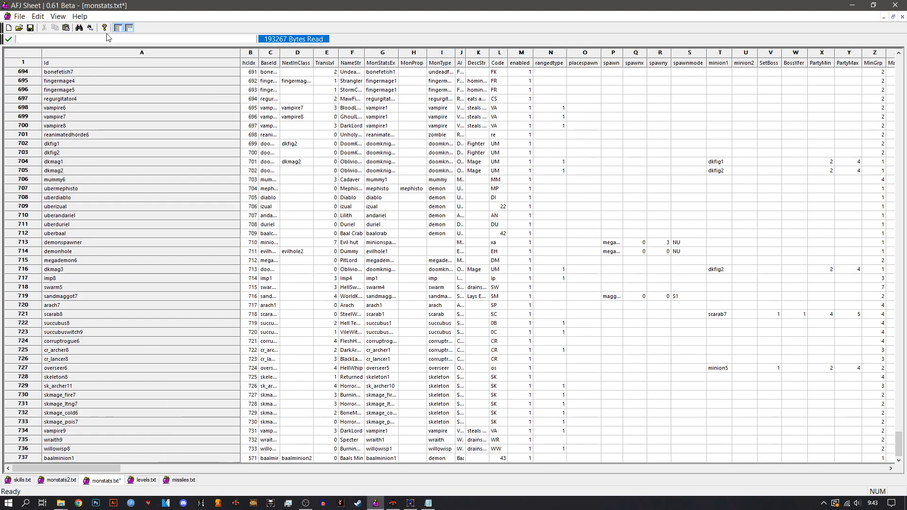
left_click(142, 53)
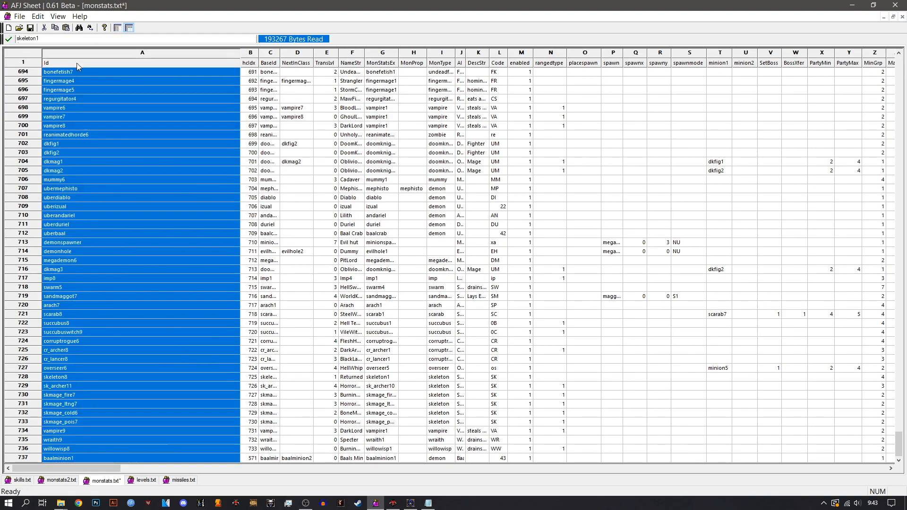
mouse_move(259, 289)
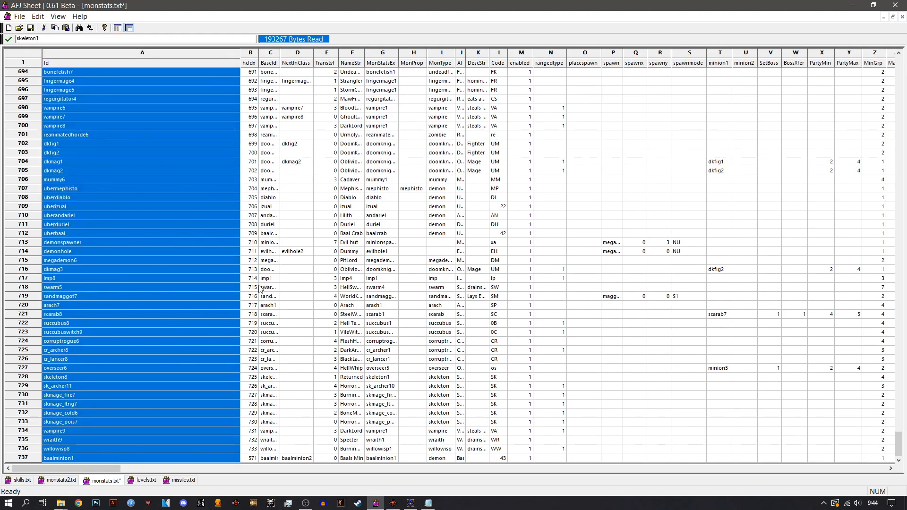
left_click(58, 457)
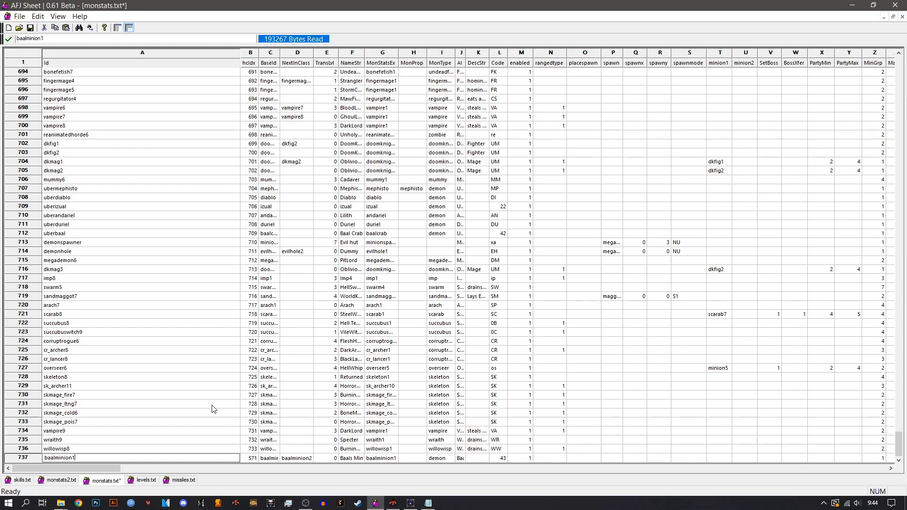
mouse_move(165, 458)
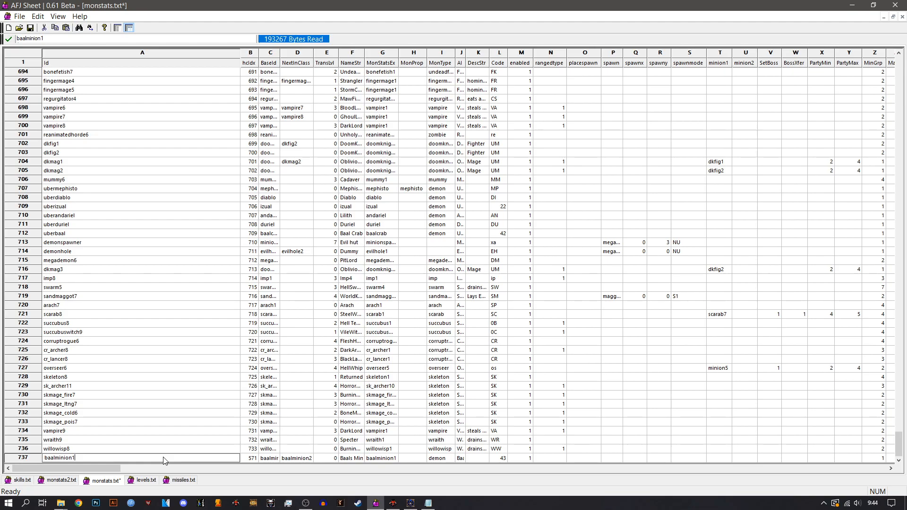
key("Backspace")
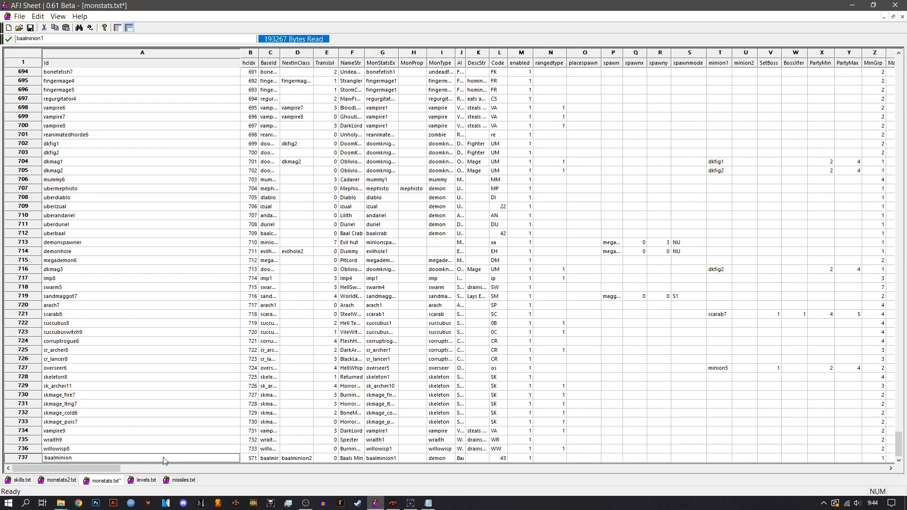
type("custom")
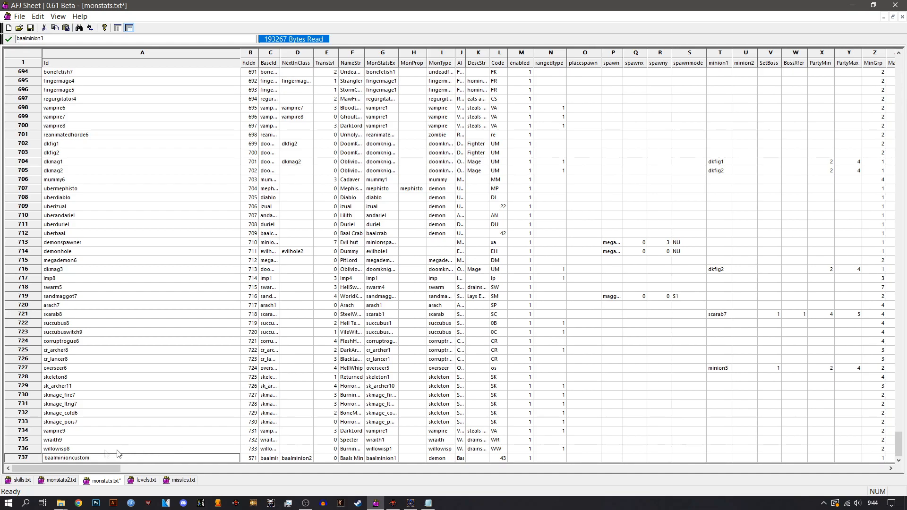
left_click(115, 457)
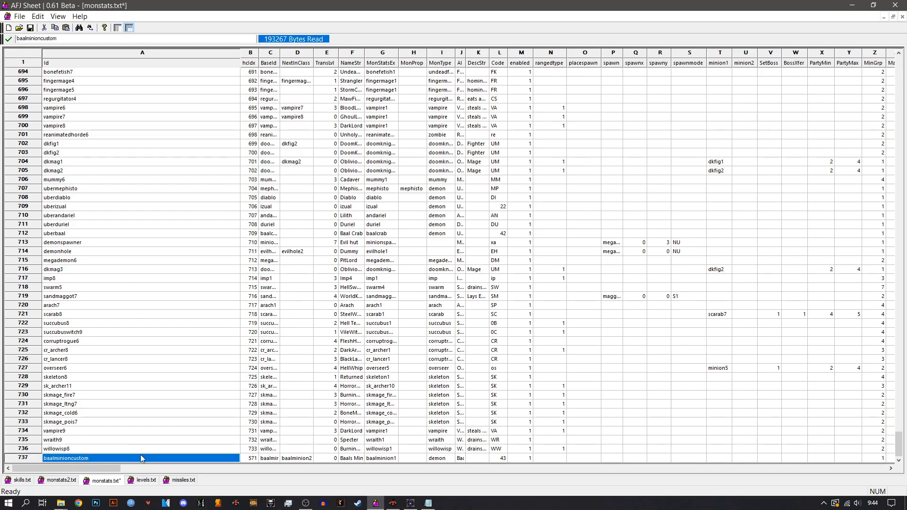
mouse_move(168, 453)
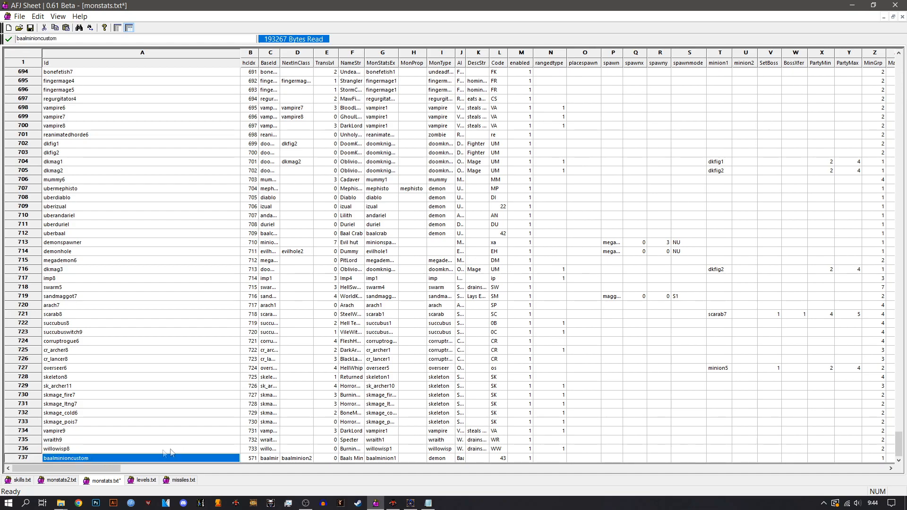
mouse_move(218, 461)
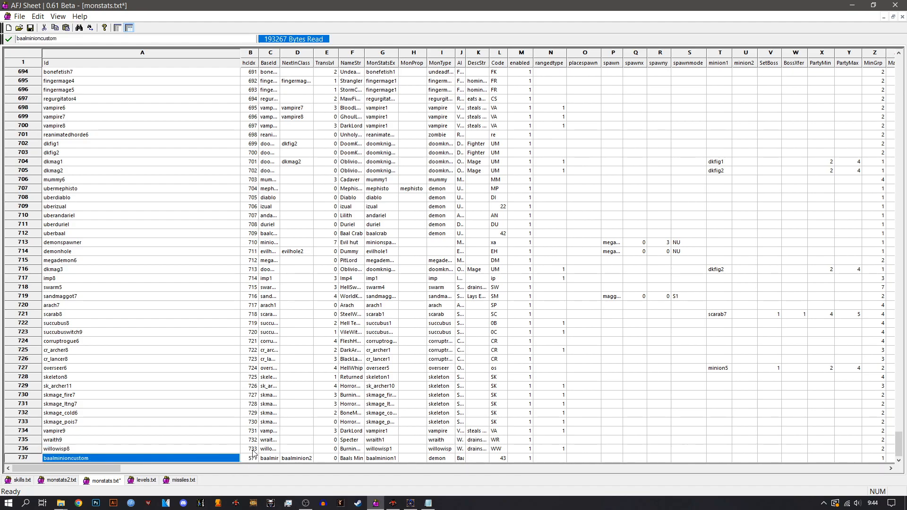
Step: Set row 737's hcIdx to 734, following willowisp8's 733, and move on to its BaseId cell
left_click(250, 449)
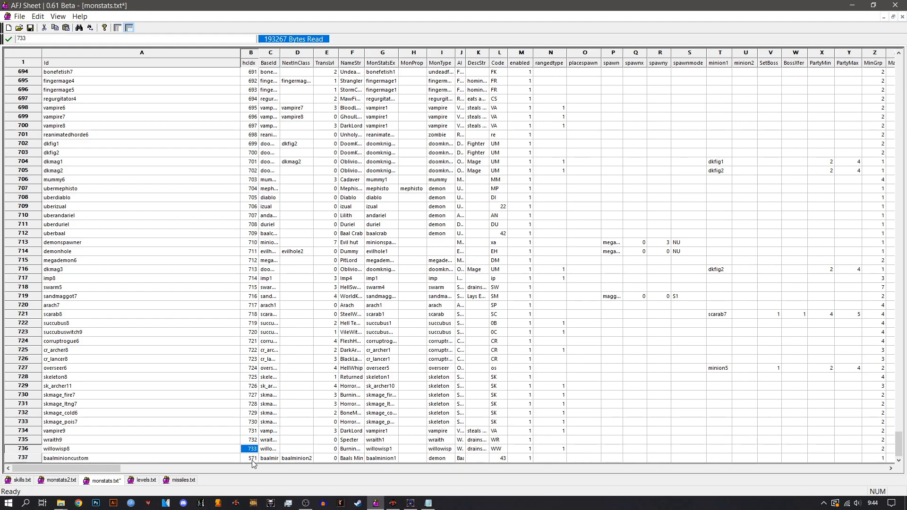
left_click(250, 458)
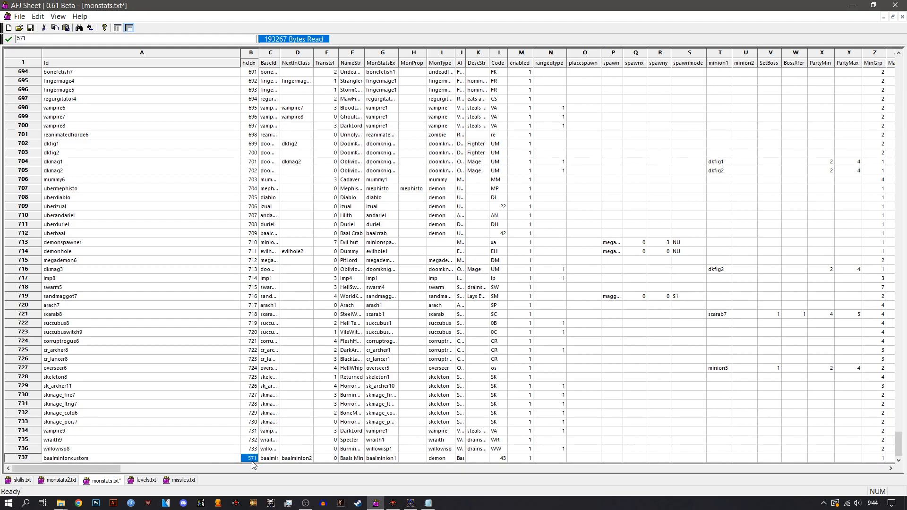
mouse_move(253, 408)
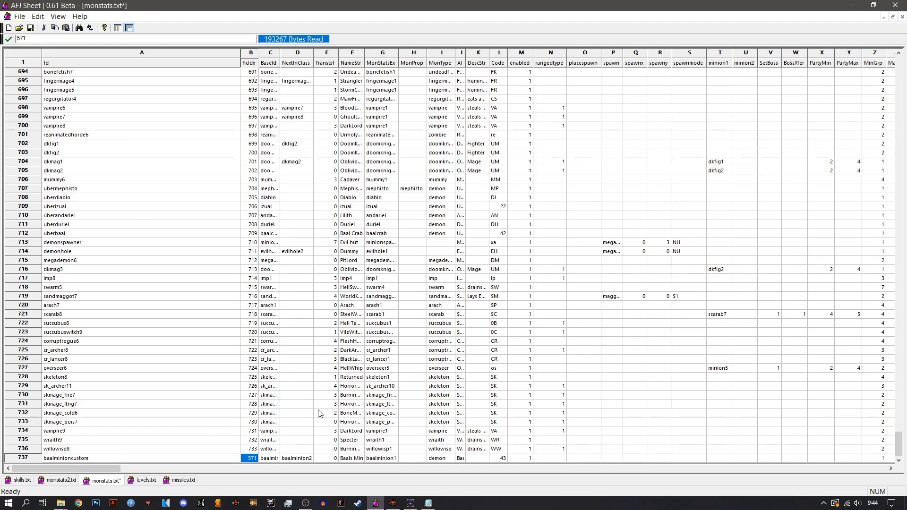
left_click(249, 457)
type("734")
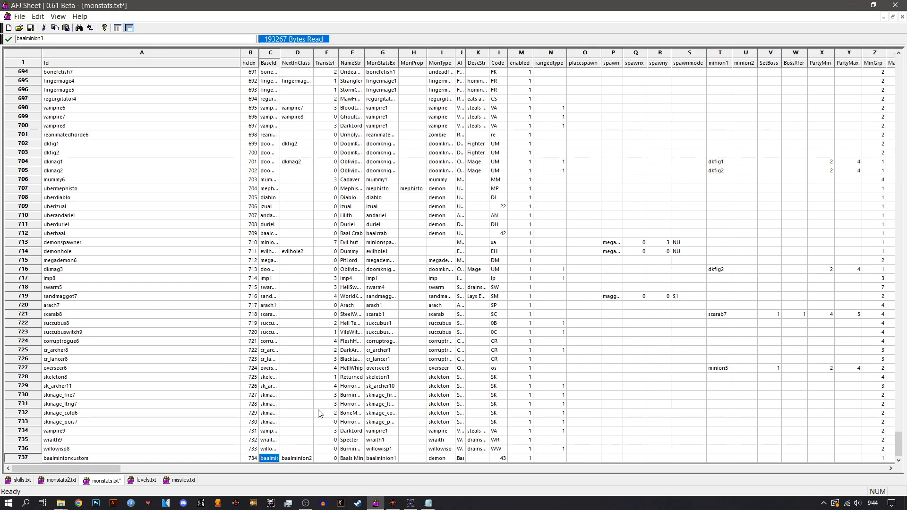
left_click(250, 458)
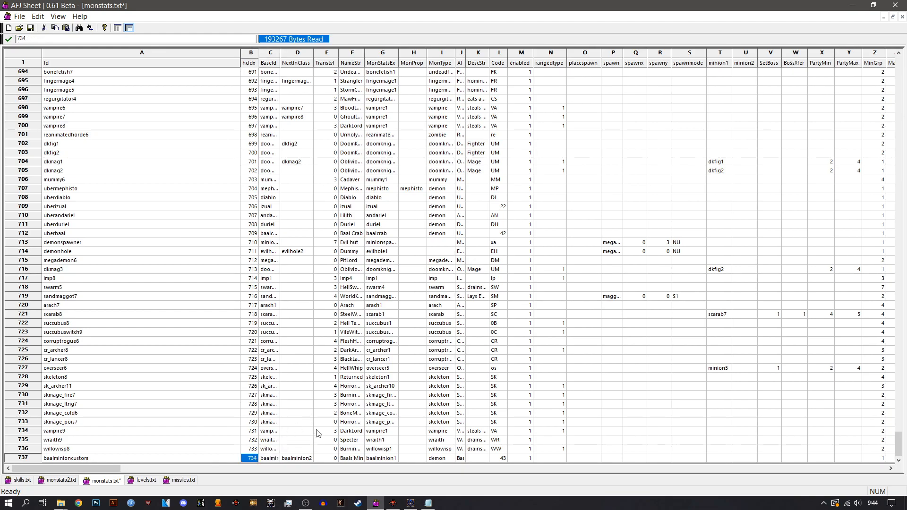
left_click(269, 459)
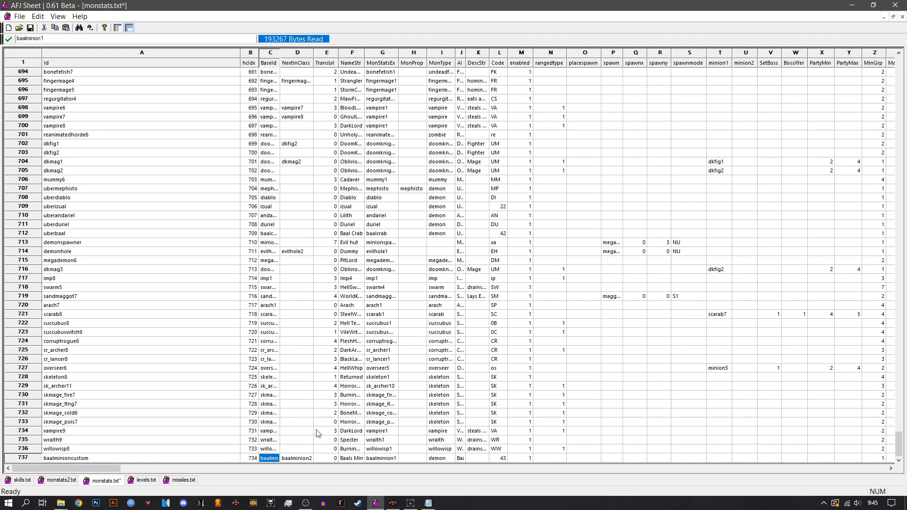
mouse_move(267, 66)
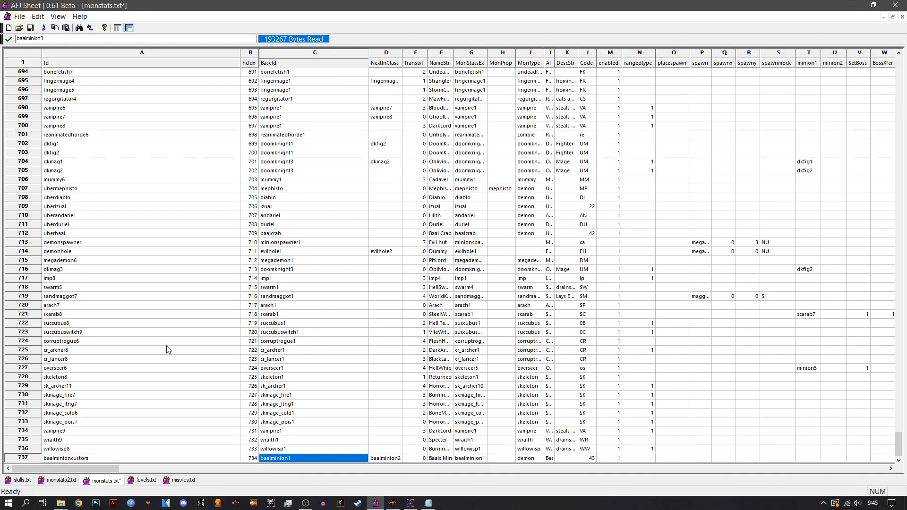
mouse_move(297, 100)
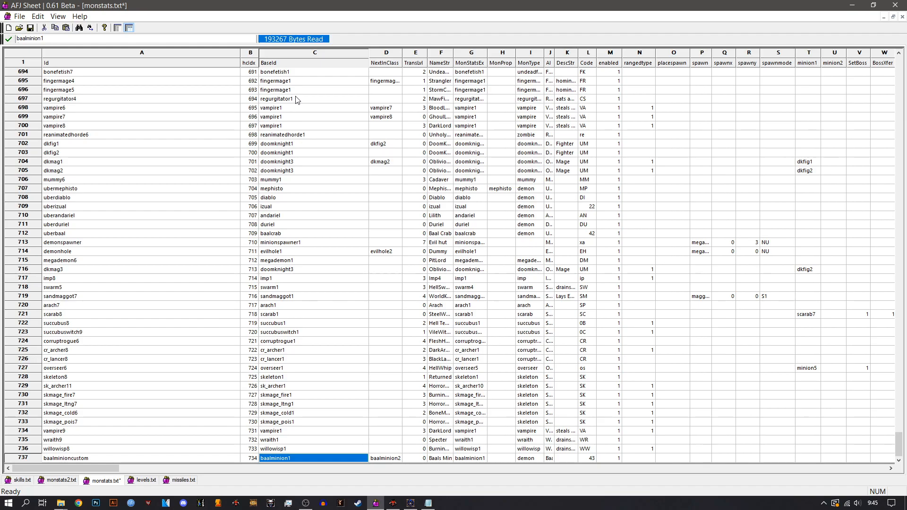
Step: Compare willowisp8's BaseId and edit row 737's BaseId from baalminion1 to baalminion
left_click(385, 447)
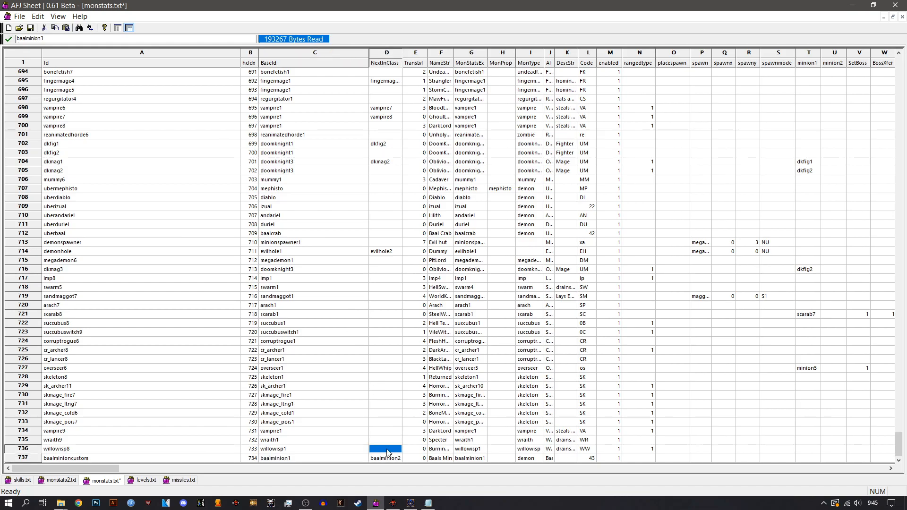
left_click(385, 457)
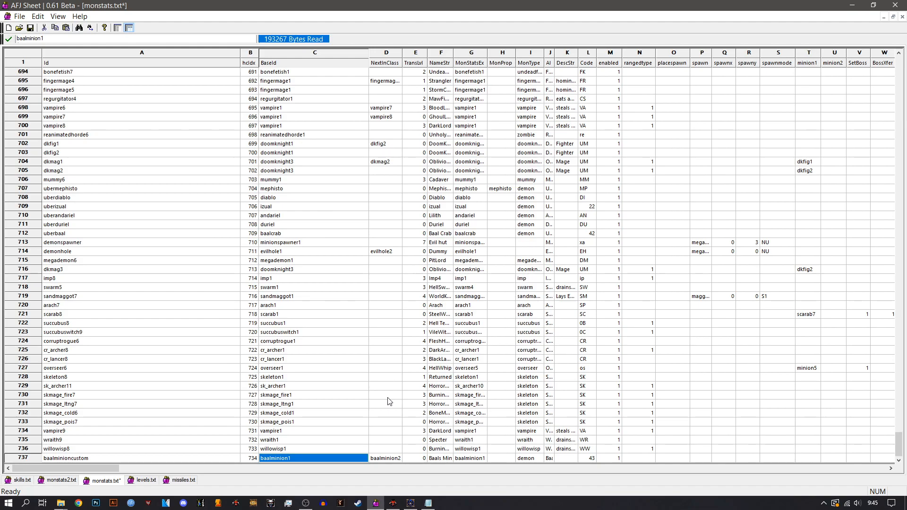
left_click(314, 448)
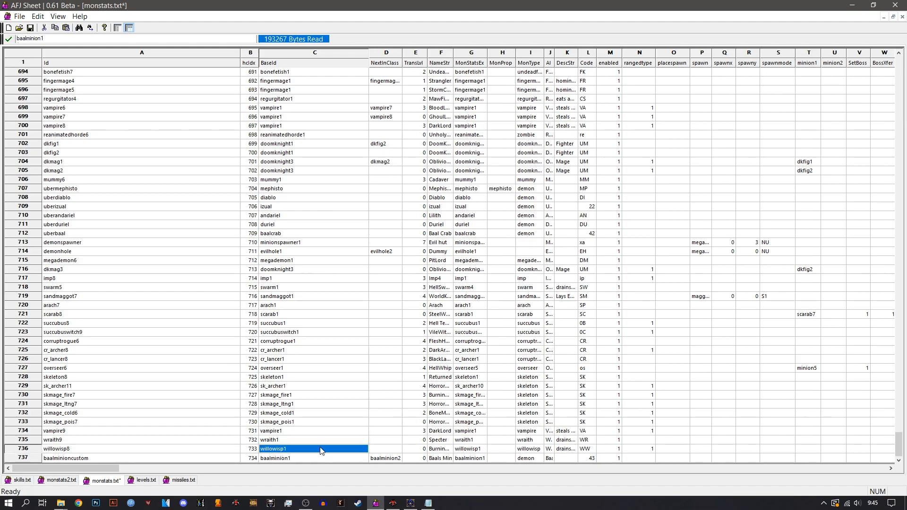
left_click(314, 458)
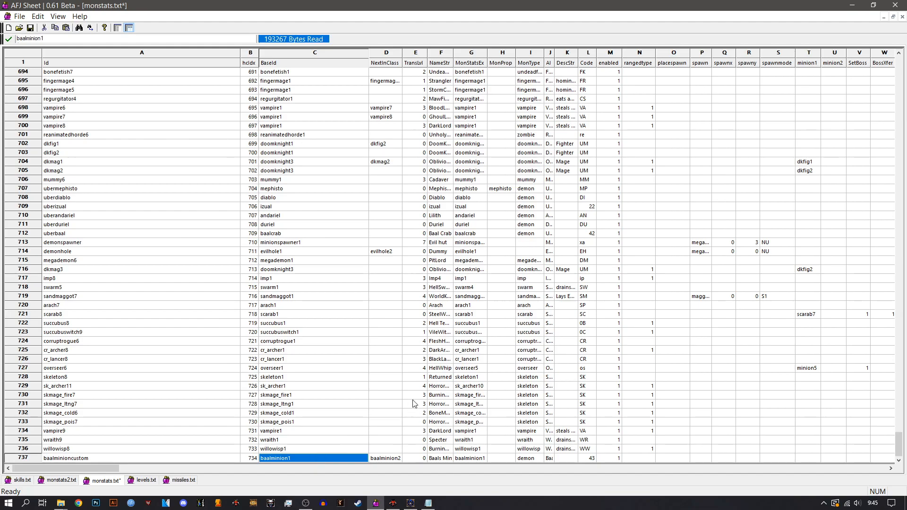
mouse_move(401, 411)
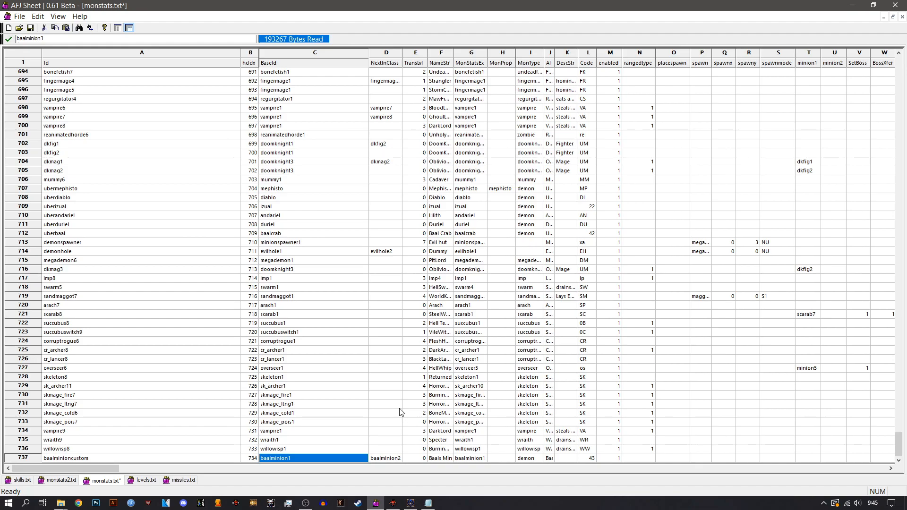
mouse_move(393, 415)
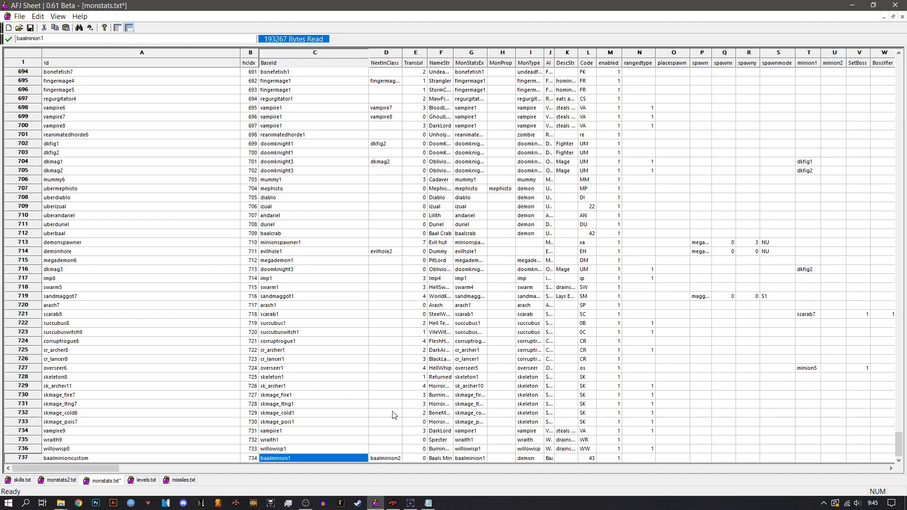
left_click(297, 449)
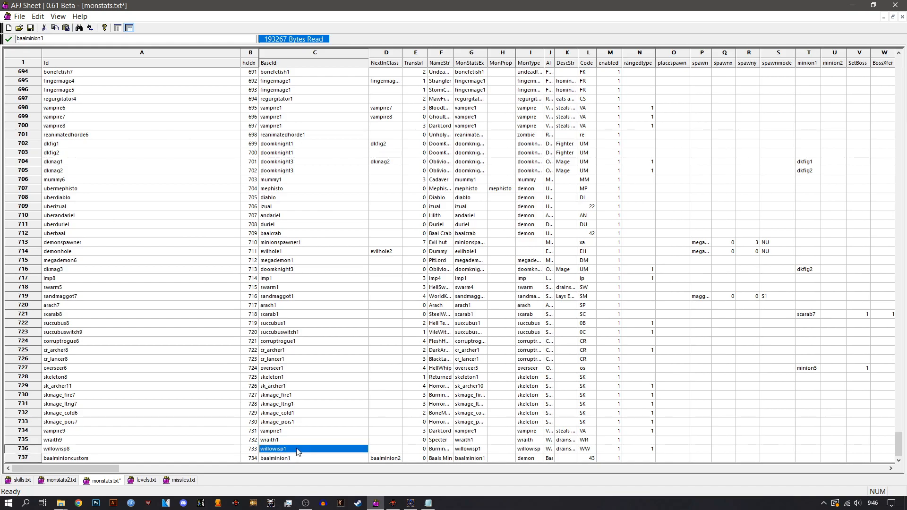
left_click(298, 458)
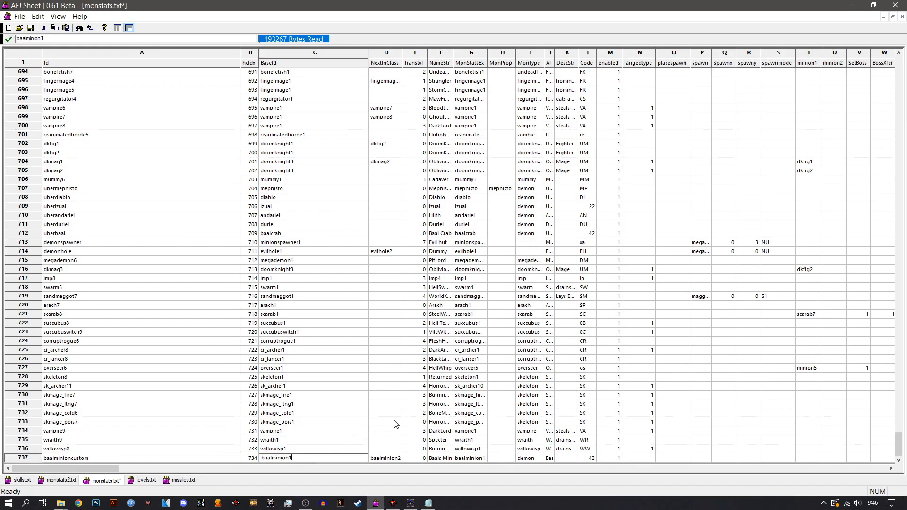
key("Backspace")
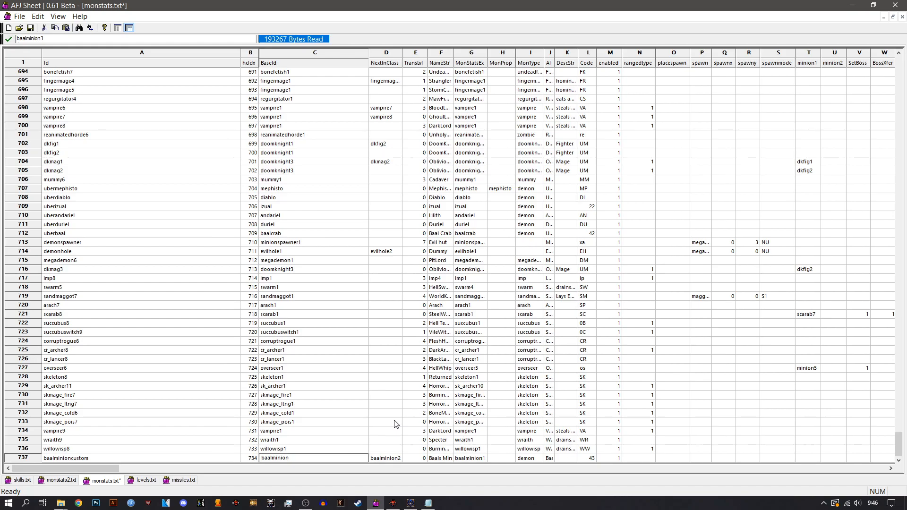
left_click(53, 314)
type("43")
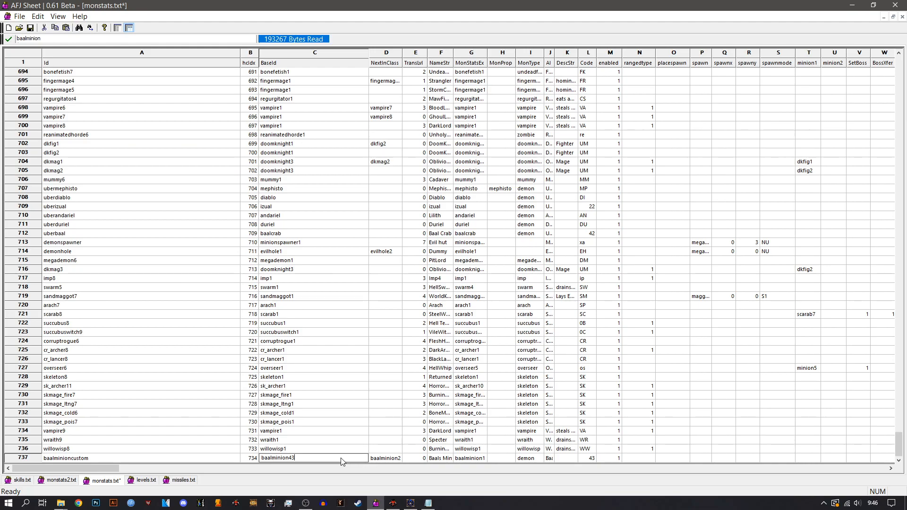
left_click(385, 458)
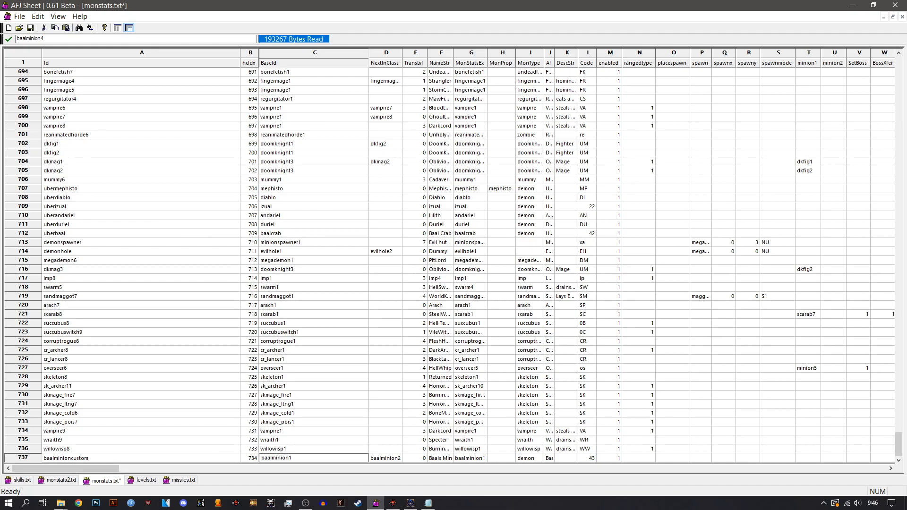
mouse_move(123, 237)
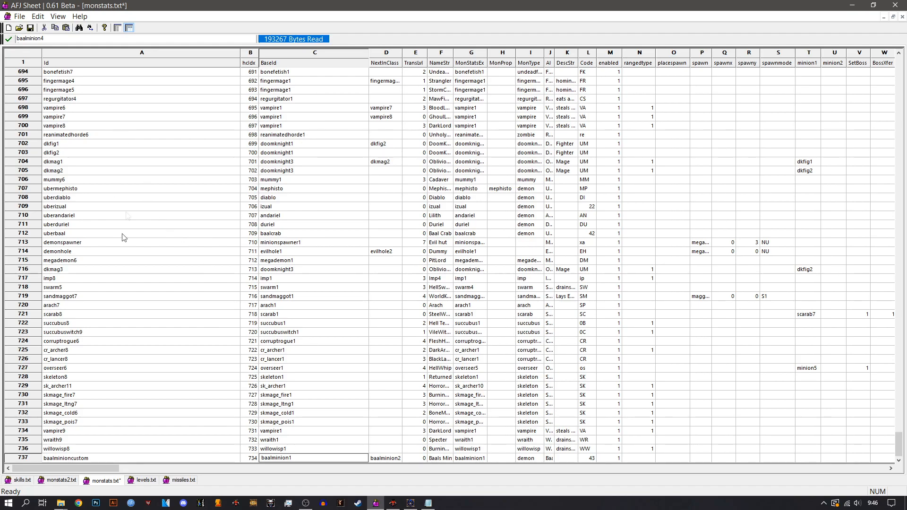
left_click(313, 457)
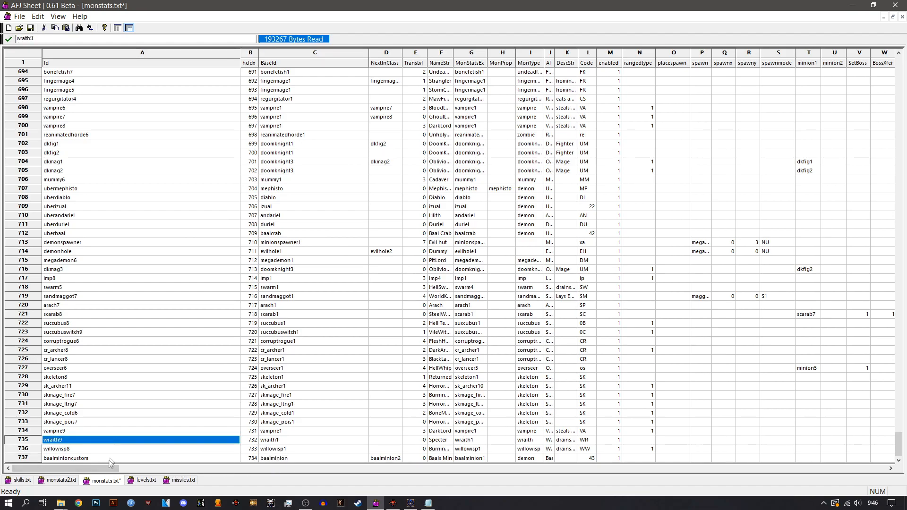
Step: Replace row 737's BaseId with megademon1 for the baalminioncustom monster
left_click(312, 458)
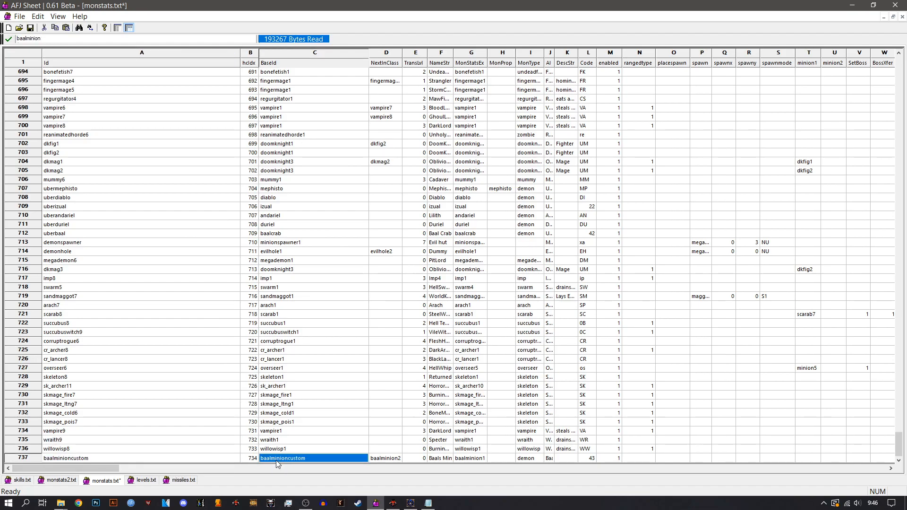
mouse_move(331, 457)
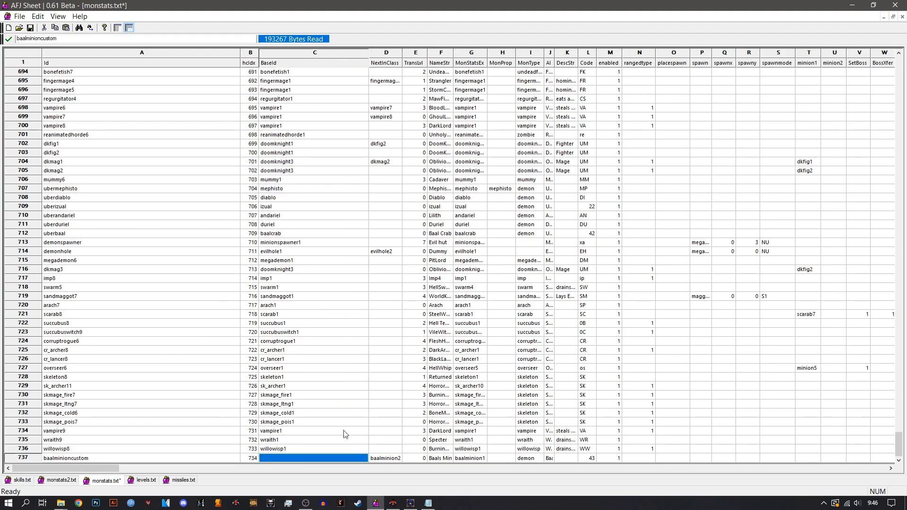
mouse_move(341, 431)
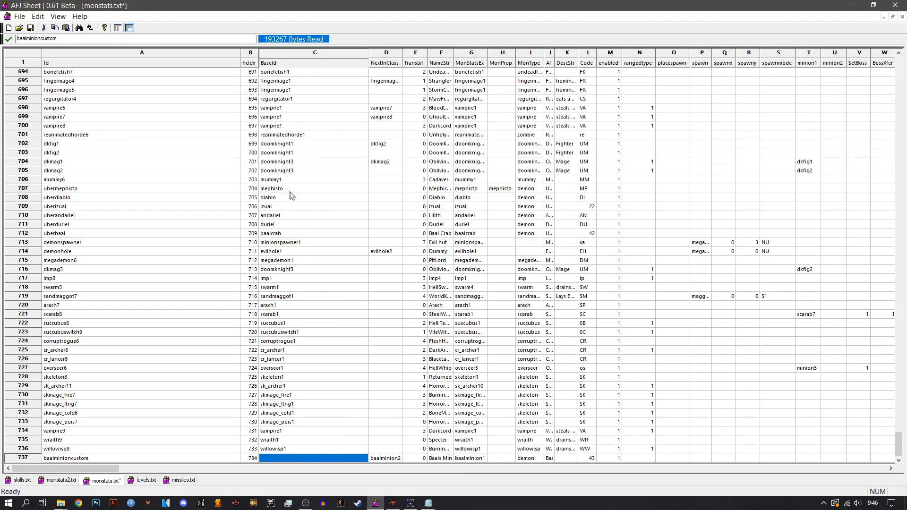
scroll("up", 3)
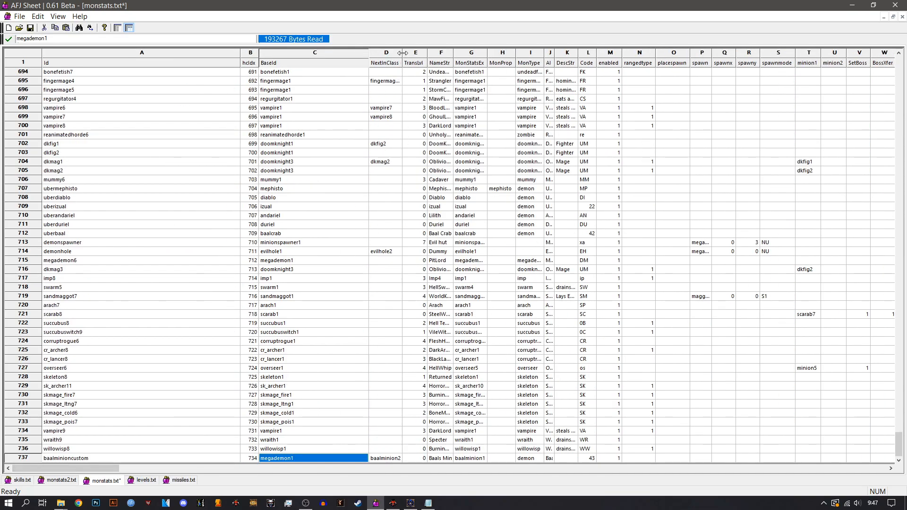
Step: Widen the NextInClass column and clear row 737's baalminion2 NextInClass entry
left_click_drag(409, 52, 512, 52)
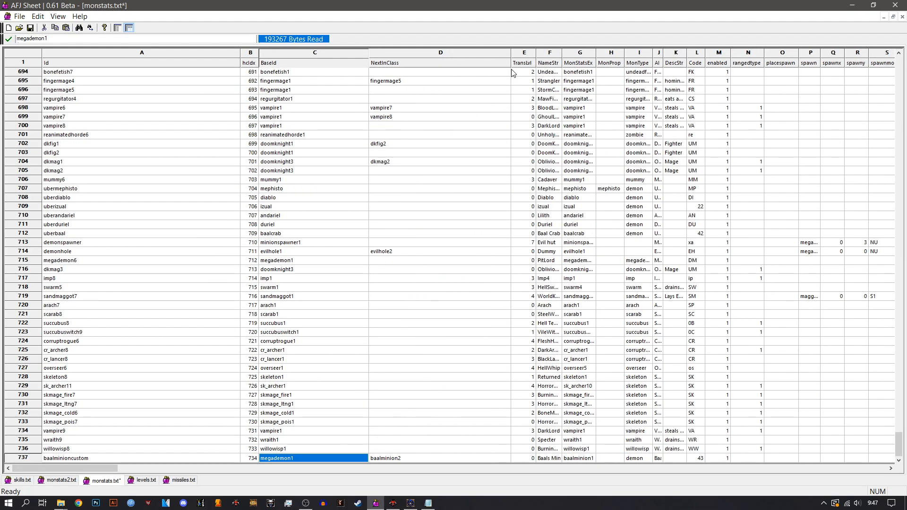
mouse_move(411, 469)
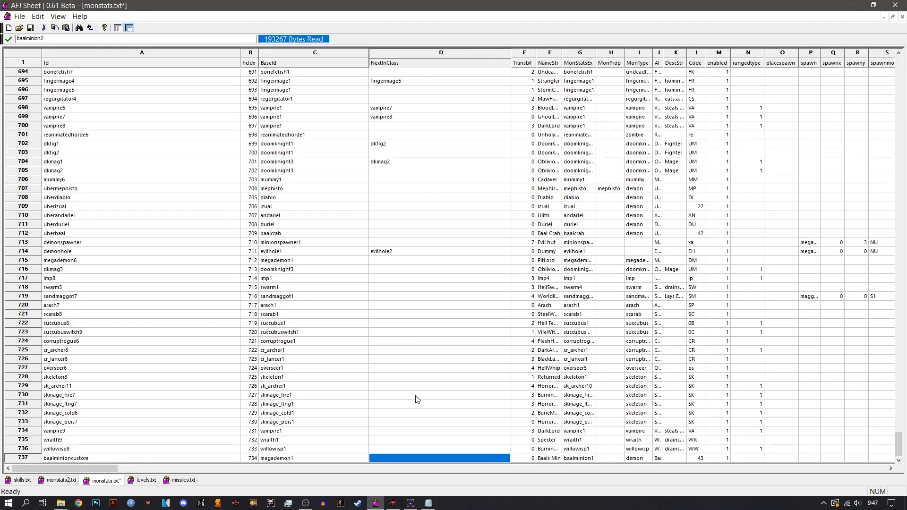
mouse_move(168, 461)
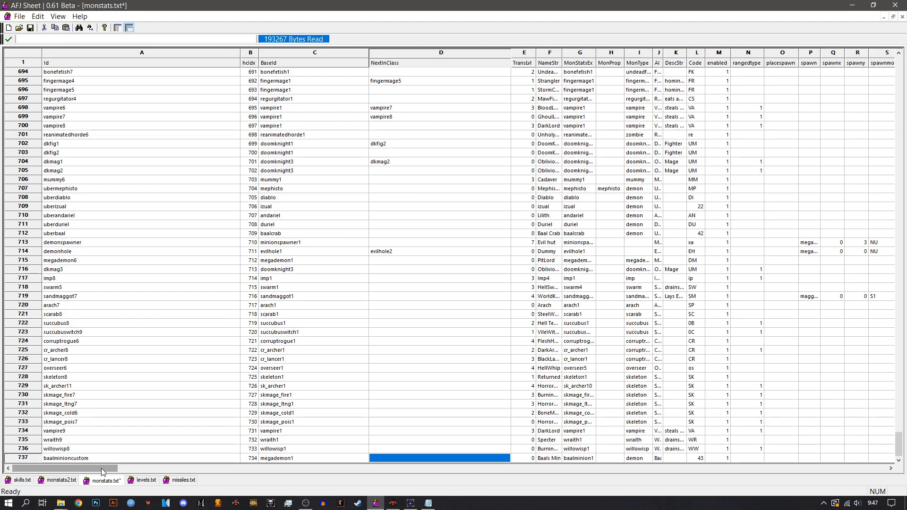
scroll("right", 3)
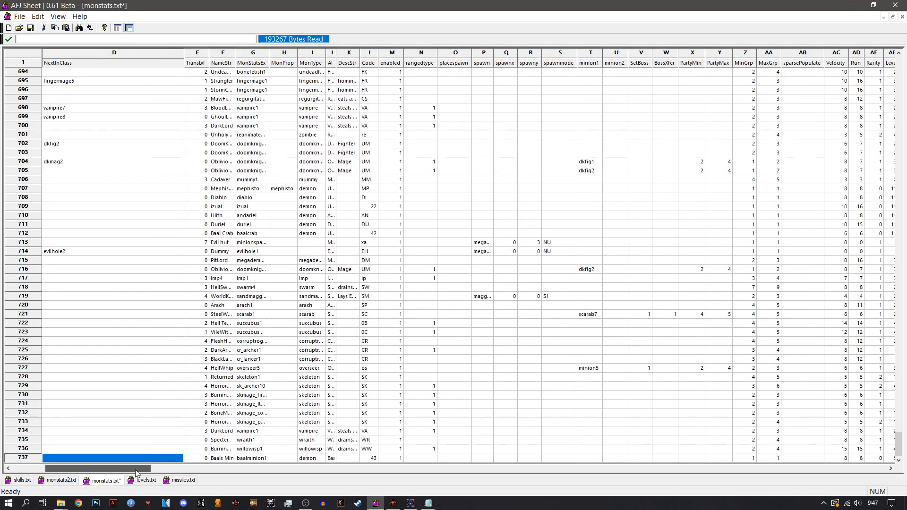
scroll("left", 3)
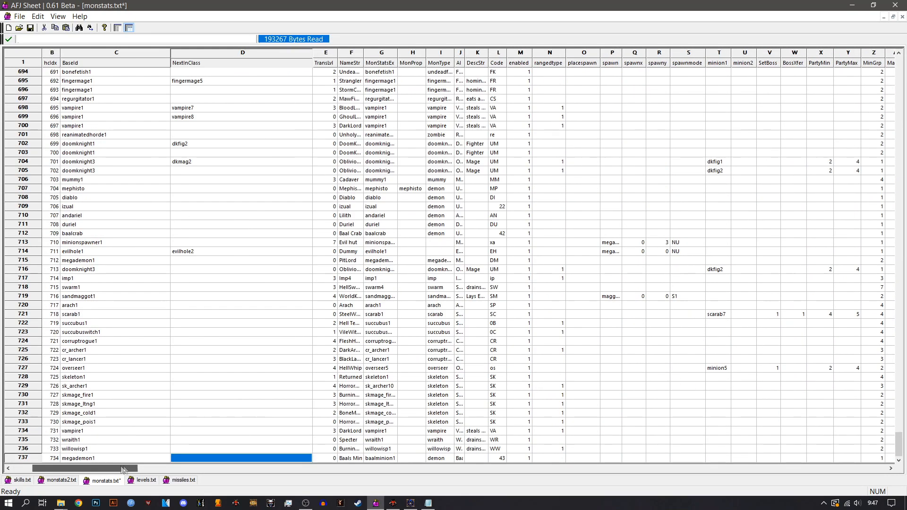
Step: Widen the NameStr column and inspect row 737's Baals Minion name
scroll("right", 3)
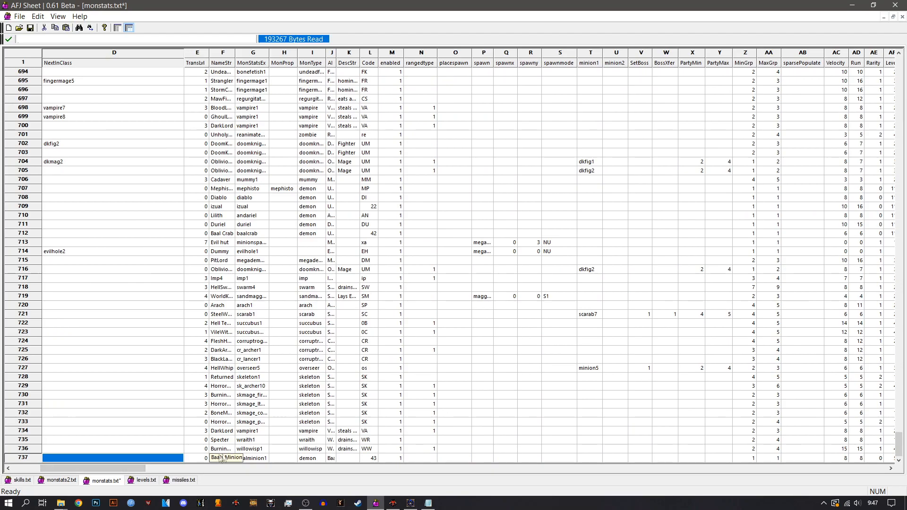
left_click(197, 457)
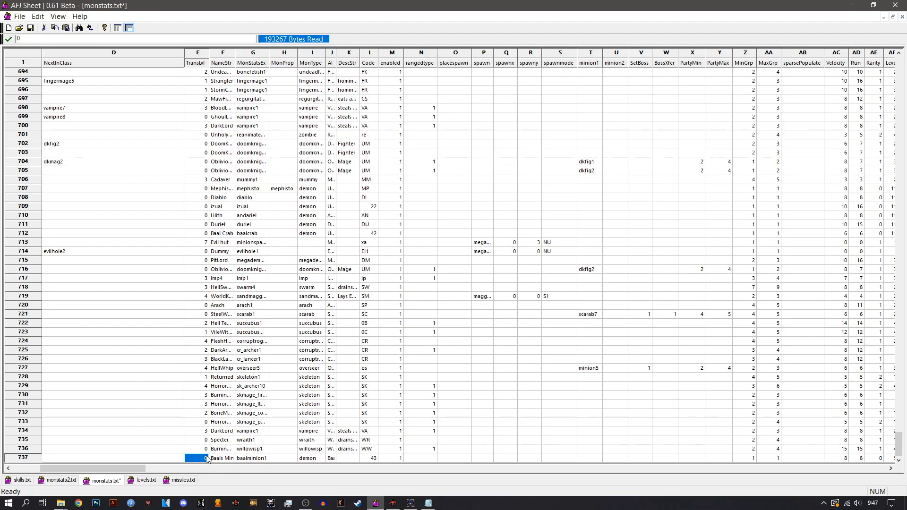
left_click(197, 457)
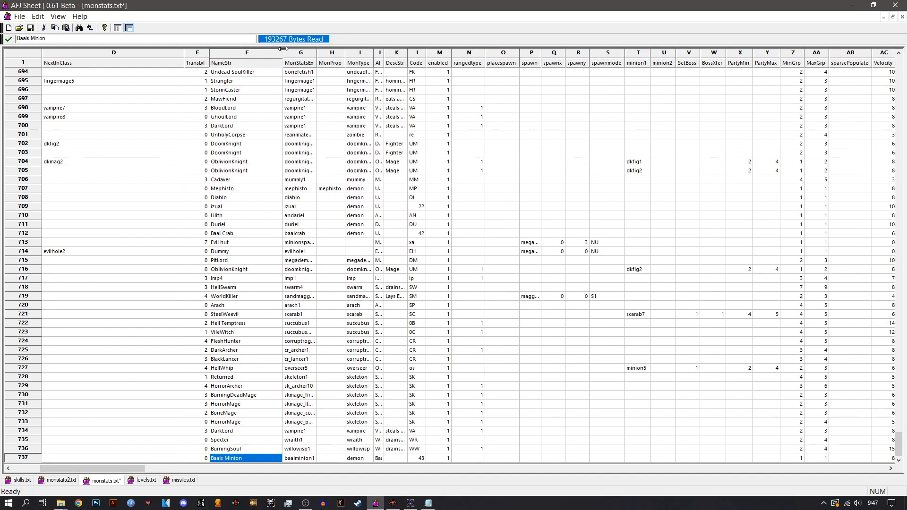
mouse_move(252, 246)
type("W")
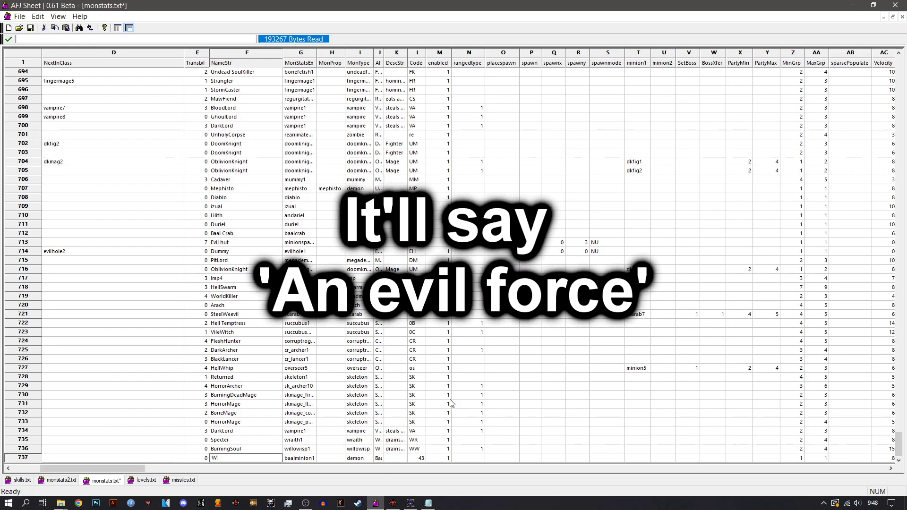
Step: Rename row 737's NameStr from Baals Minion to WorldDestroyer and copy the name
type("orldDe")
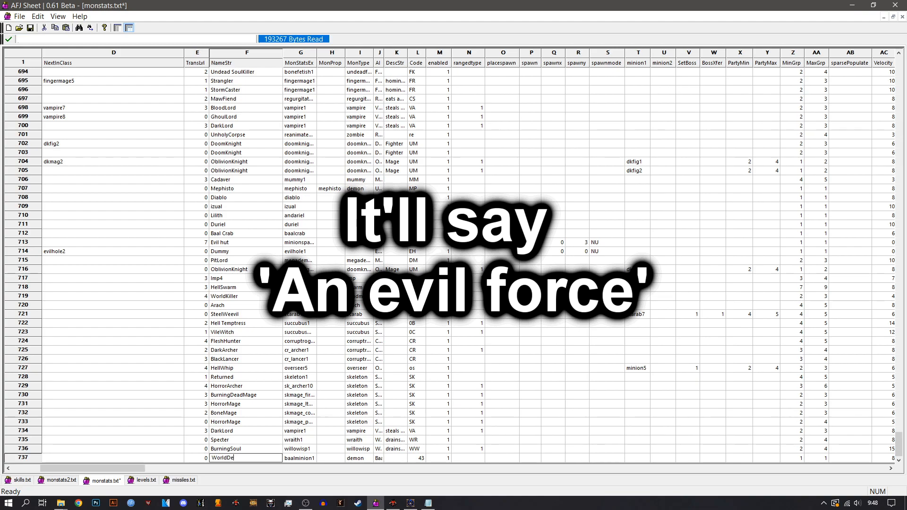
left_click(300, 457)
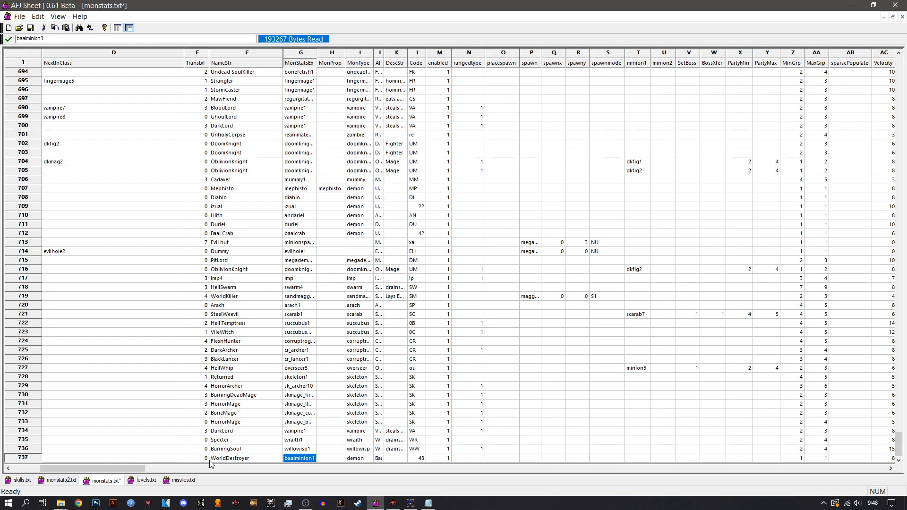
left_click(246, 458)
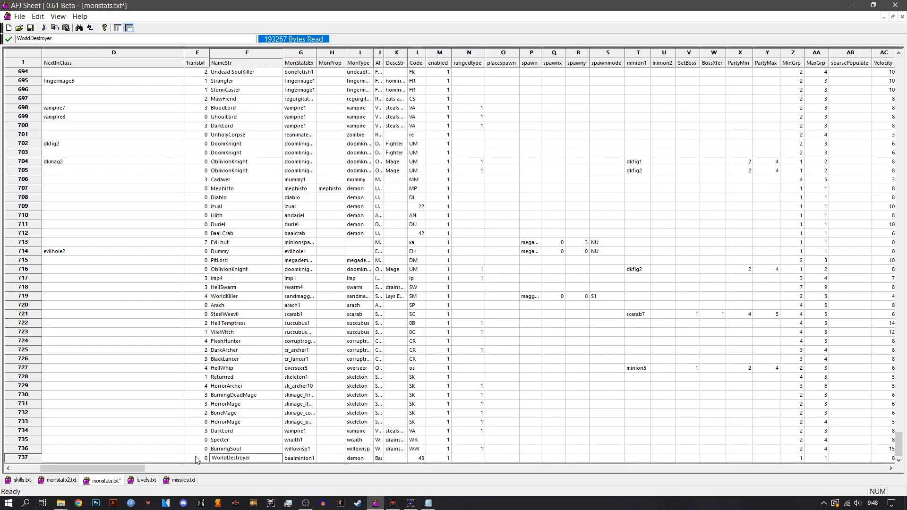
left_click(245, 457)
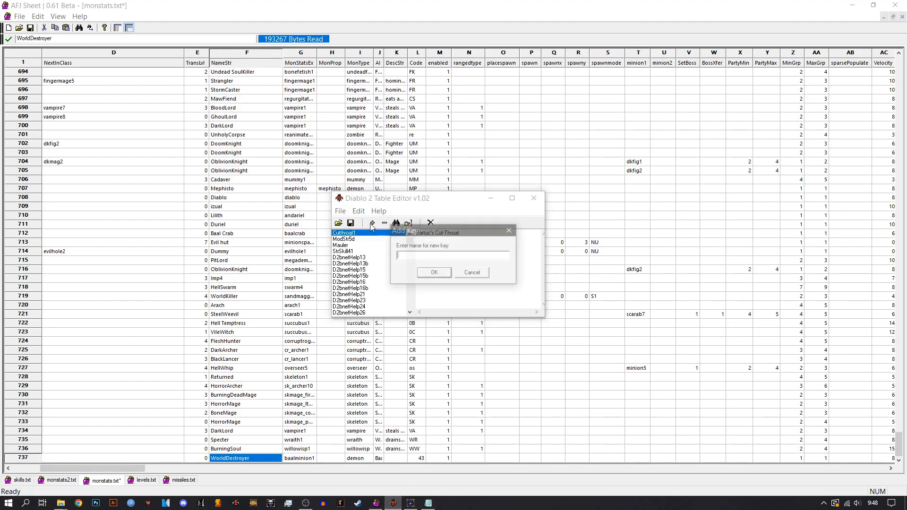
Step: Add a WorldDestroyer key to the string table
type("WorldDestroyer")
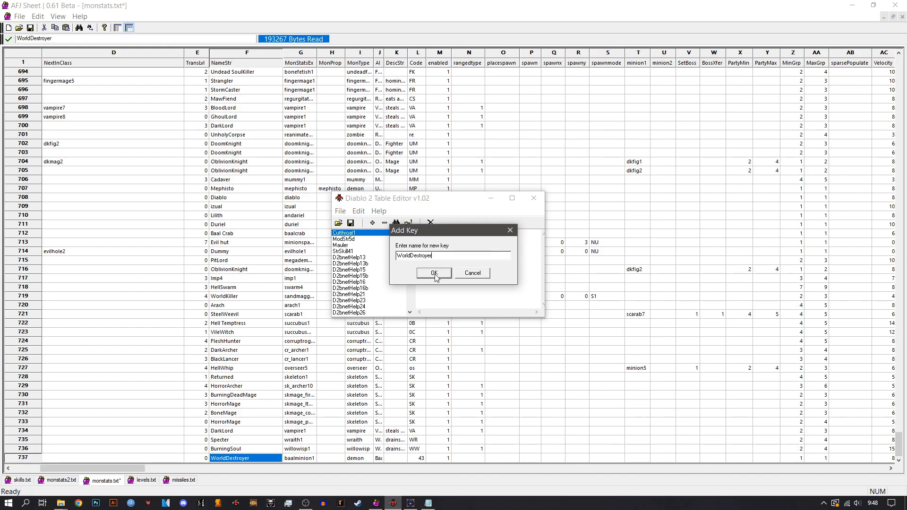
left_click(434, 272)
type("World Destroyer")
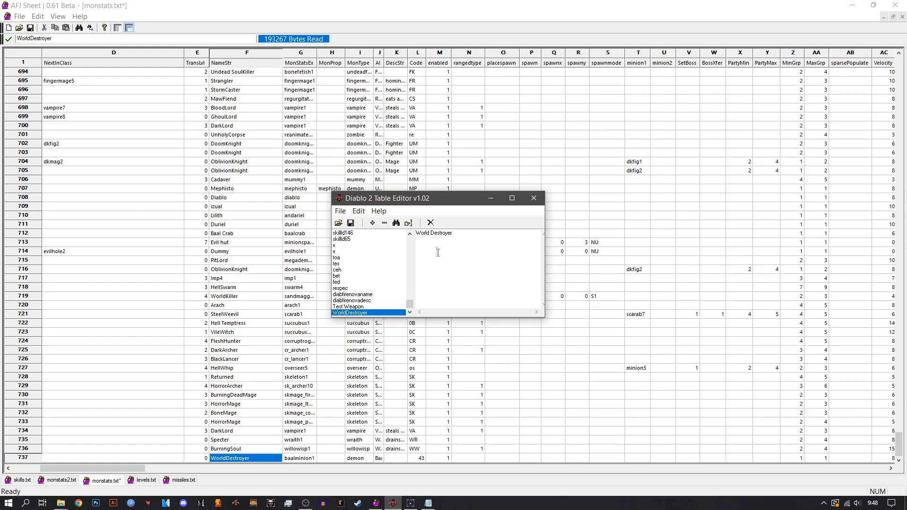
Step: Save the string table over patchstring.tbl, confirming the overwrite
left_click(352, 223)
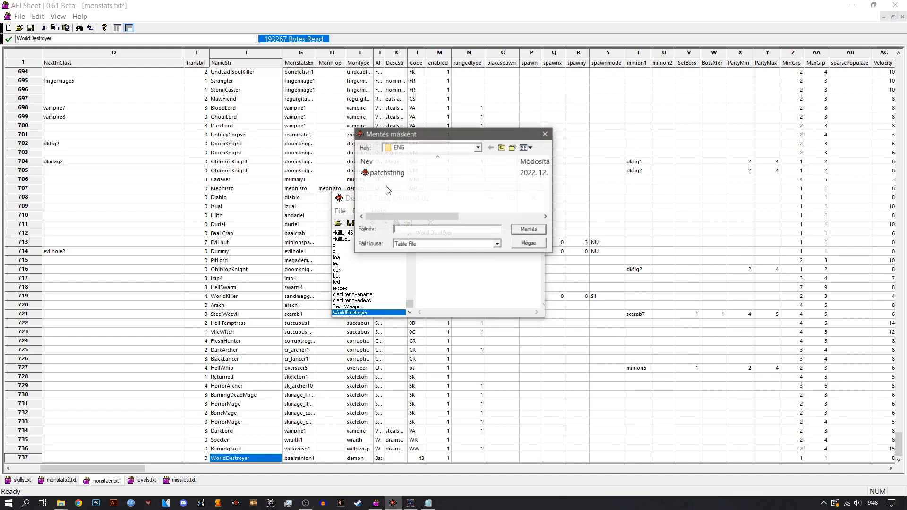
left_click(527, 229)
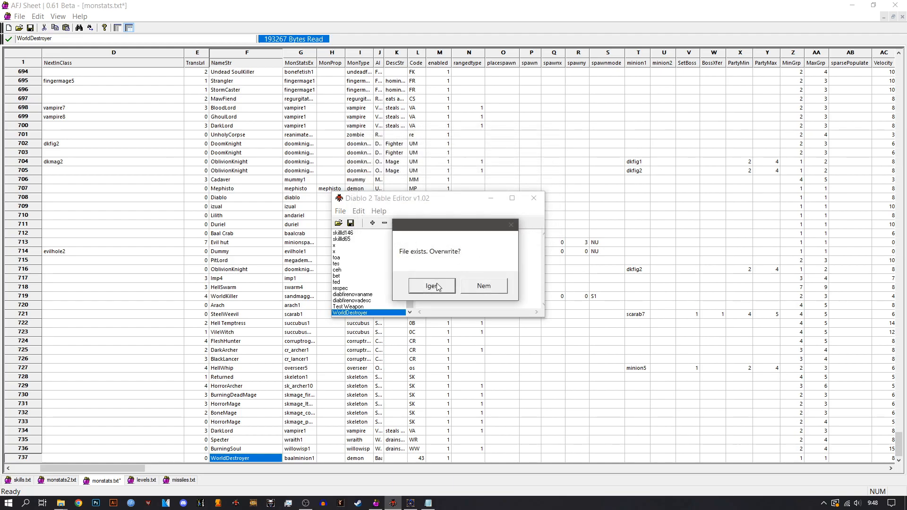
left_click(431, 285)
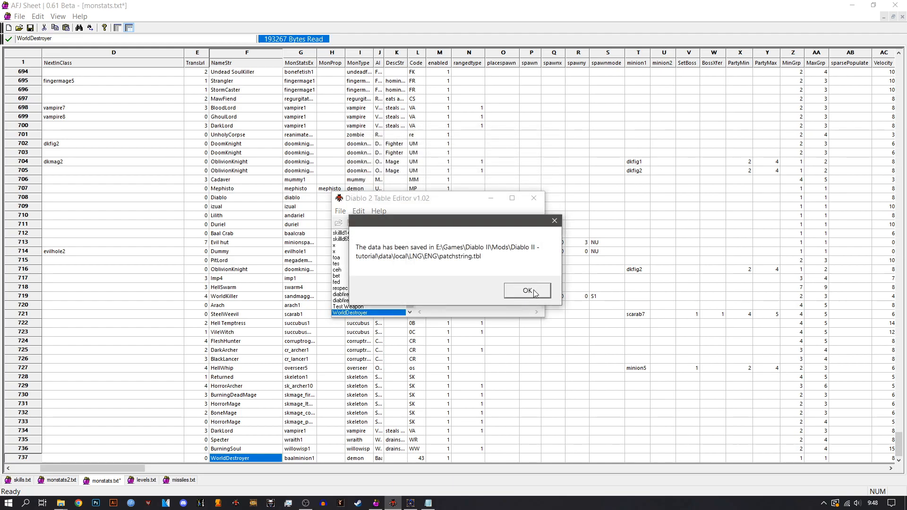
left_click(526, 290)
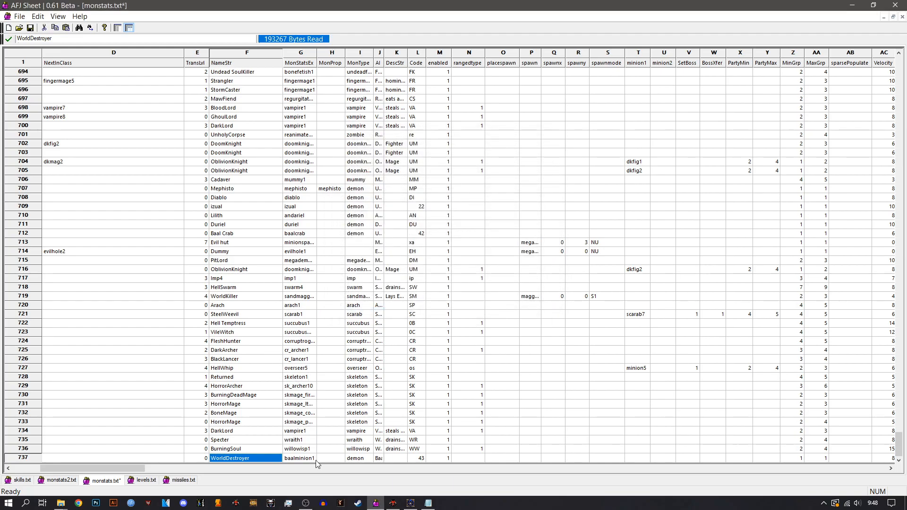
Step: Switch from monstats to the monstats2.txt sheet
left_click(299, 457)
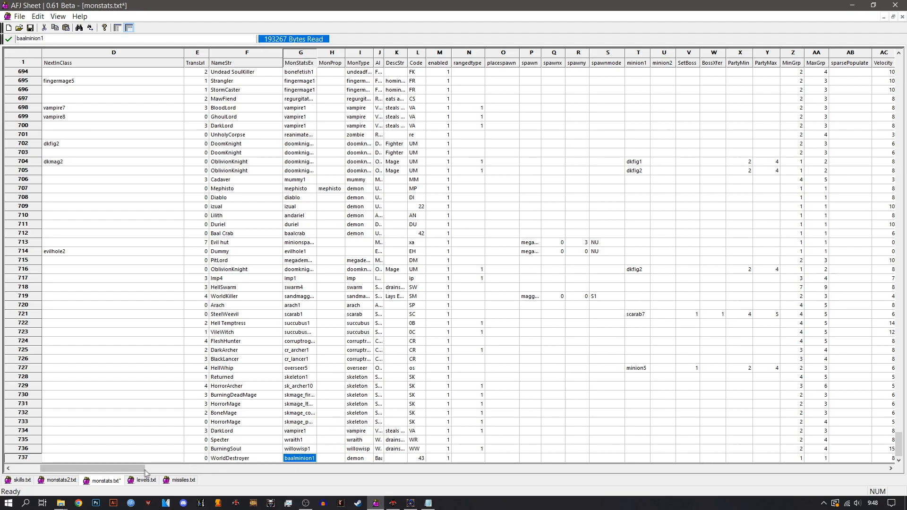
left_click(58, 480)
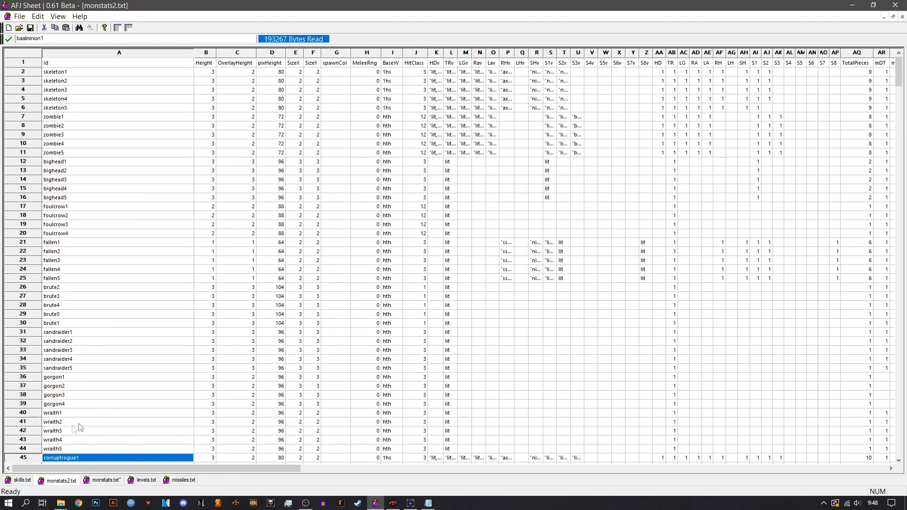
mouse_move(85, 74)
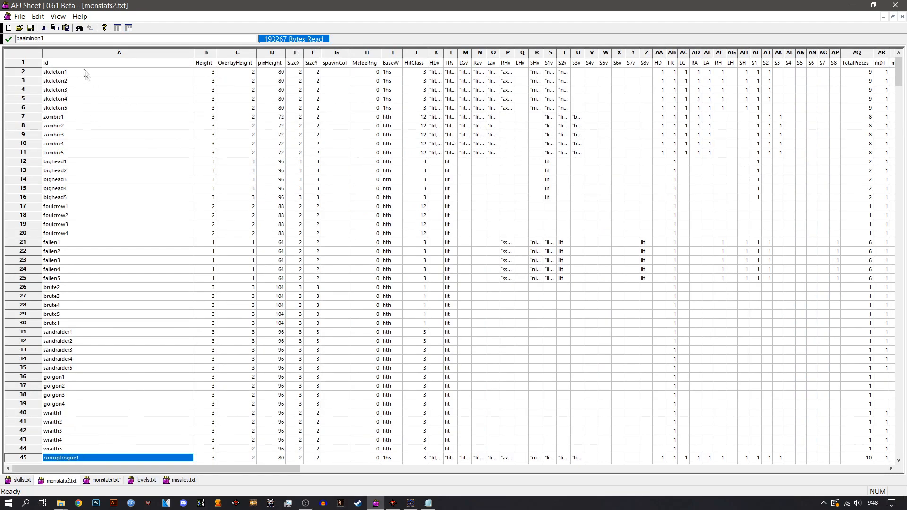
left_click(21, 480)
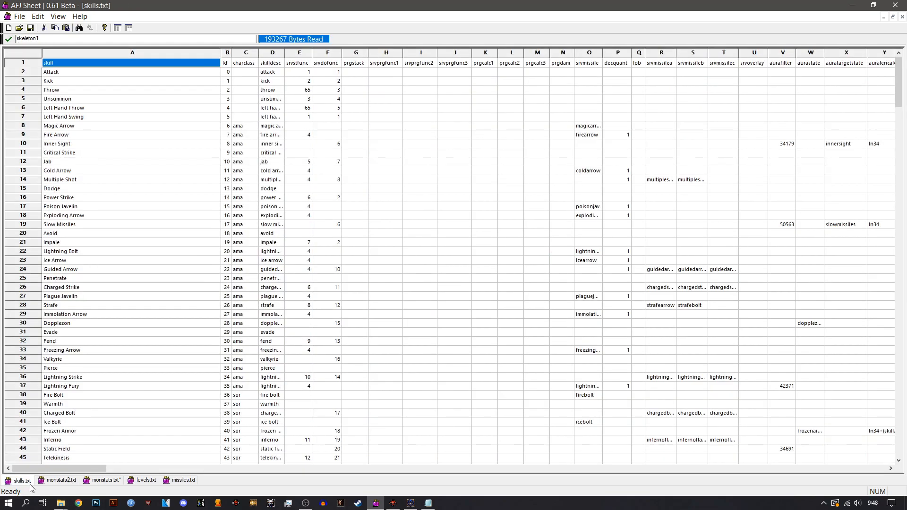
left_click(103, 480)
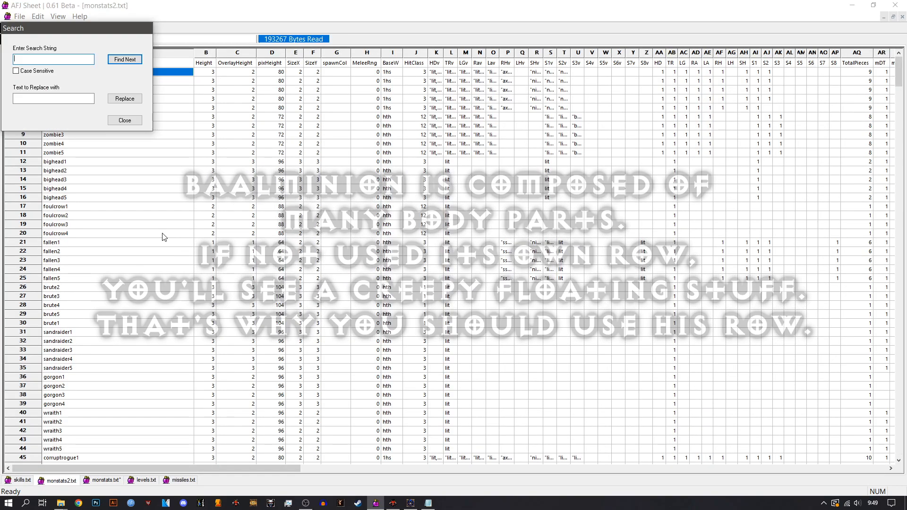
left_click(125, 98)
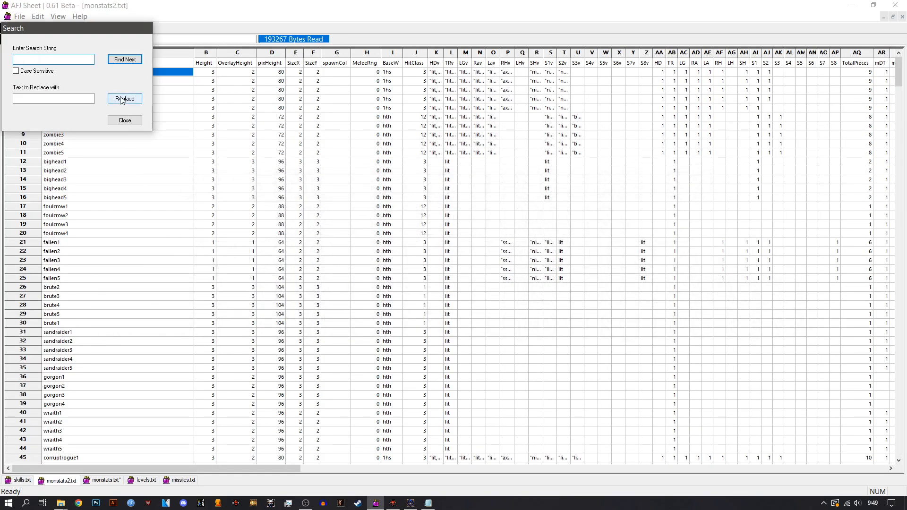
type("baalmini")
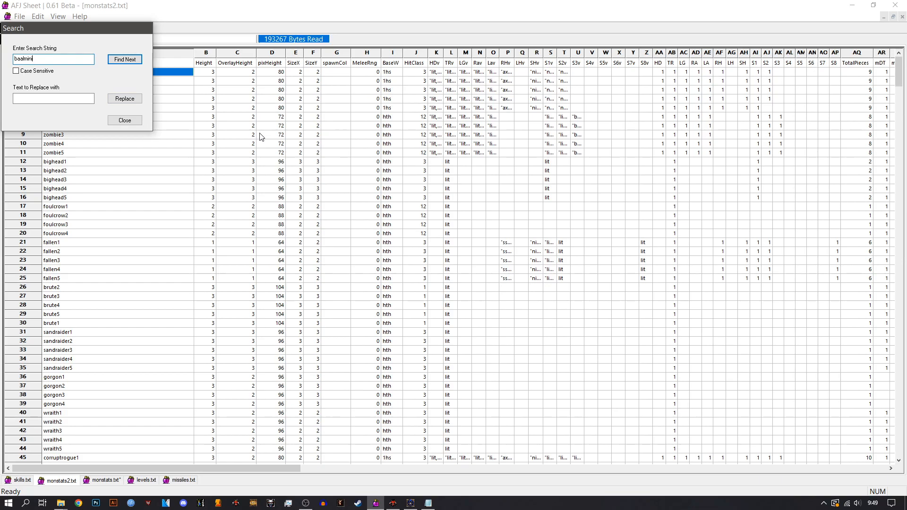
left_click(125, 59)
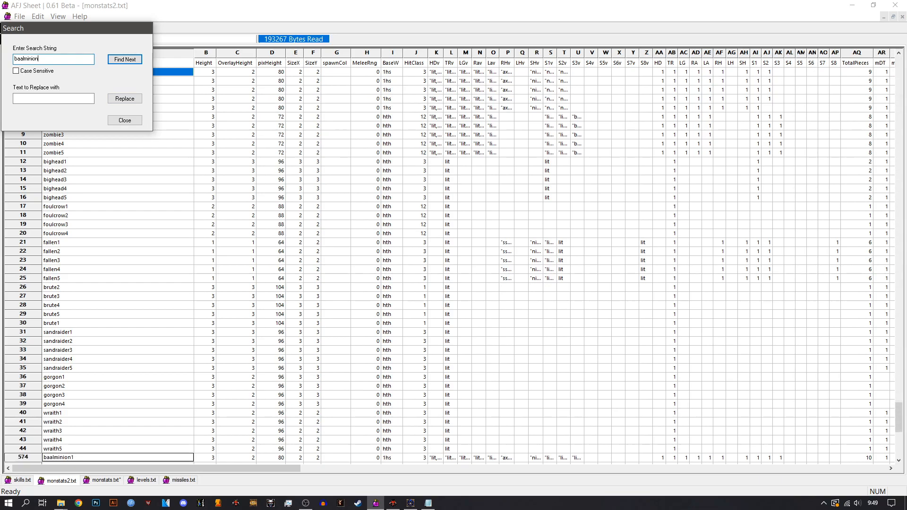
left_click(125, 59)
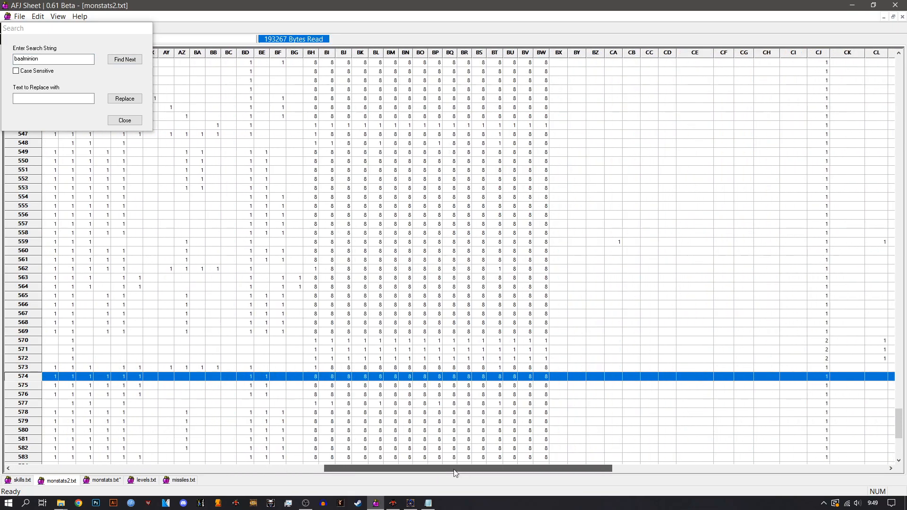
Step: Close the search and inspect baalminion1's Light, light-g and light-b values
scroll("right", 3)
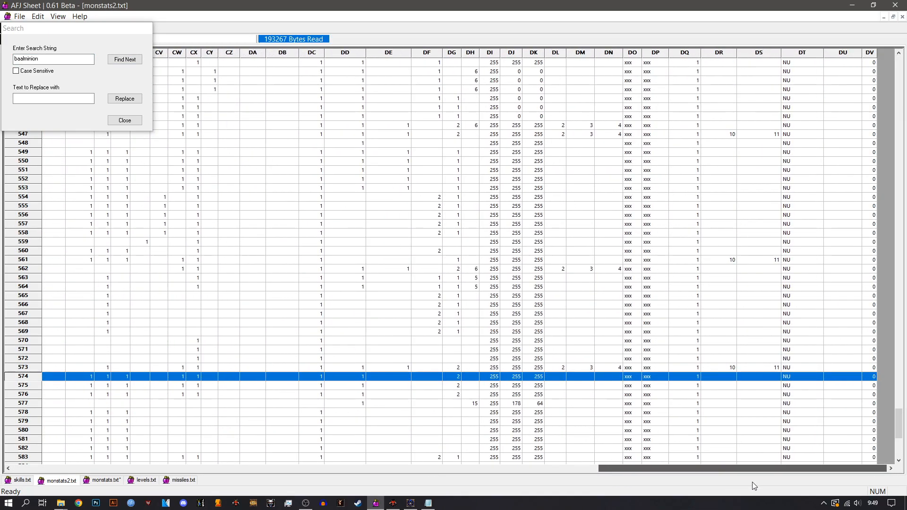
left_click(124, 120)
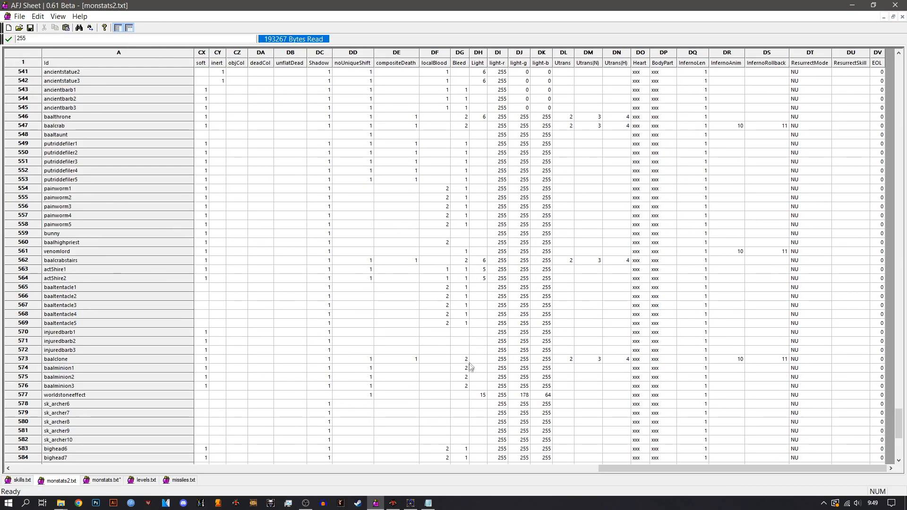
left_click(478, 368)
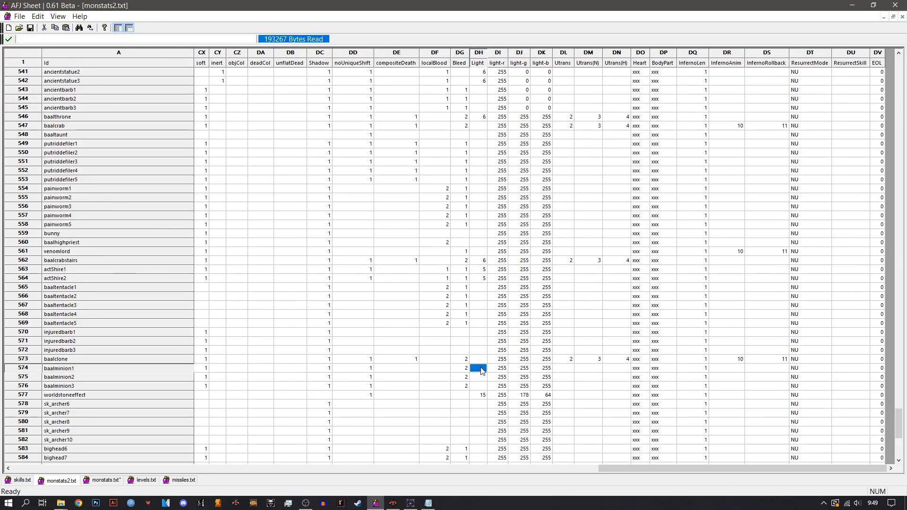
left_click(519, 368)
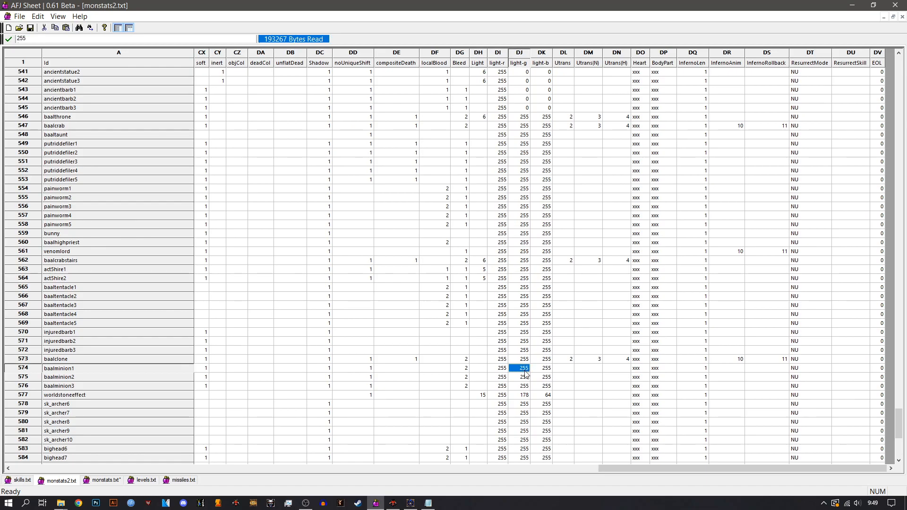
left_click(541, 368)
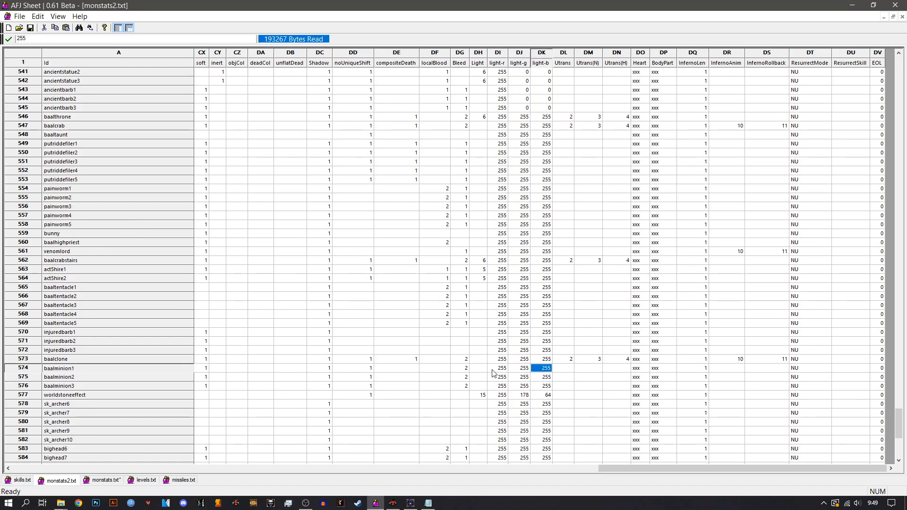
Step: Set baalminion1's Light value to 10 instead of 255
left_click(478, 368)
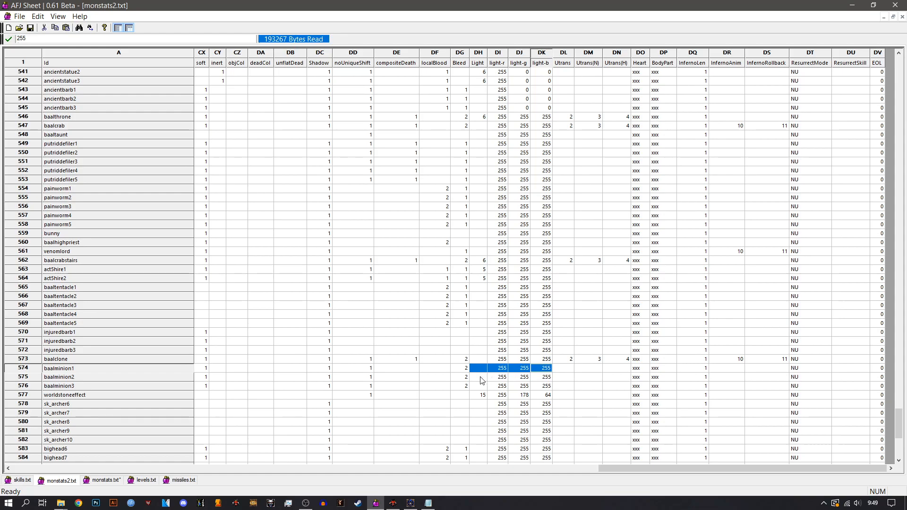
left_click(478, 368)
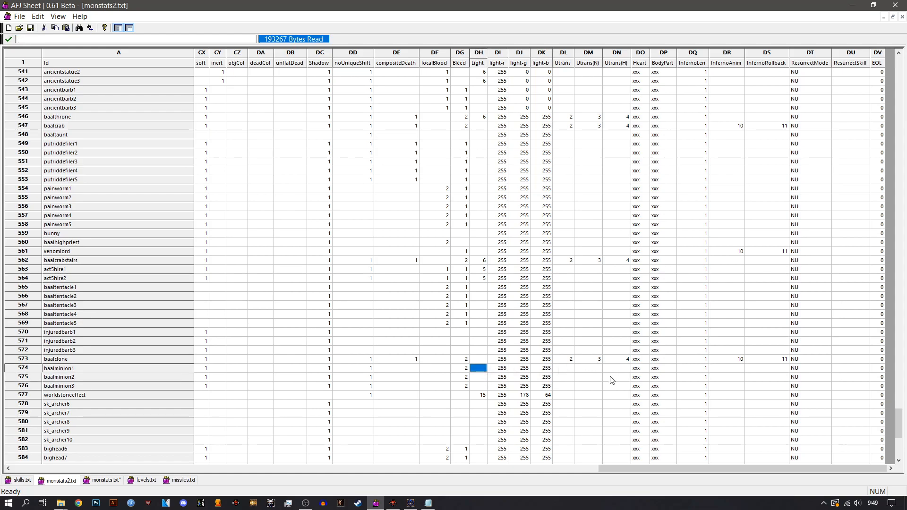
type("10")
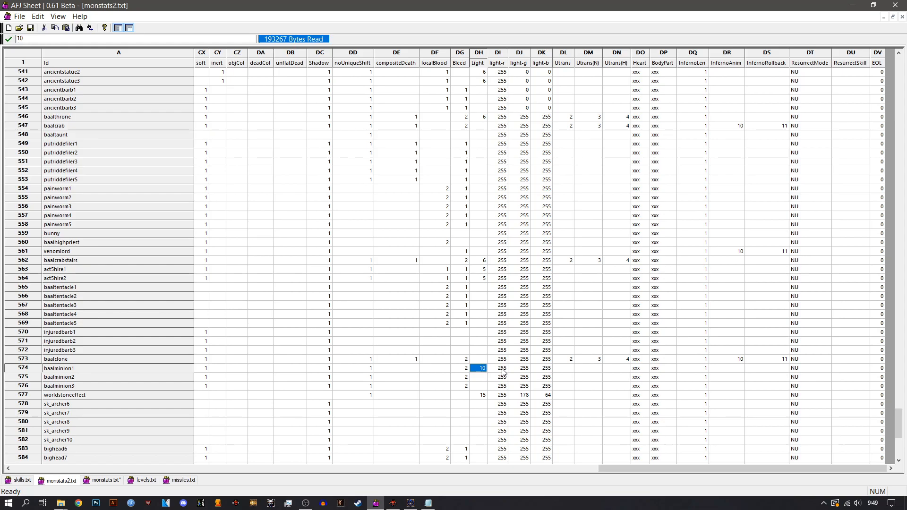
left_click(478, 359)
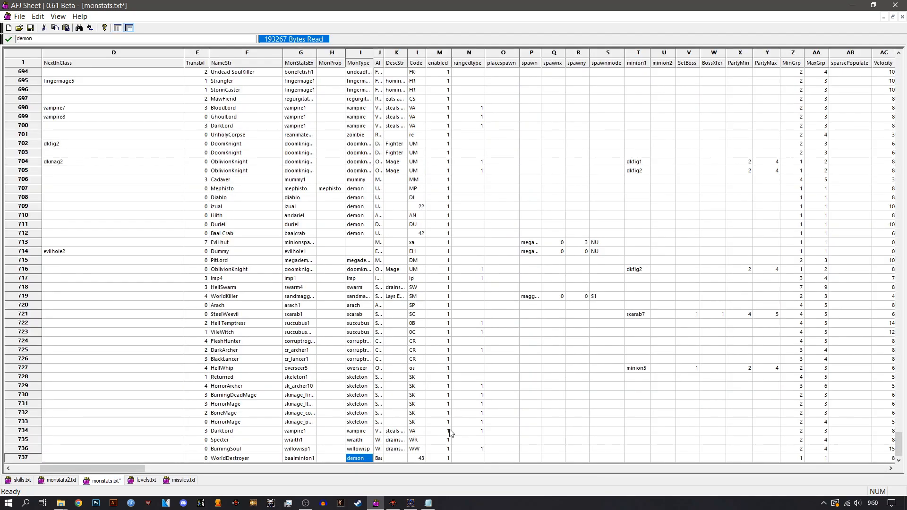
mouse_move(369, 462)
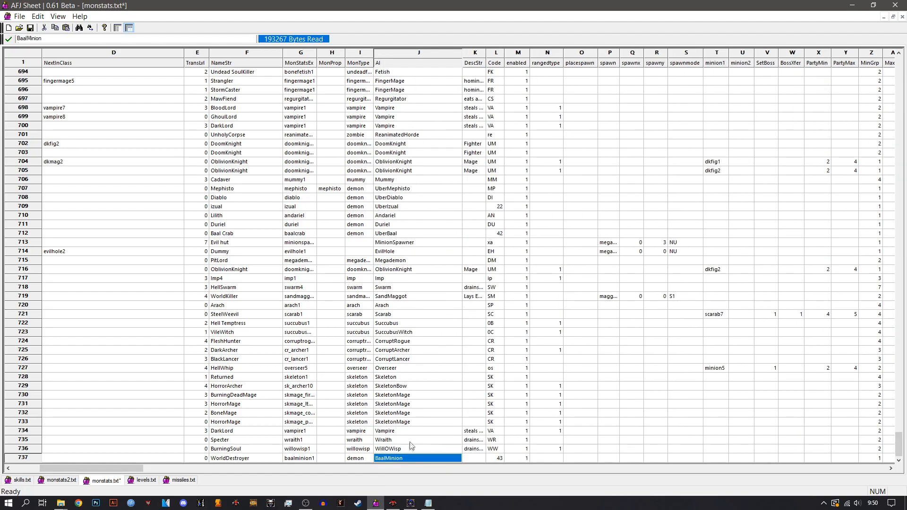
Step: Enter Stun as row 737's DescStr value
left_click(473, 448)
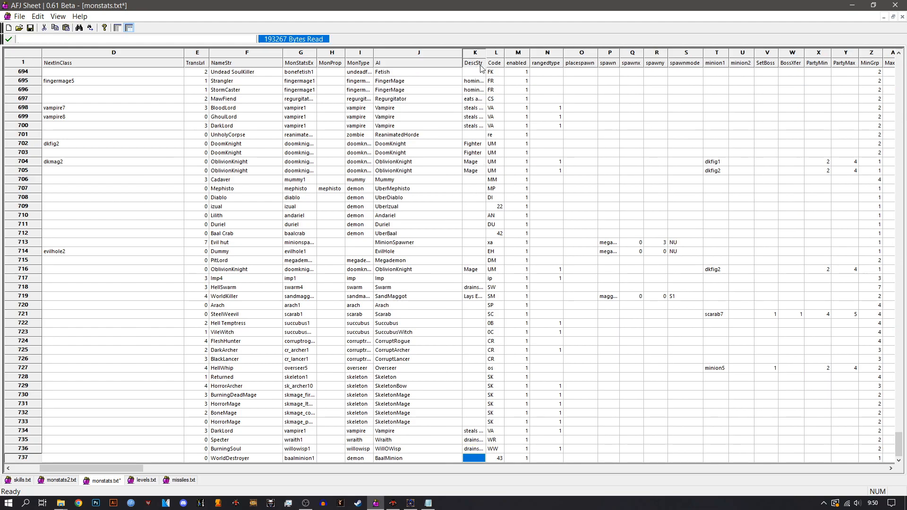
mouse_move(451, 459)
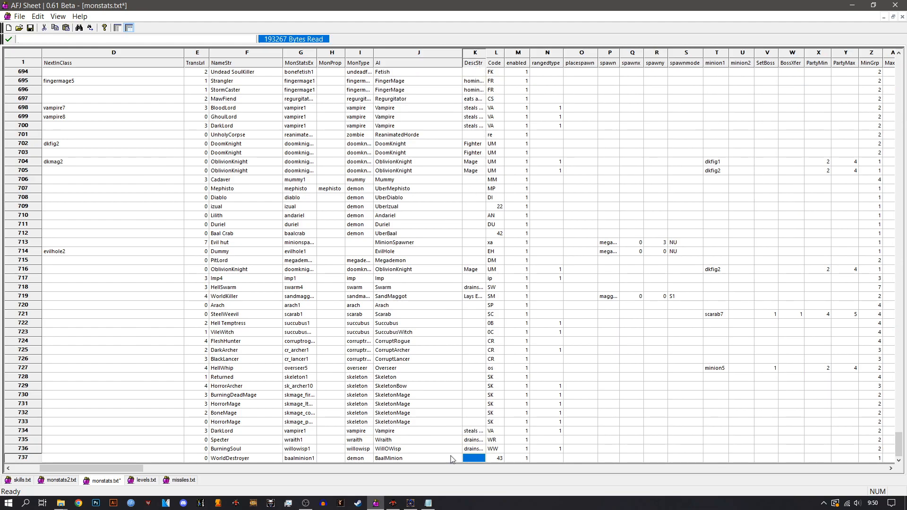
mouse_move(647, 433)
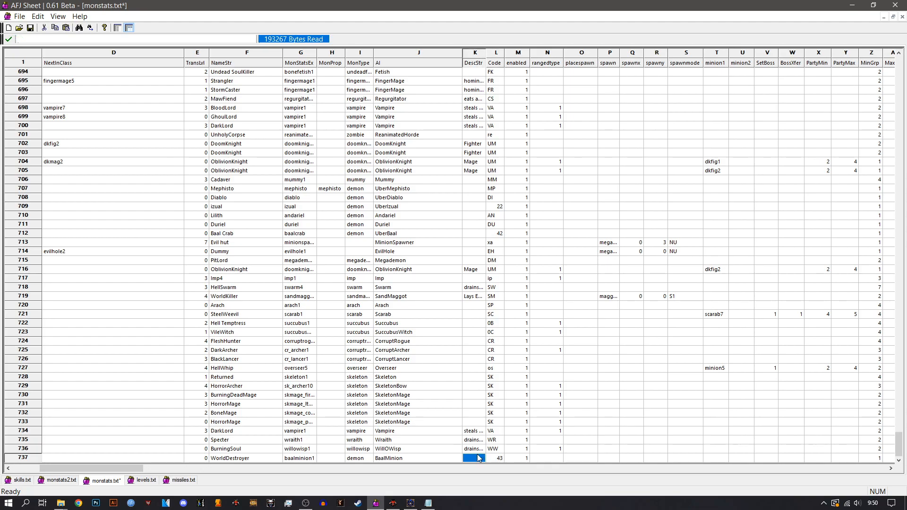
double_click(473, 457)
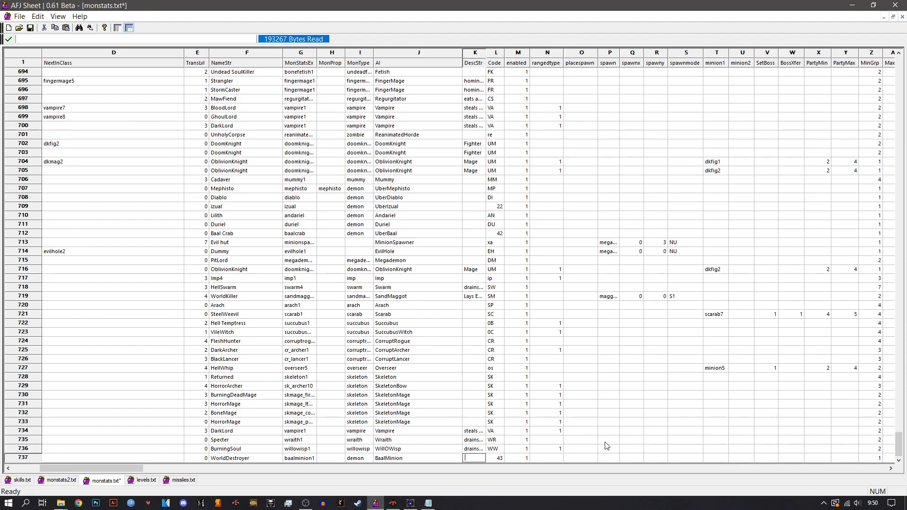
type("Stun")
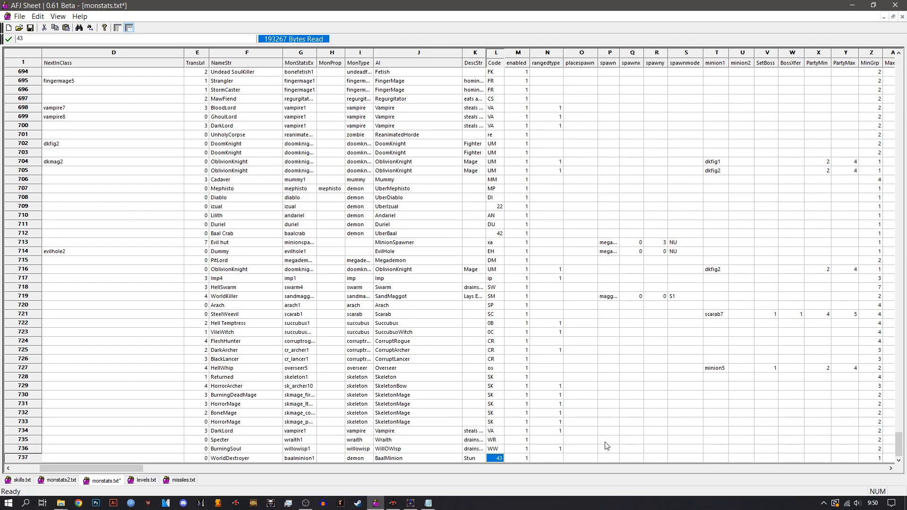
left_click(472, 458)
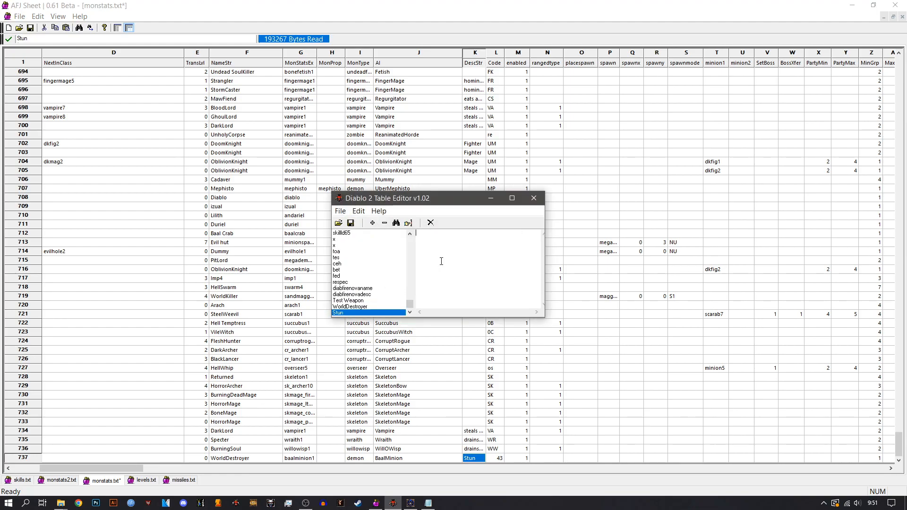
Step: Give the Stun key the text Stun and save patchstring.tbl again
type("Stun")
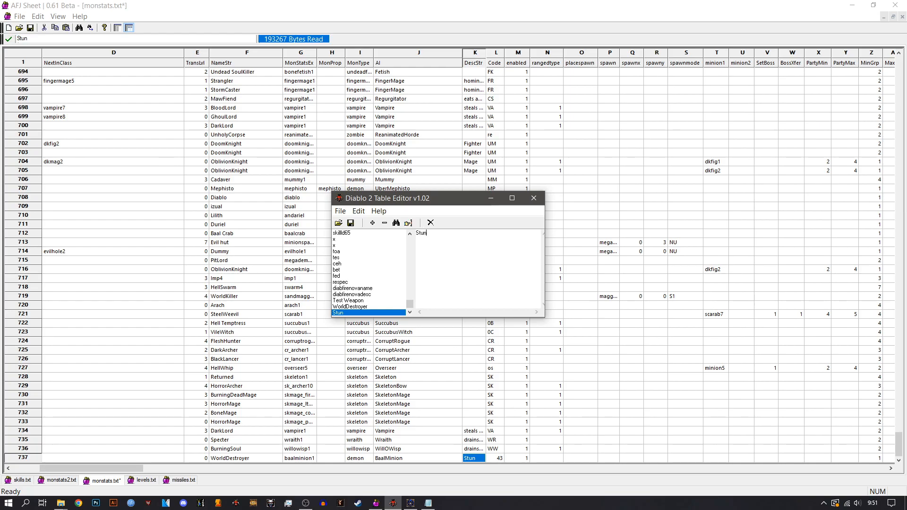
left_click(350, 223)
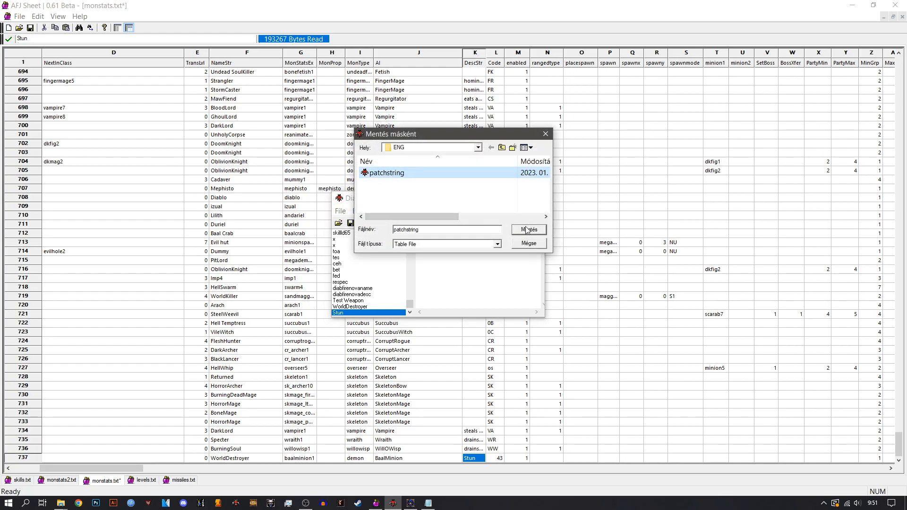
left_click(527, 228)
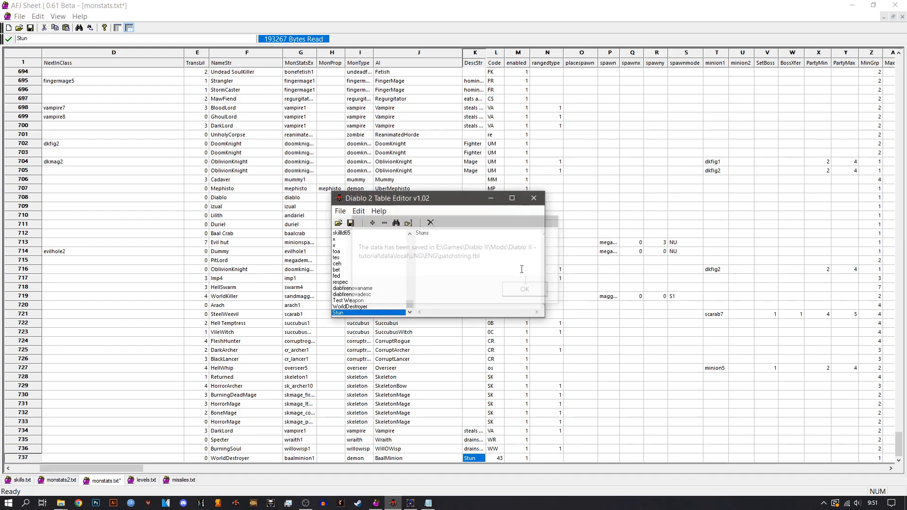
left_click(523, 289)
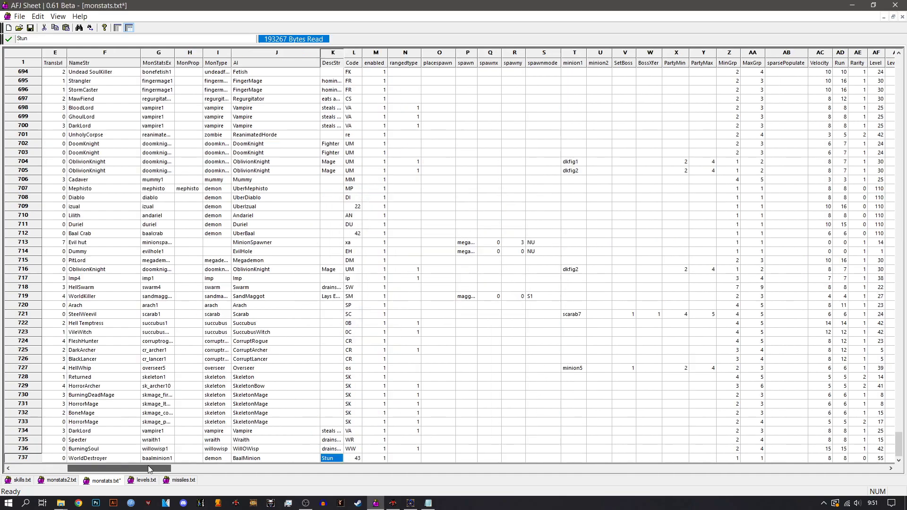
scroll("right", 3)
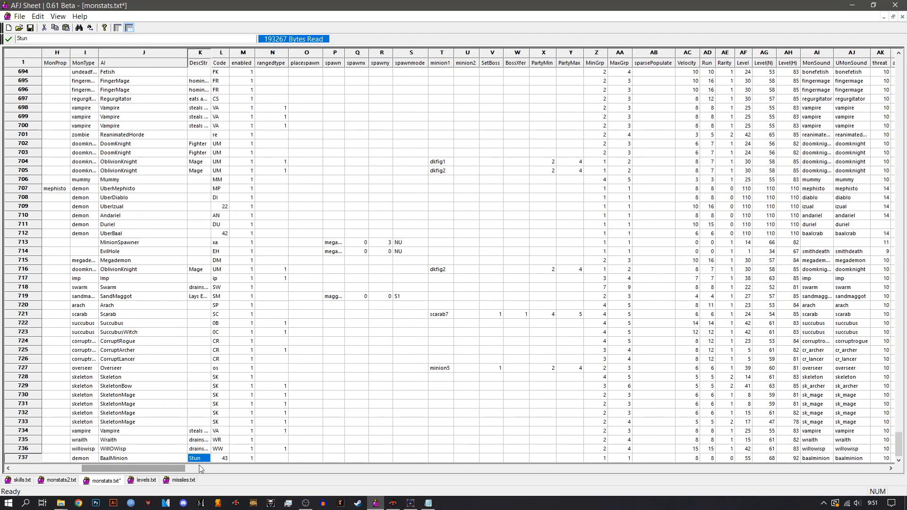
Step: Check row 737's enabled flag, MaxGrp, MinGrp and Velocity values
left_click(243, 458)
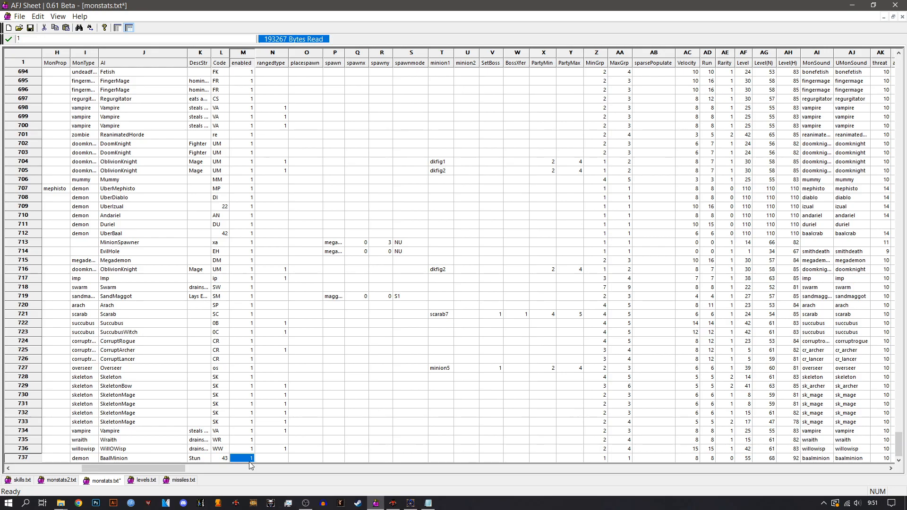
mouse_move(164, 466)
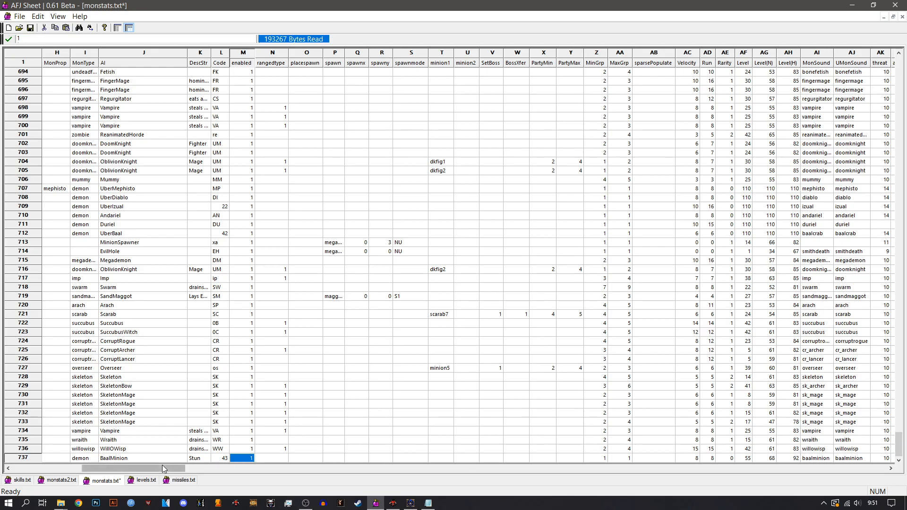
scroll("right", 3)
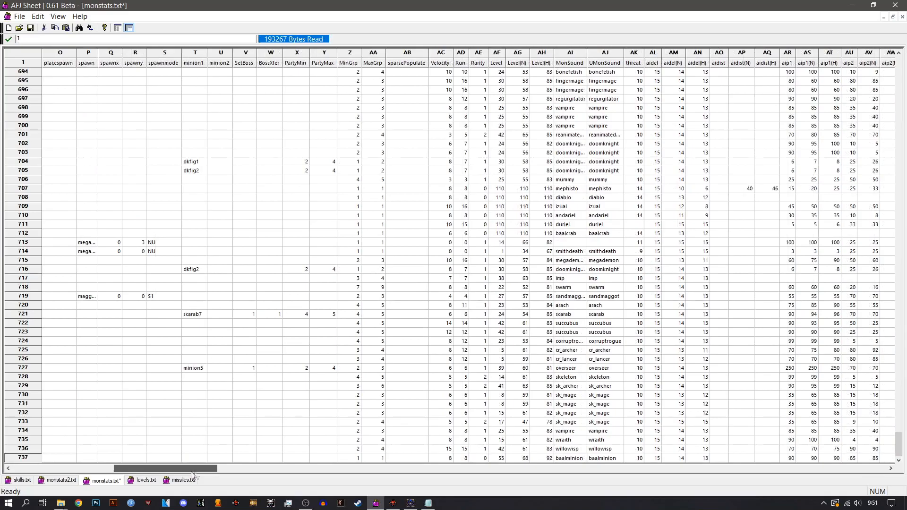
scroll("right", 3)
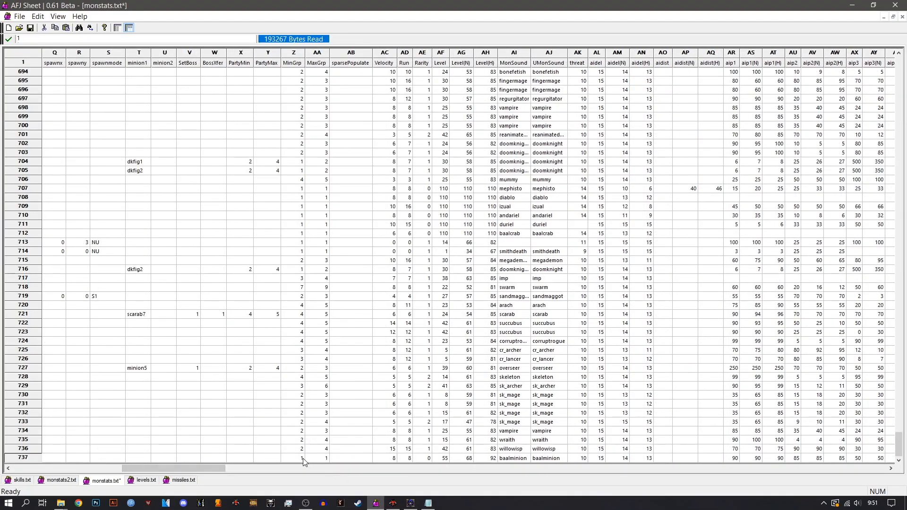
left_click(316, 457)
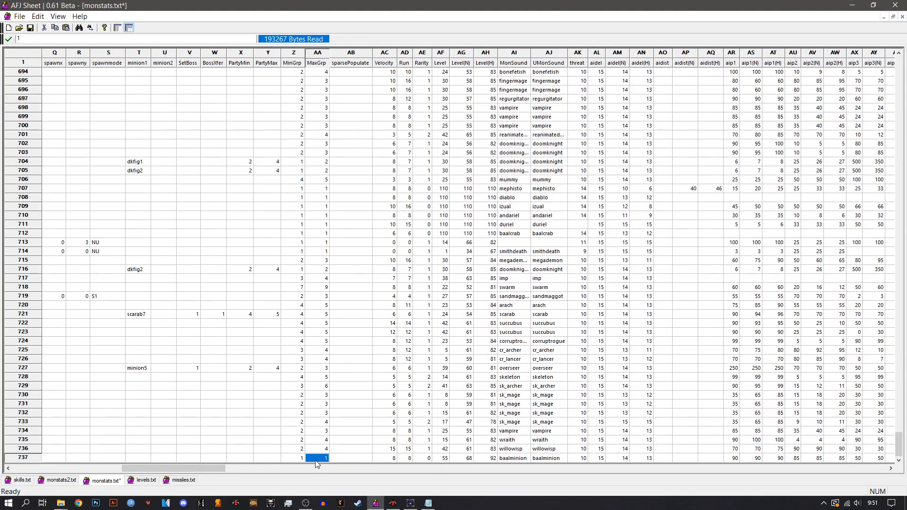
left_click(292, 458)
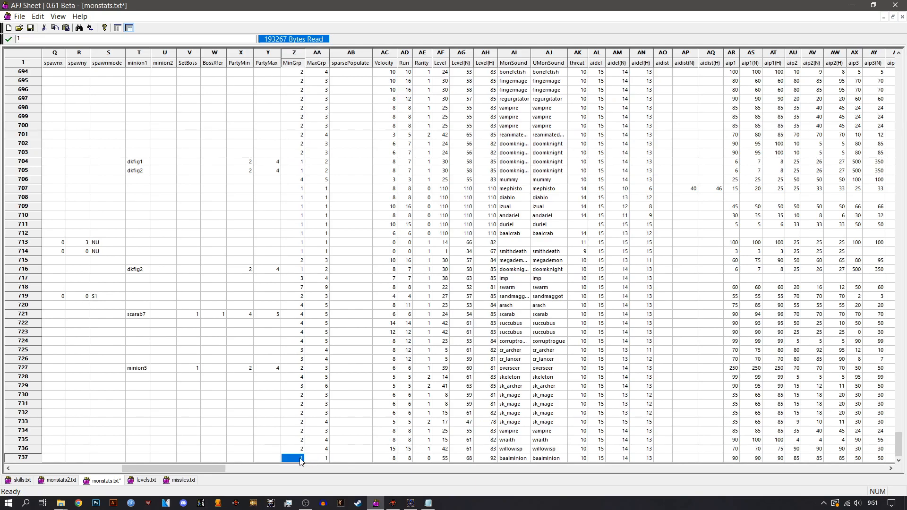
scroll("right", 3)
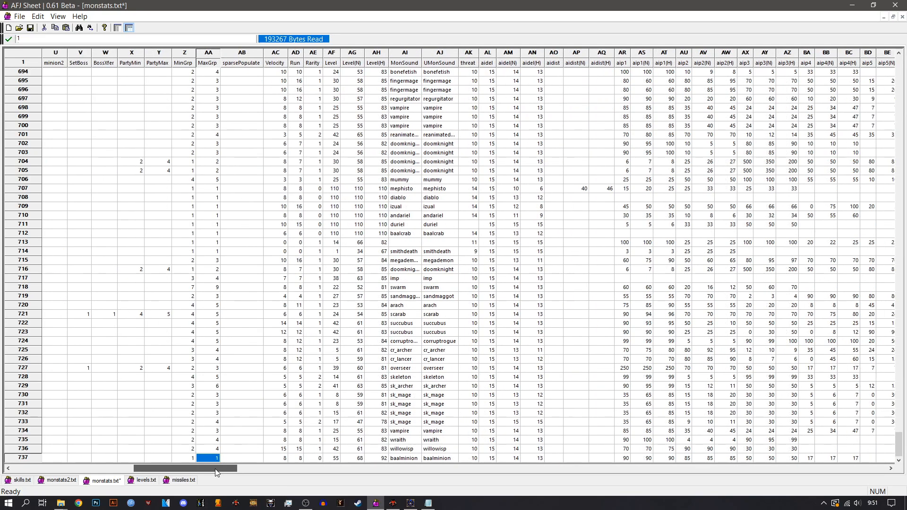
left_click(275, 458)
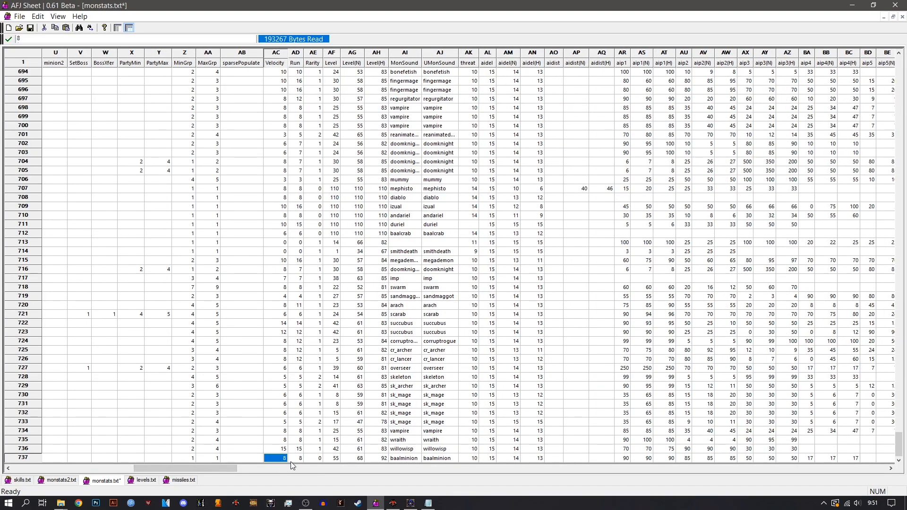
Step: Set row 737's Rarity and Level to 1 and save monstats
scroll("right", 3)
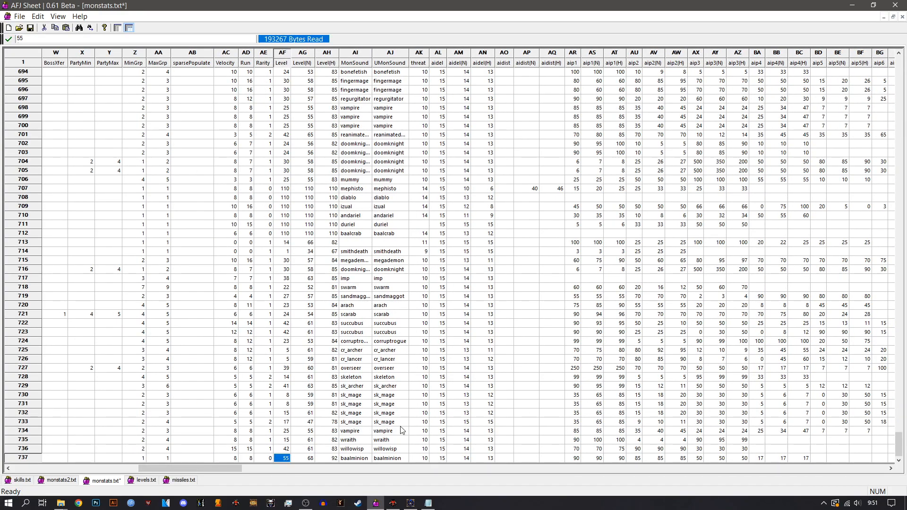
left_click(281, 459)
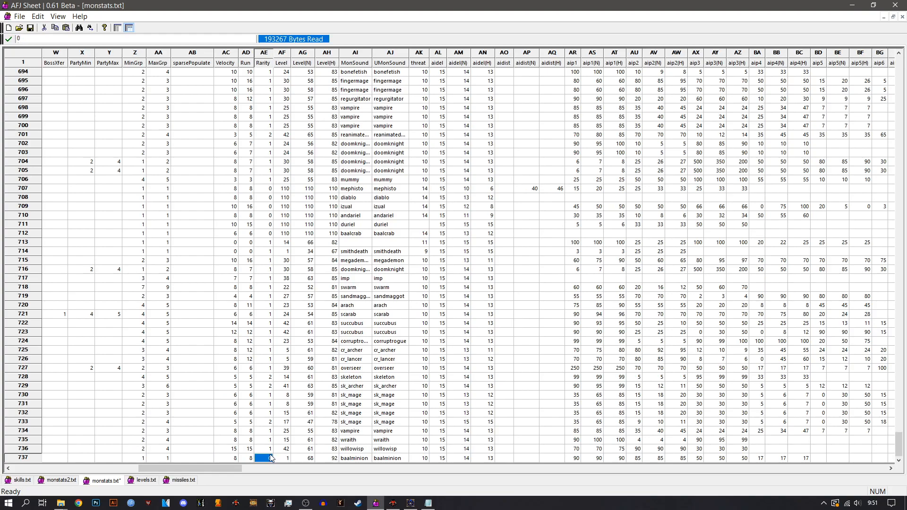
type("1")
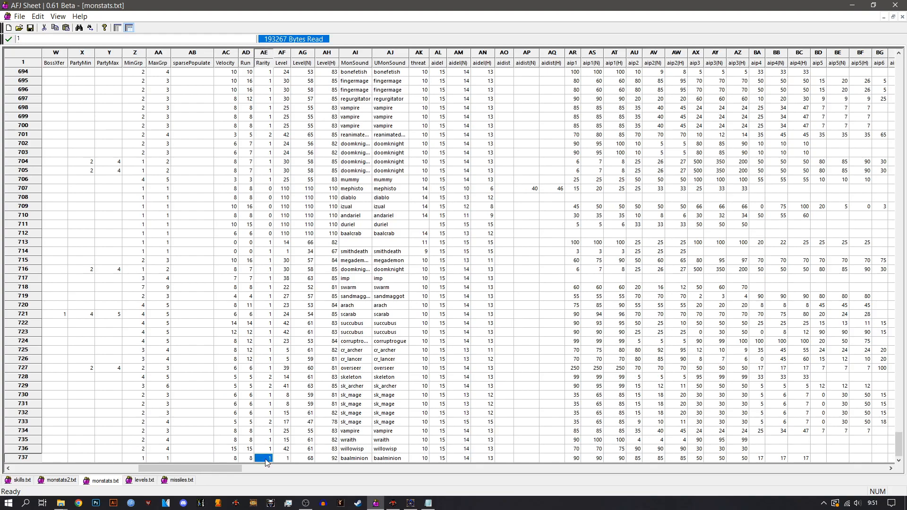
mouse_move(237, 464)
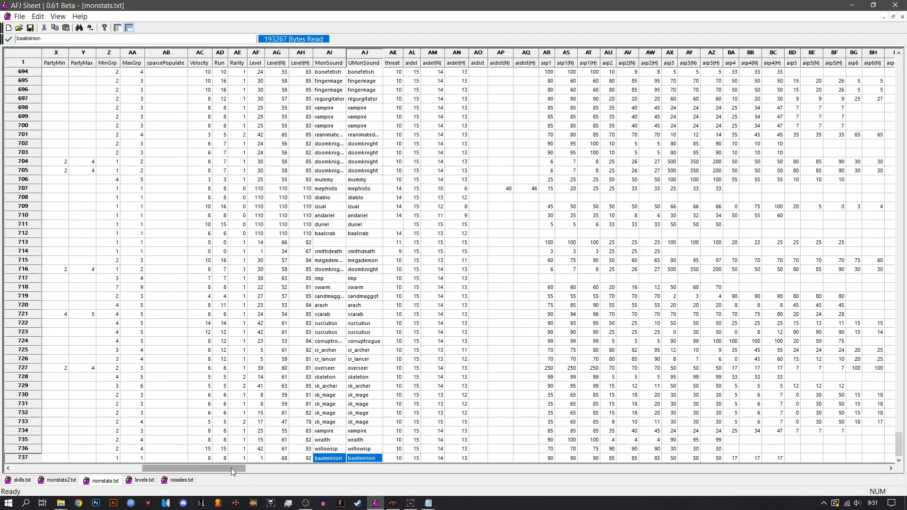
scroll("right", 3)
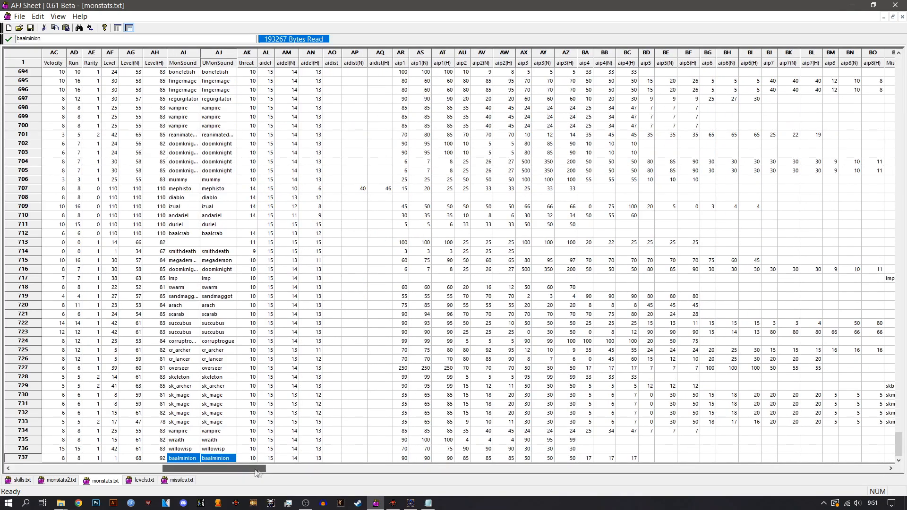
scroll("right", 3)
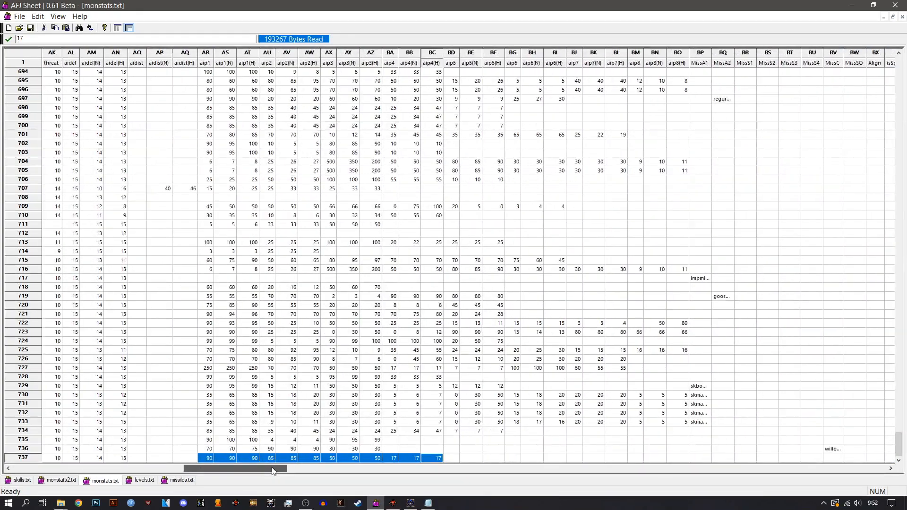
scroll("right", 3)
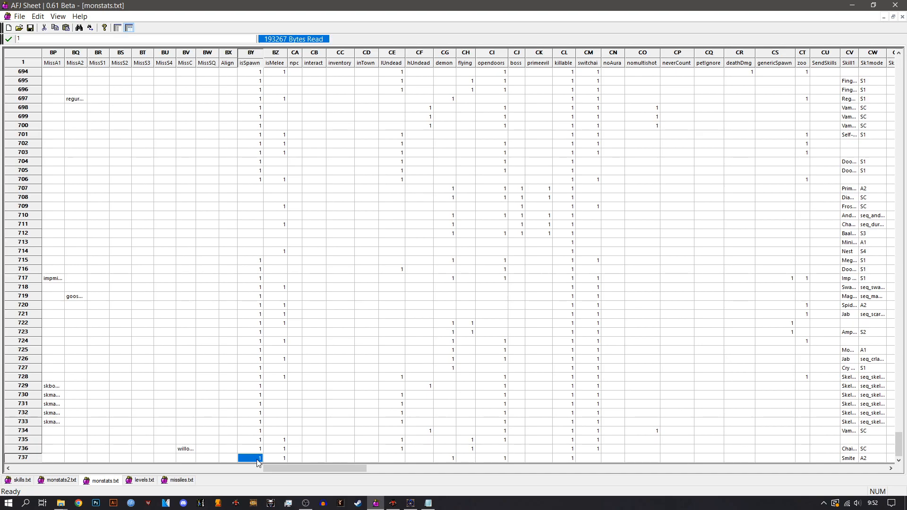
scroll("right", 3)
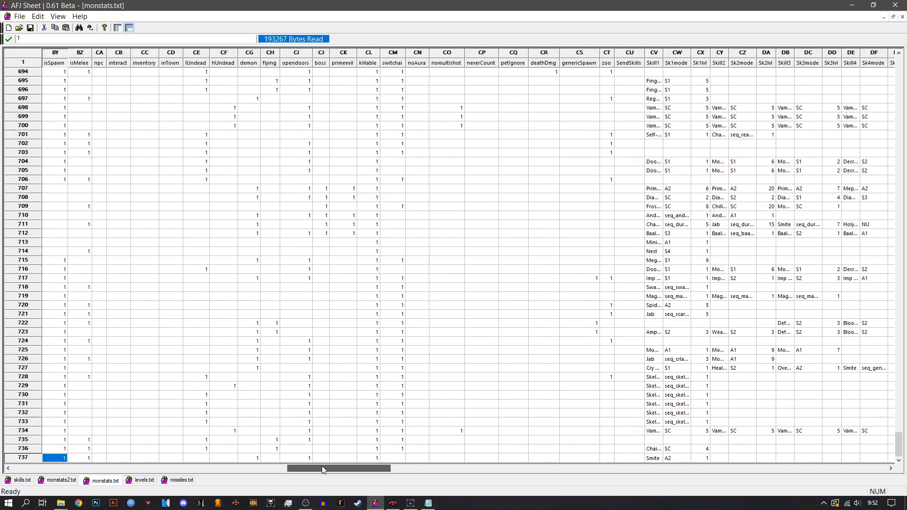
scroll("right", 3)
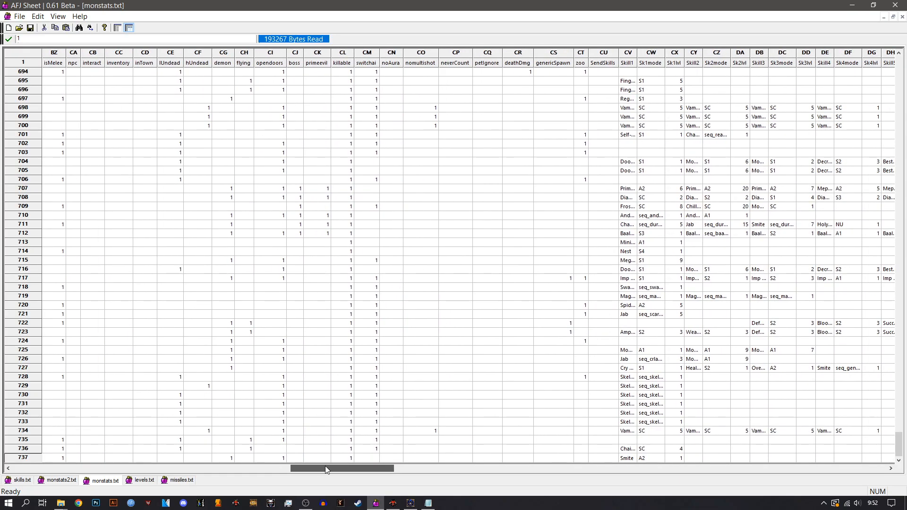
left_click(342, 459)
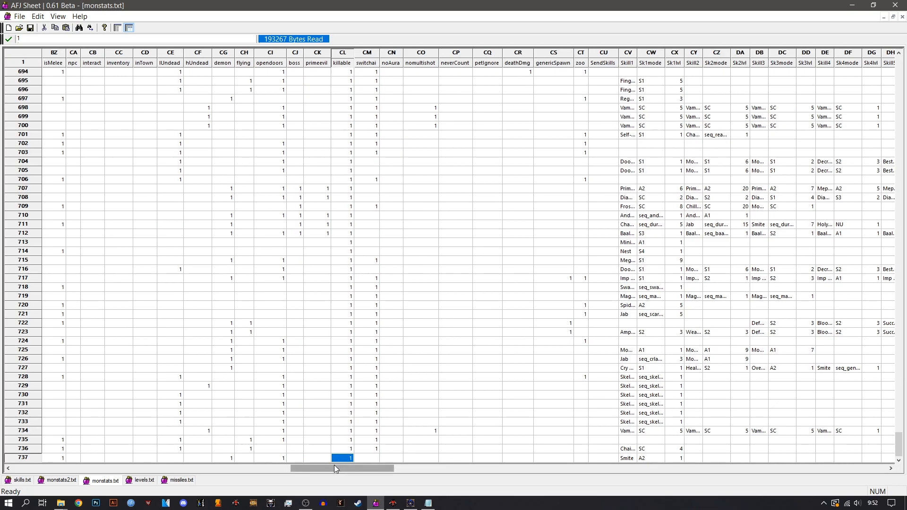
scroll("right", 3)
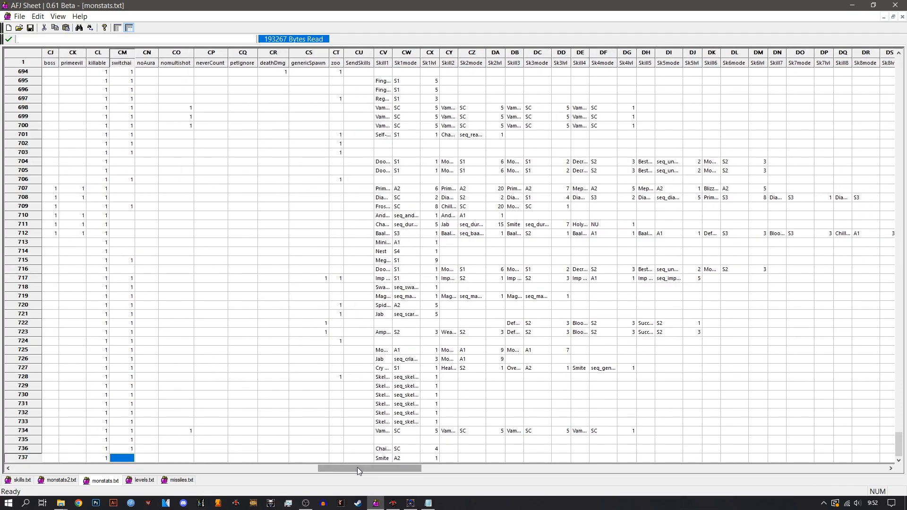
mouse_move(382, 460)
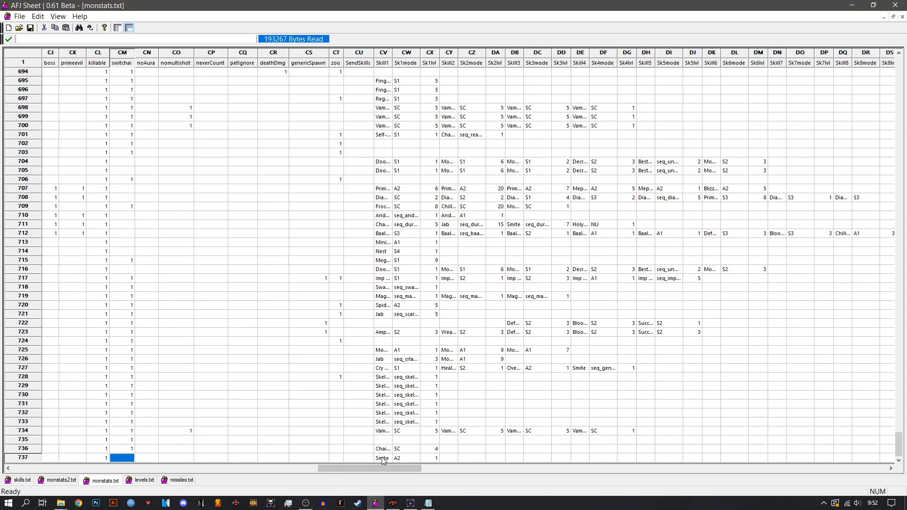
left_click(383, 458)
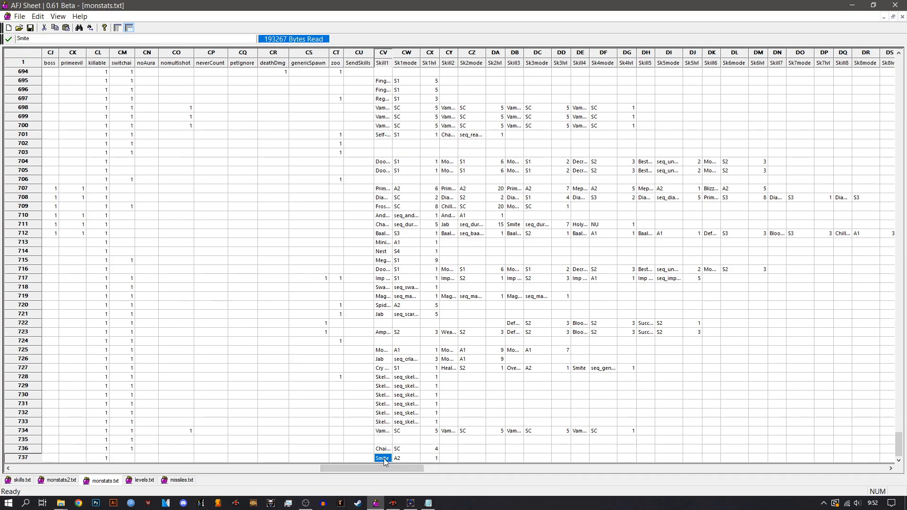
scroll("right", 3)
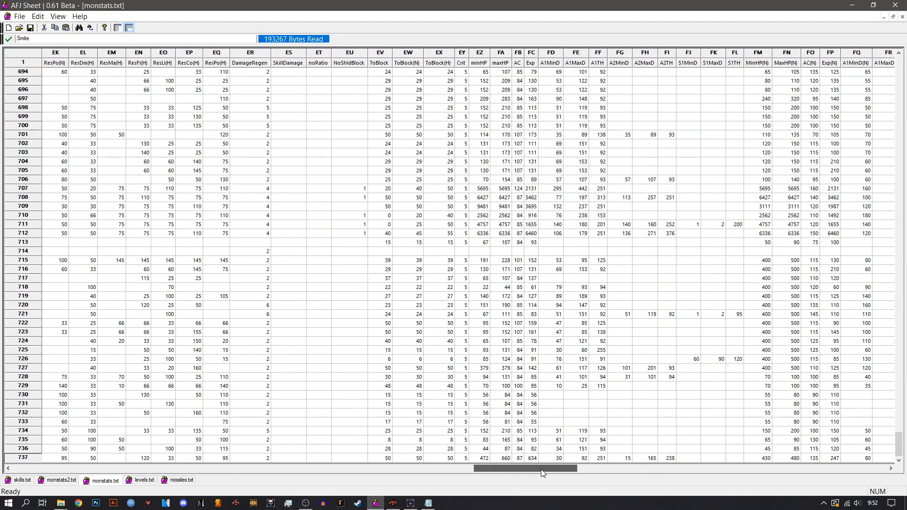
left_click(479, 457)
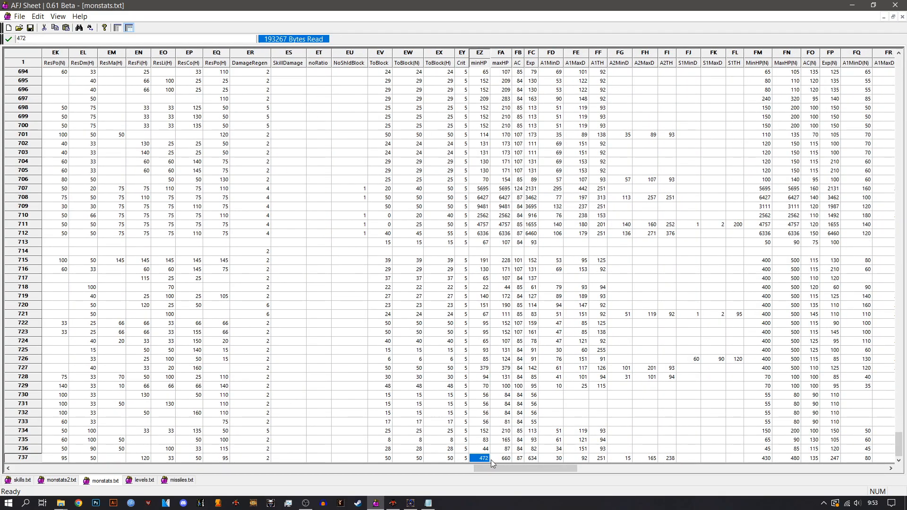
scroll("right", 3)
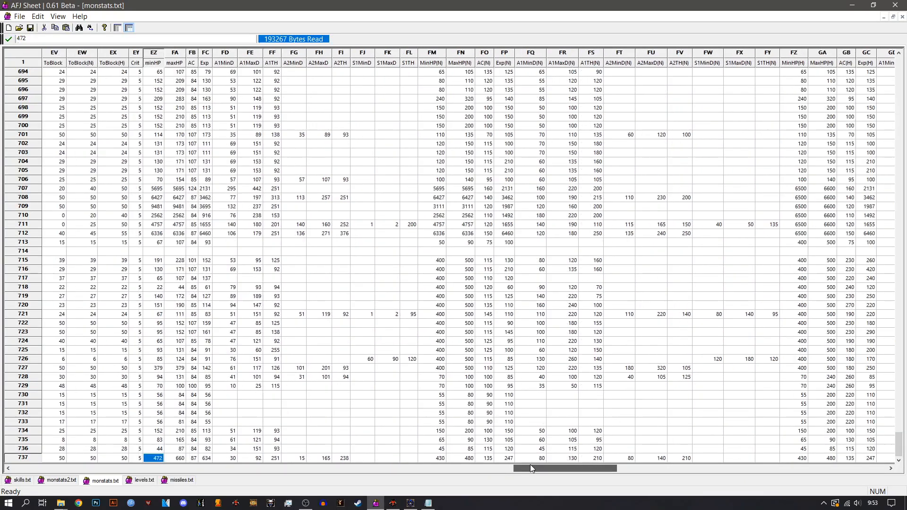
scroll("right", 3)
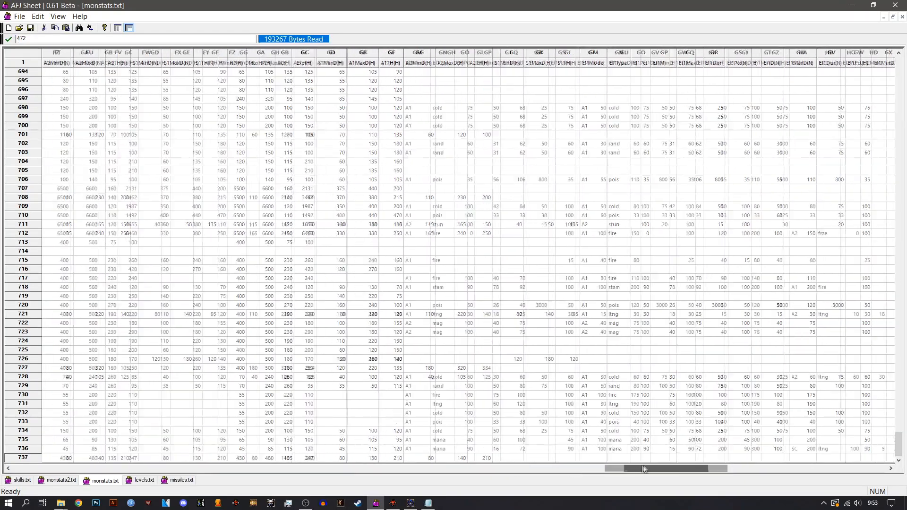
scroll("right", 3)
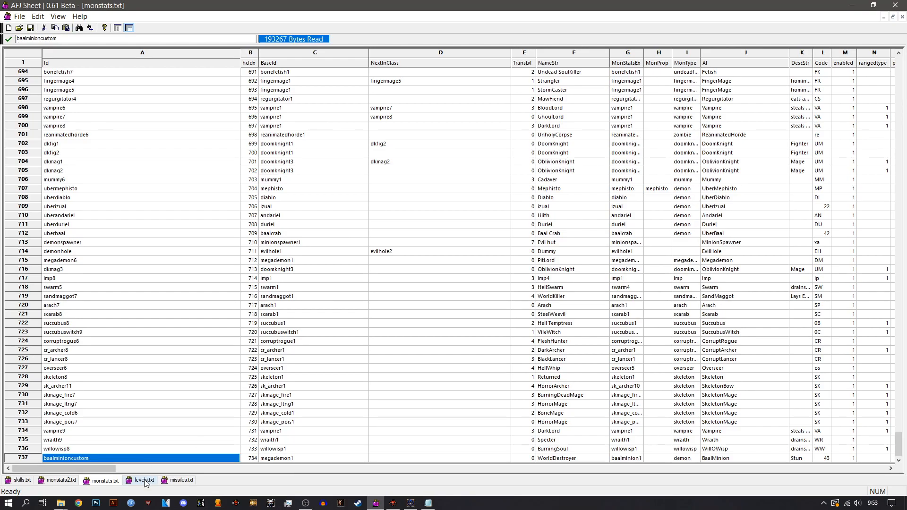
Step: In levels.txt row 4 (Act 1 - Wilderness 1), set NumMon to 1 and mon1 to baalminioncustom
left_click(142, 480)
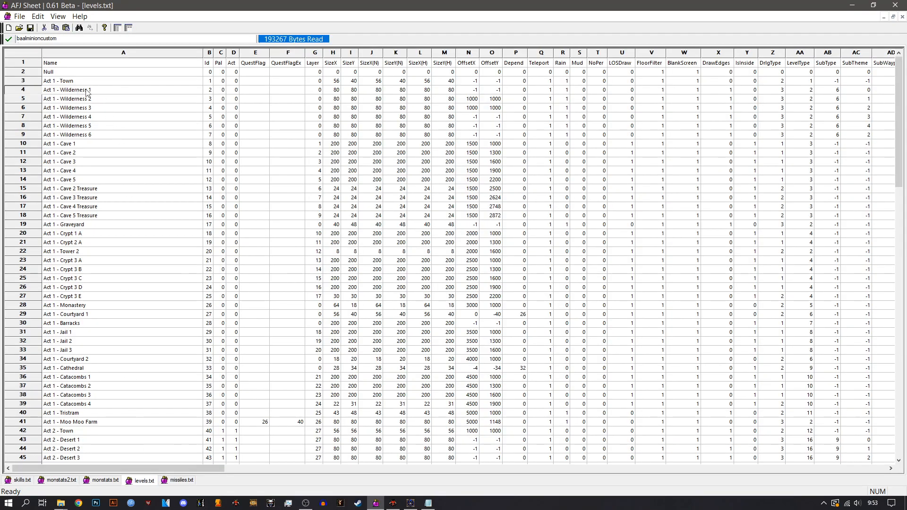
scroll("right", 3)
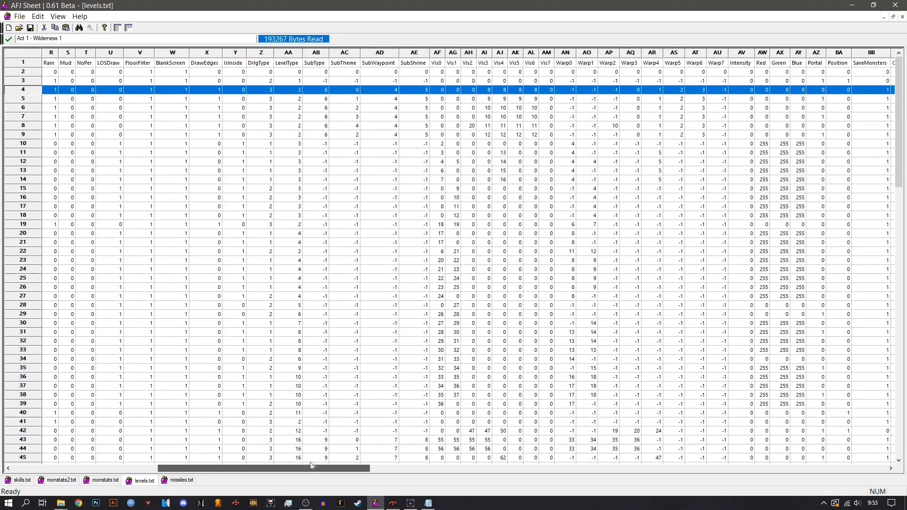
scroll("right", 3)
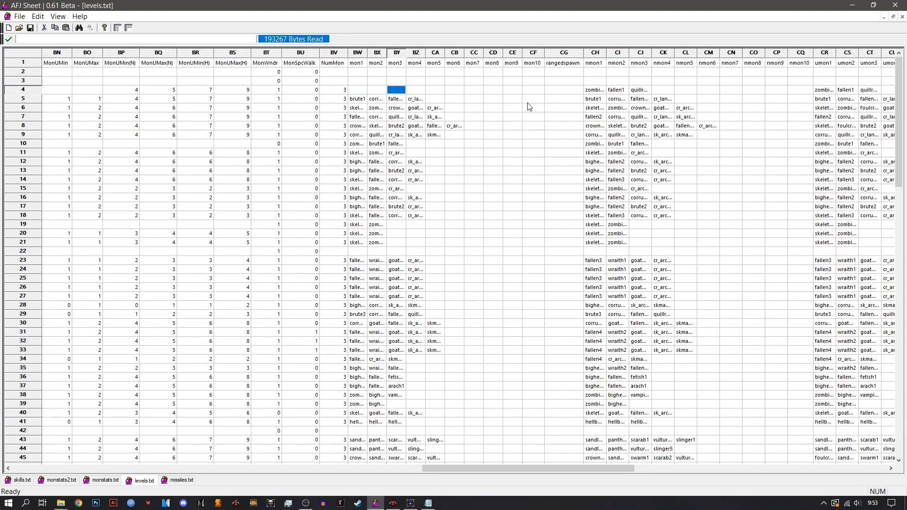
left_click(105, 480)
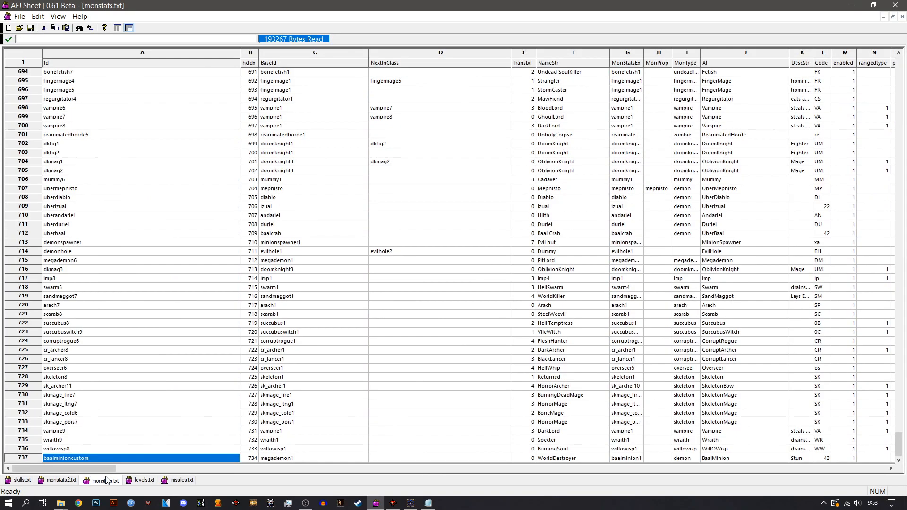
mouse_move(83, 451)
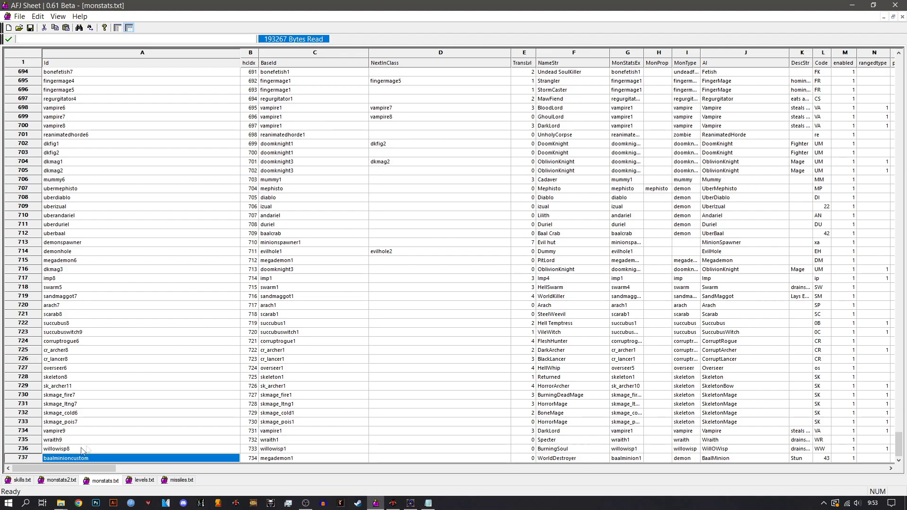
left_click(143, 480)
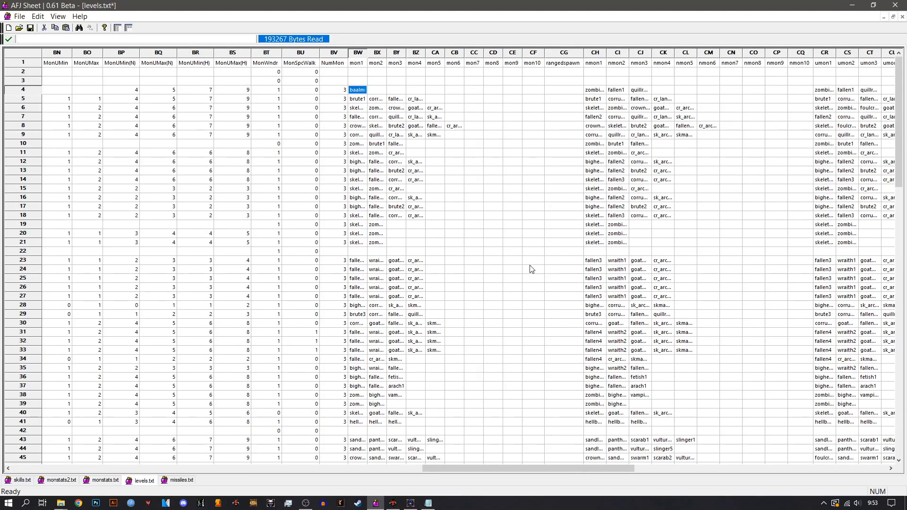
left_click(334, 90)
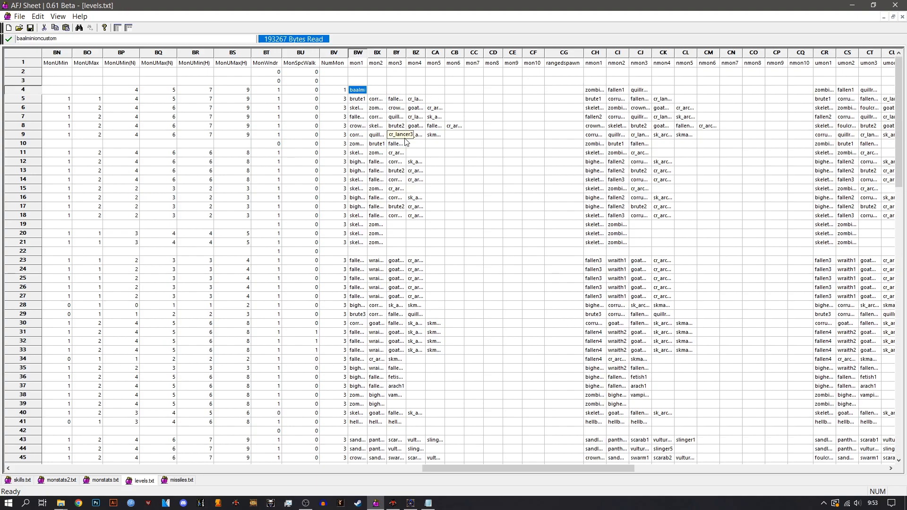
mouse_move(507, 416)
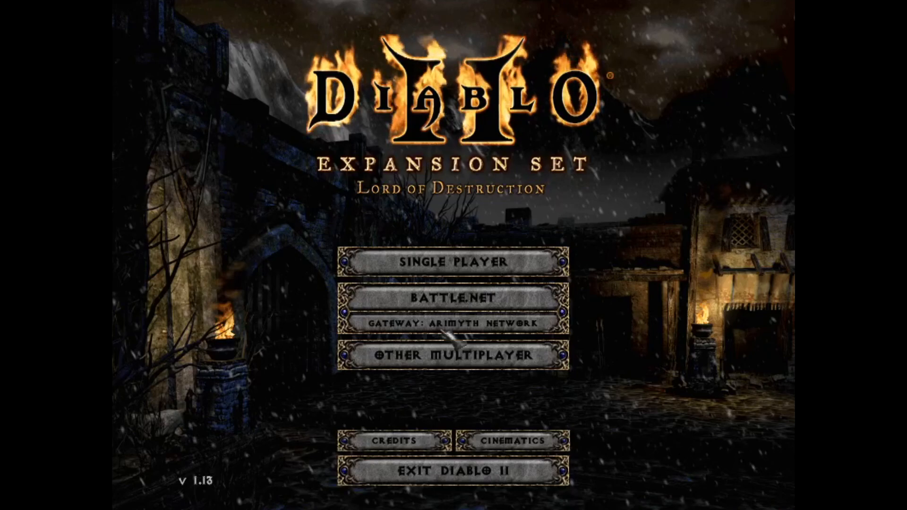
Step: Create a new single-player Barbarian character named 'fewwge' in Diablo II
left_click(453, 262)
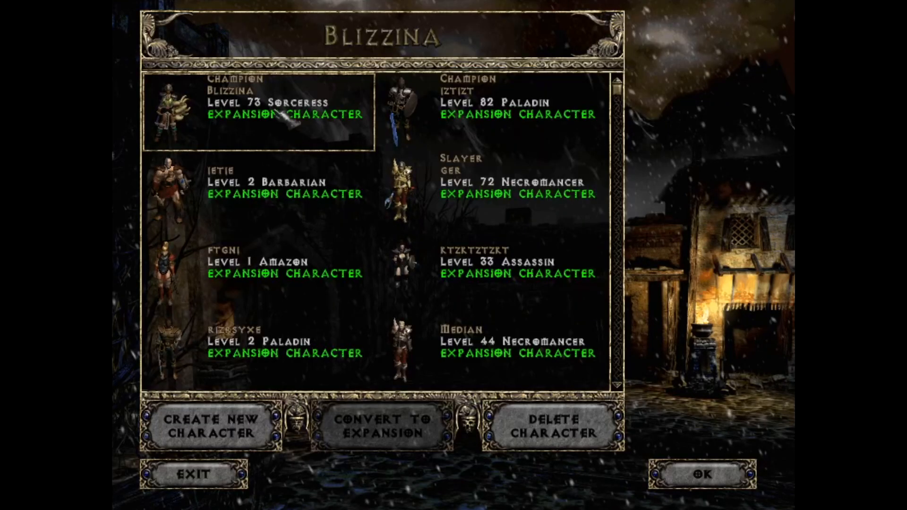
left_click(212, 426)
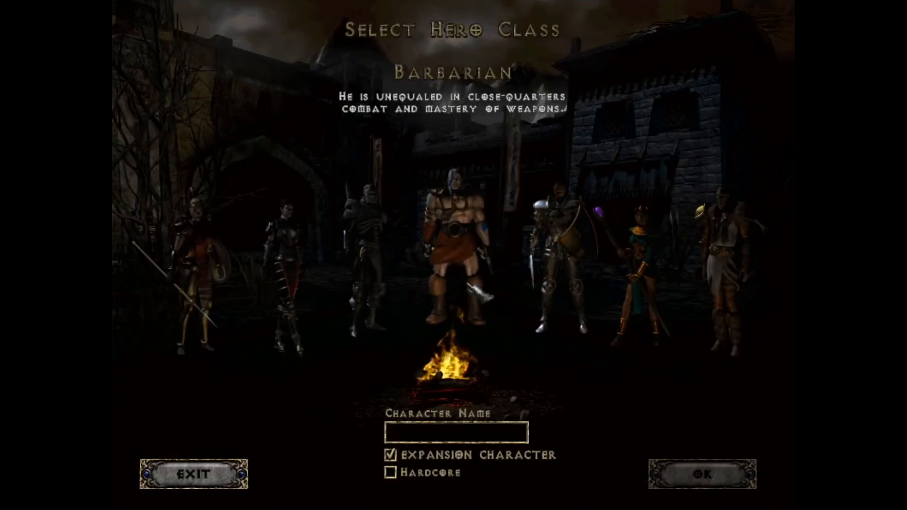
type("fewwge")
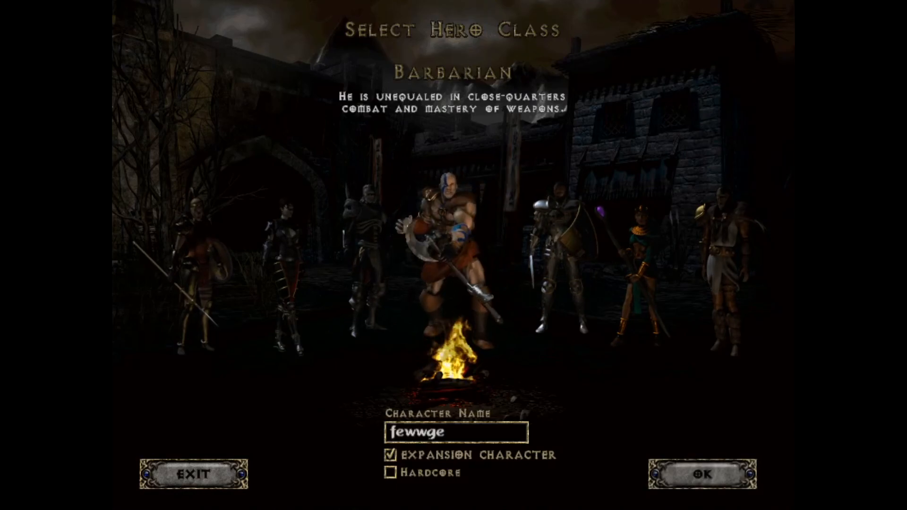
left_click(700, 473)
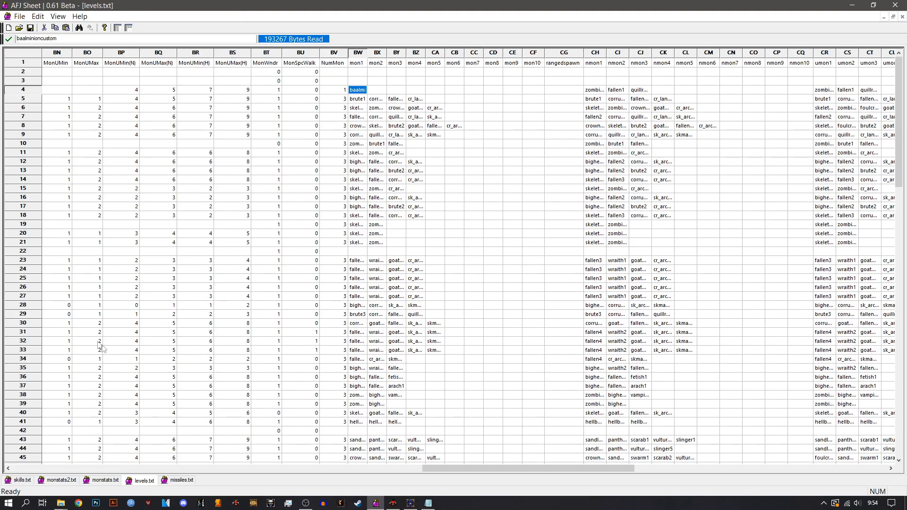
Step: Return to monstats.txt and scroll up from row 737 to the cr_lancer8 row
left_click(105, 480)
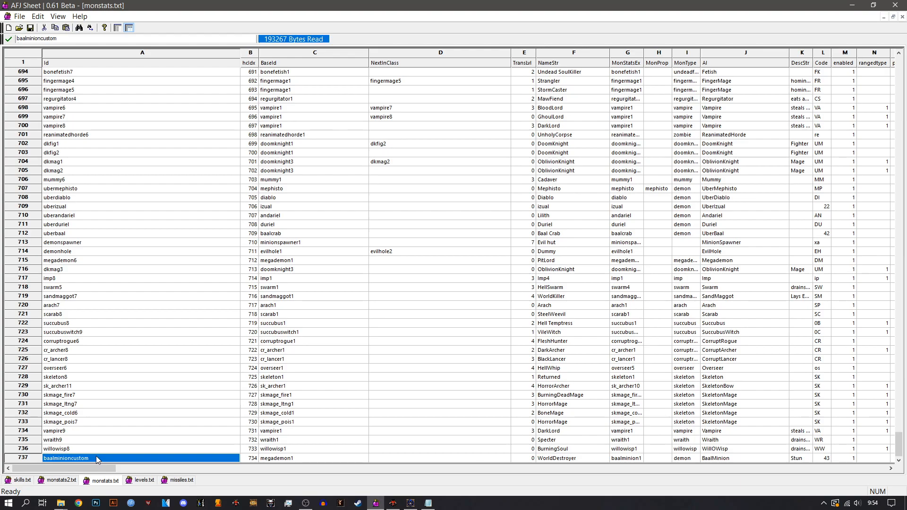
mouse_move(113, 442)
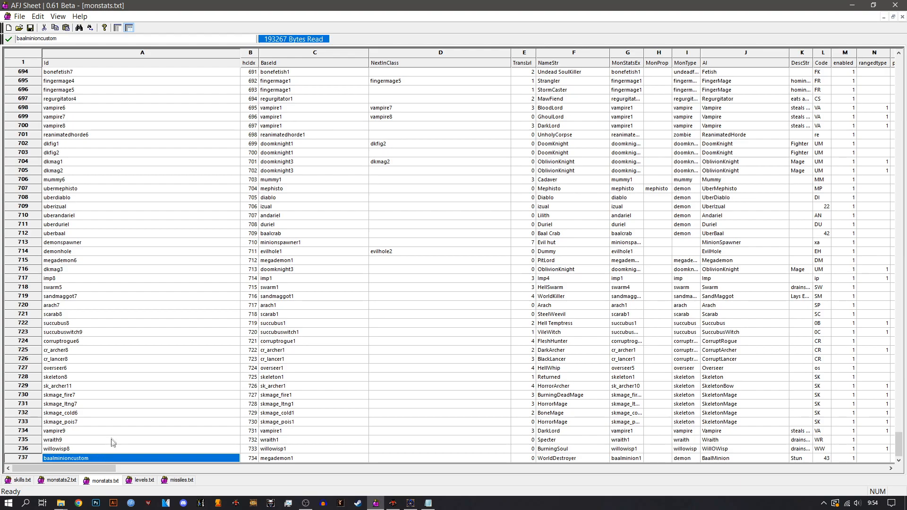
scroll("up", 3)
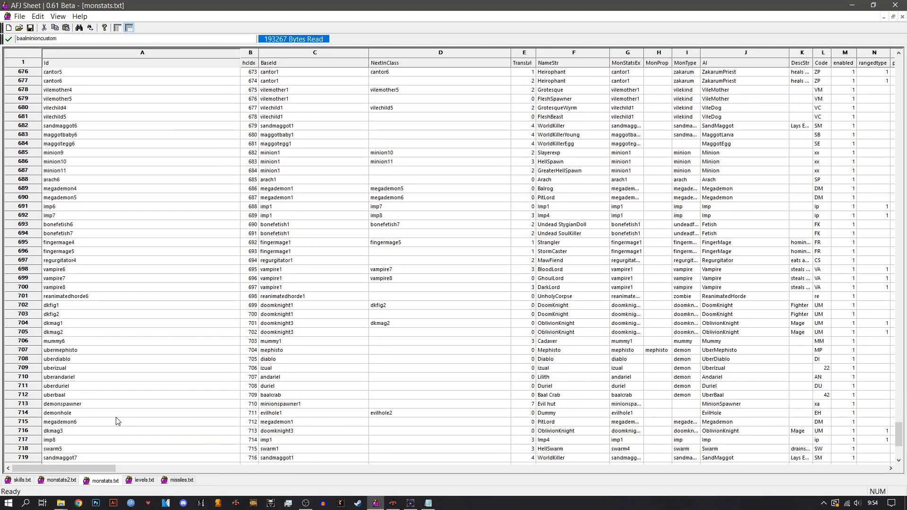
scroll("up", 3)
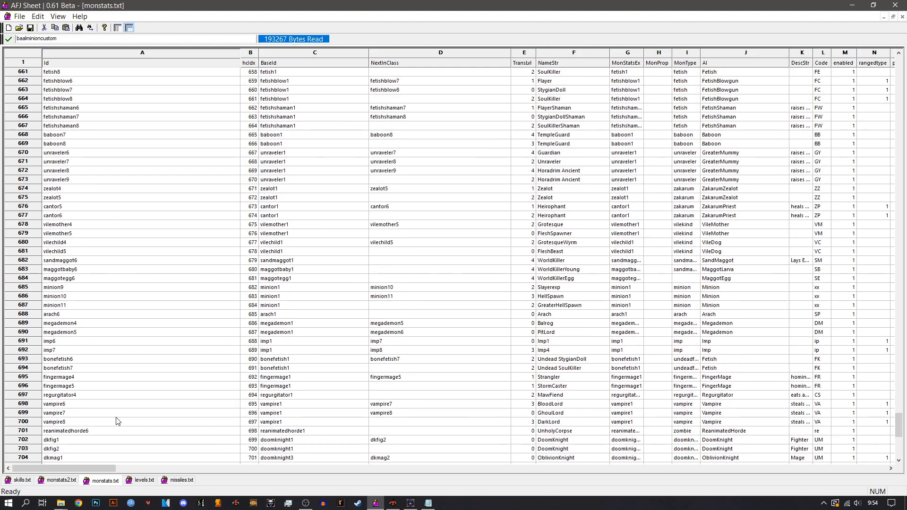
scroll("up", 3)
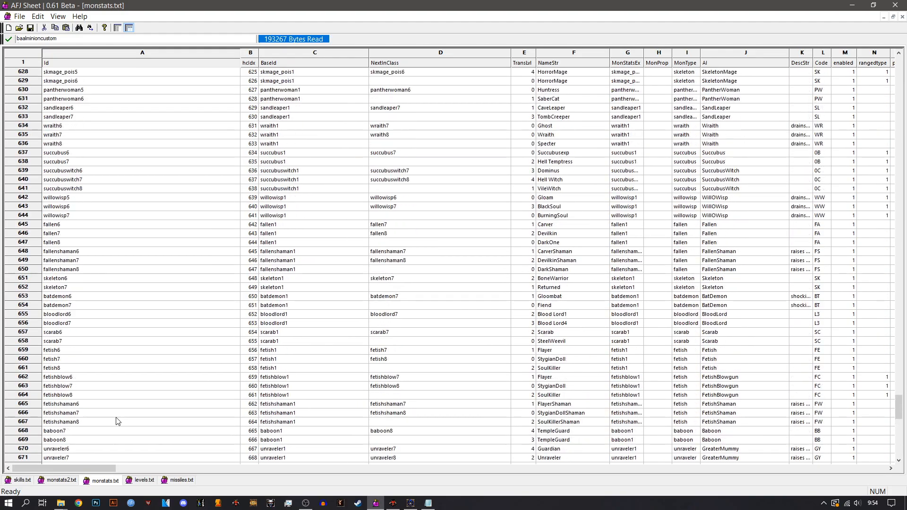
scroll("up", 3)
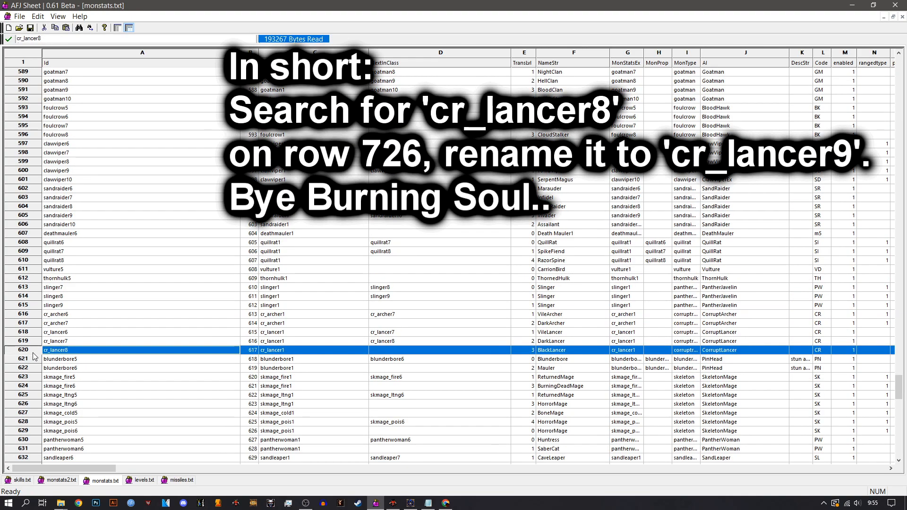
Step: Find cr_lancer8 via Search and rename row 726's id to cr_lancer9
left_click(56, 350)
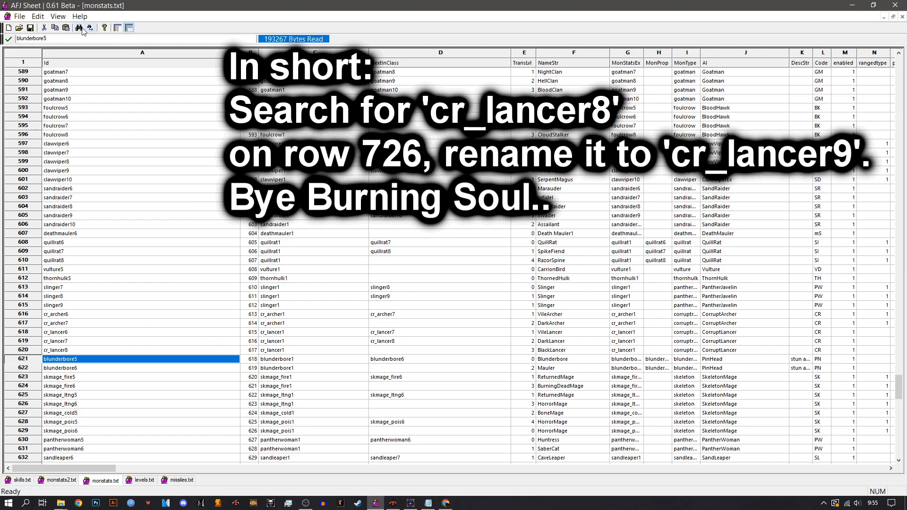
left_click(124, 58)
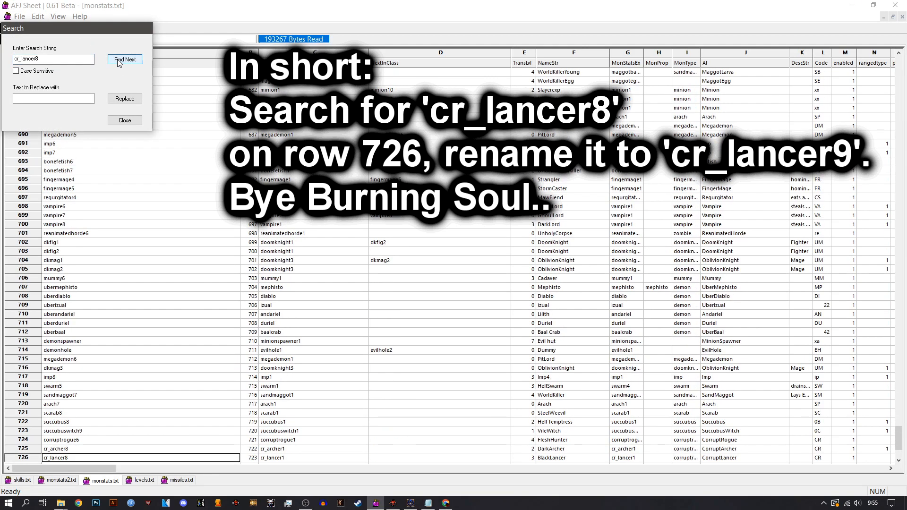
left_click(125, 58)
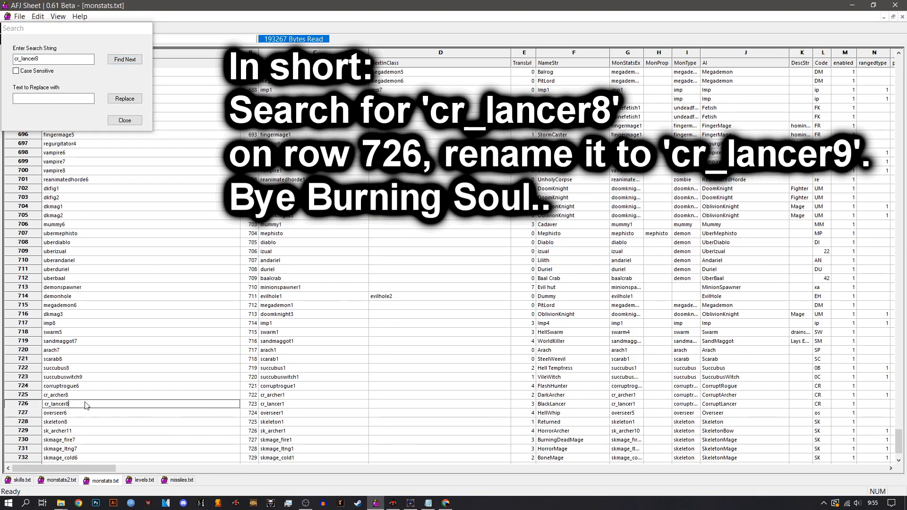
key("Backspace")
type("9")
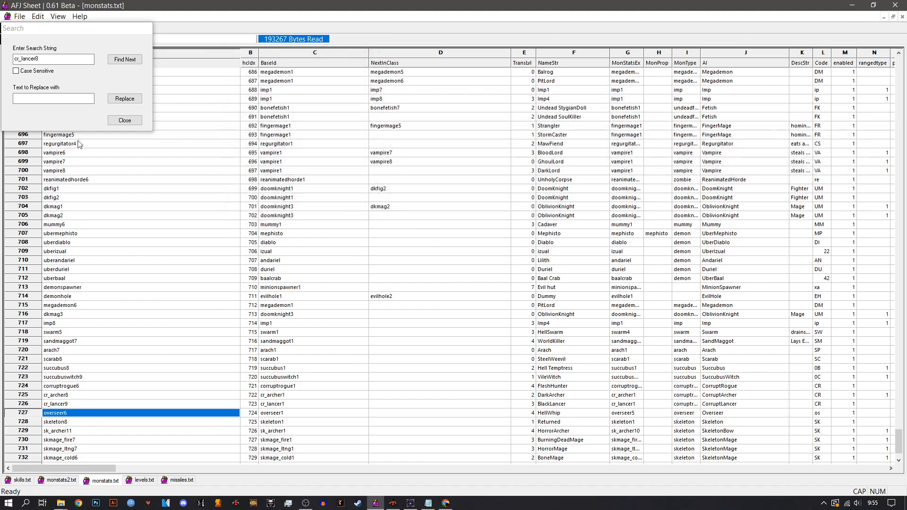
left_click(124, 120)
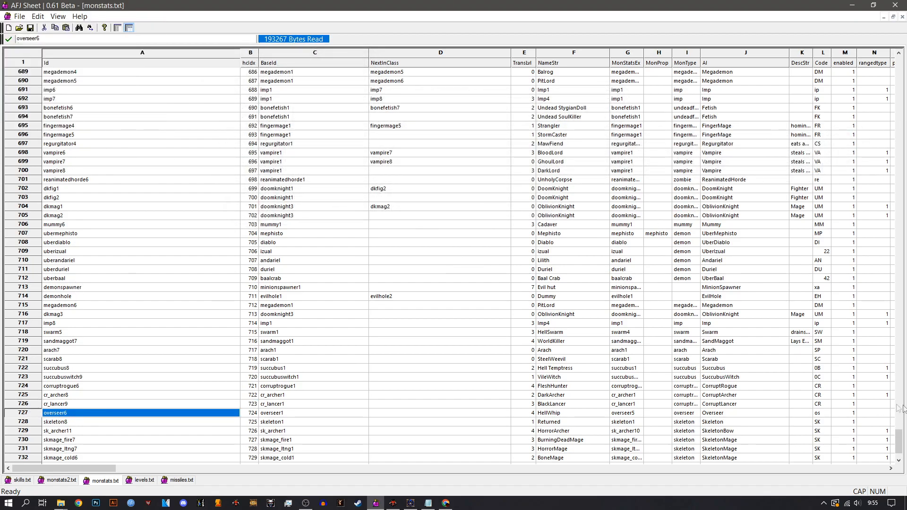
scroll("down", 3)
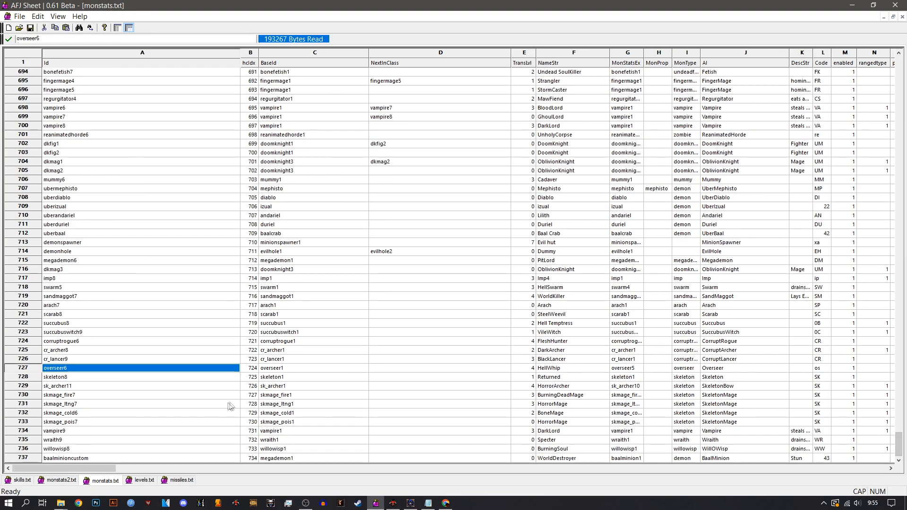
Step: Load the character, walk out of the Rogue Encampment, slay World Destroyer, then leave for the editor
left_click(57, 449)
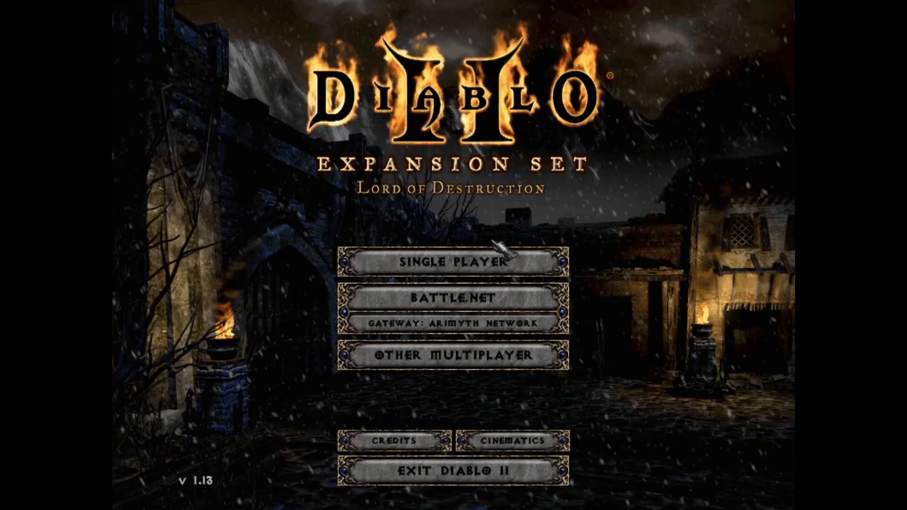
left_click(452, 262)
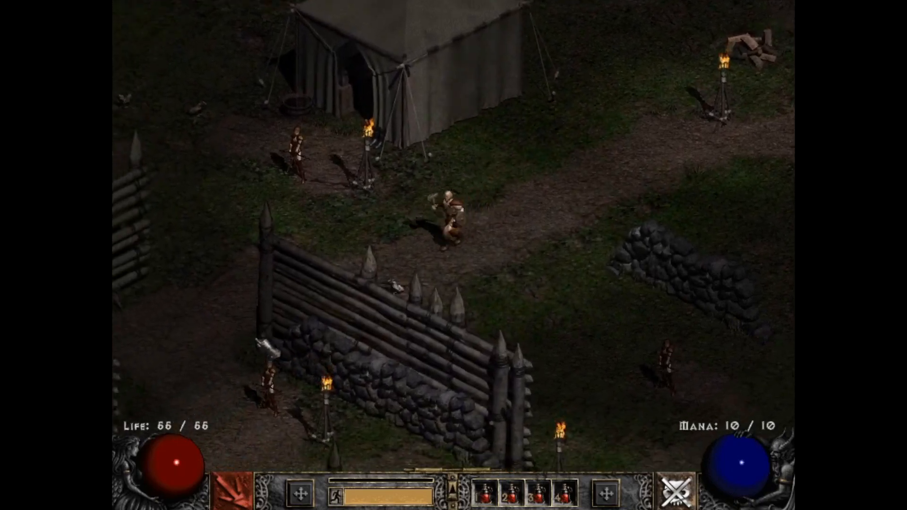
left_click(412, 371)
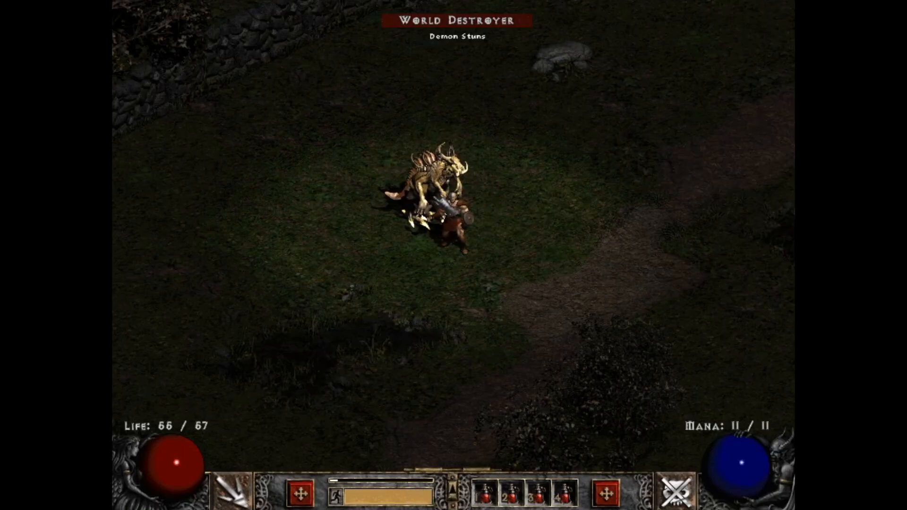
key("c")
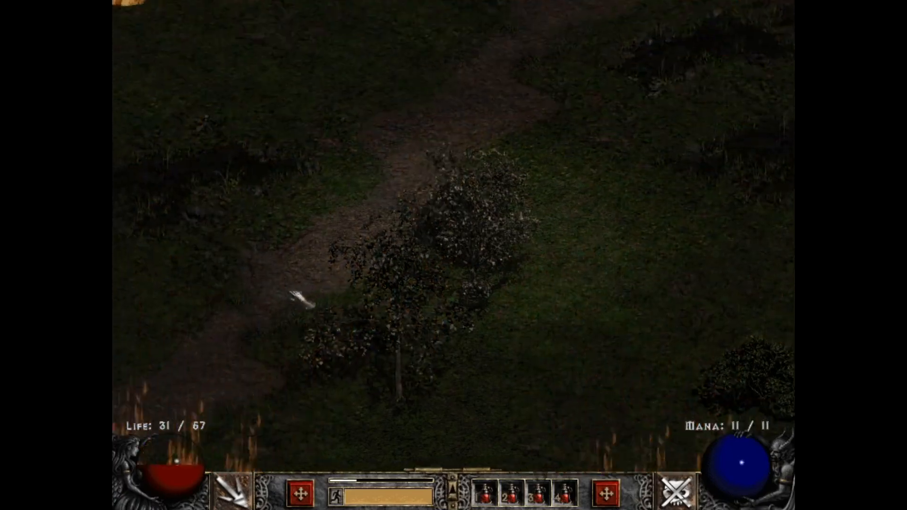
left_click(457, 202)
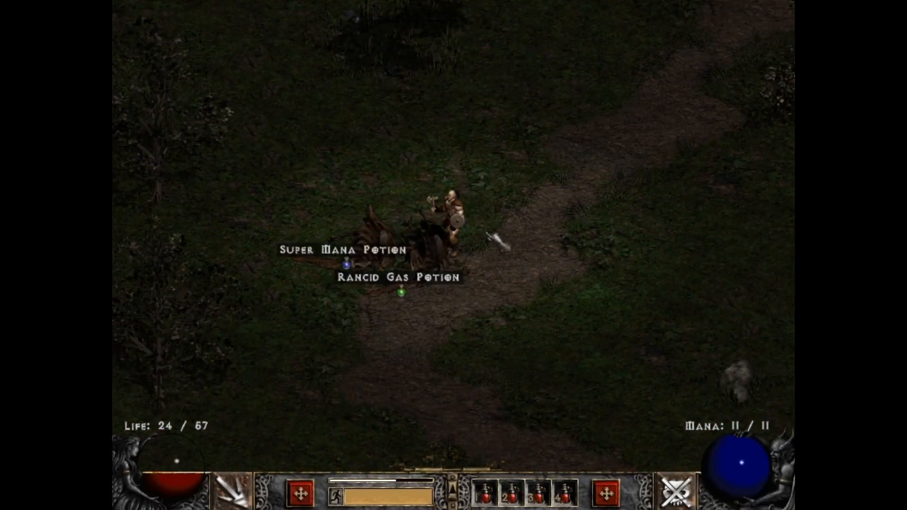
key("Escape")
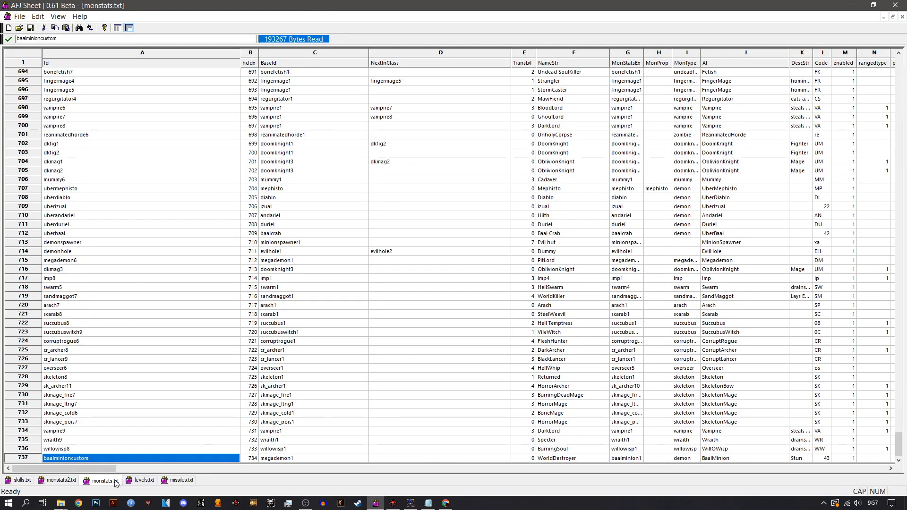
Step: Scroll monstats.txt right to the Skill1 column and select row 737's Smite value
scroll("right", 3)
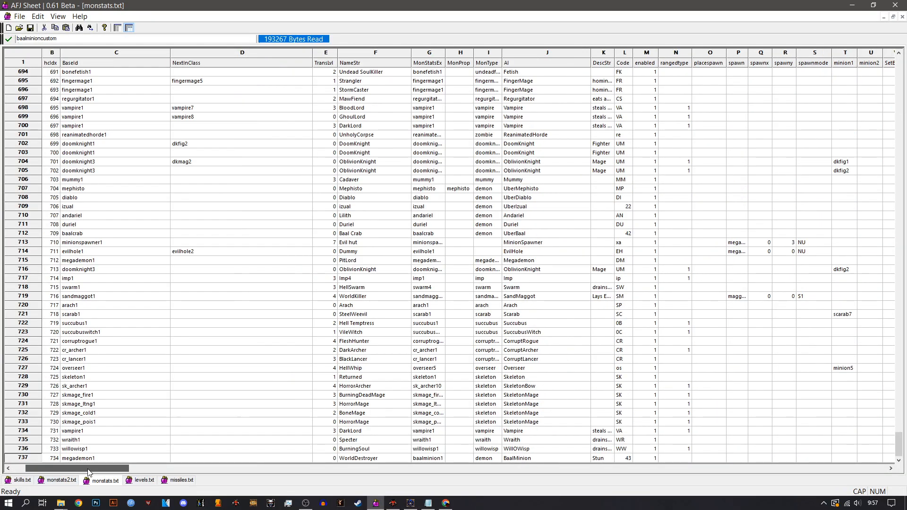
scroll("right", 3)
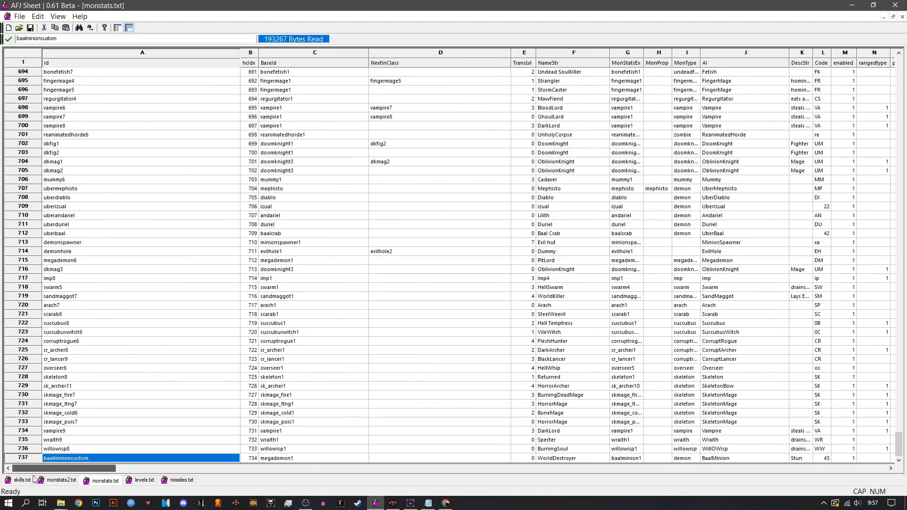
left_click(143, 480)
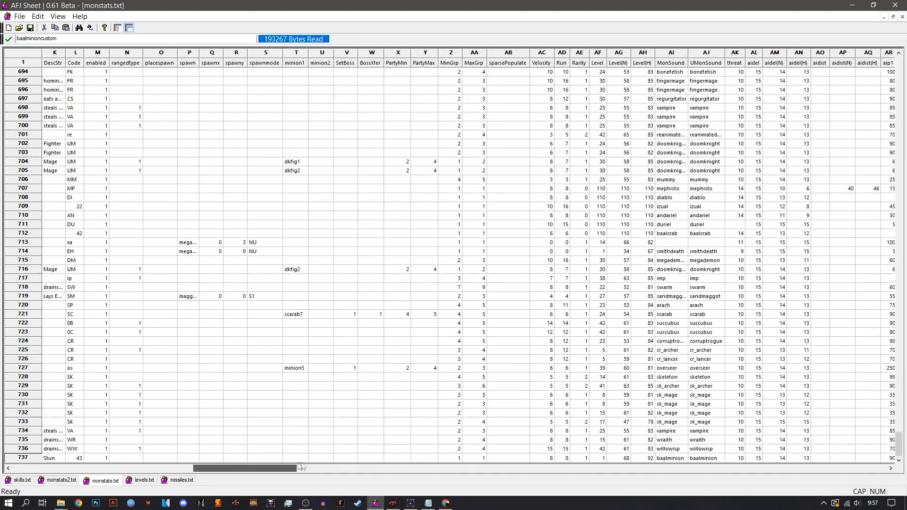
scroll("right", 3)
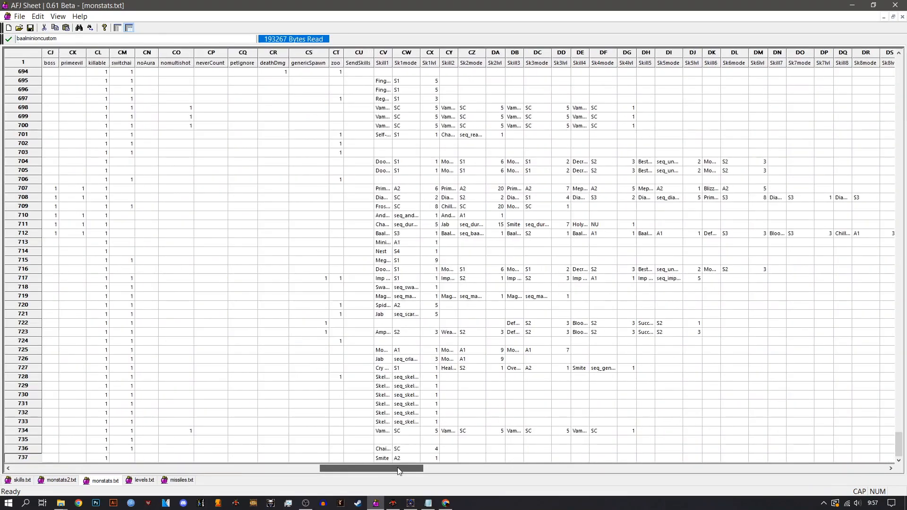
left_click(383, 459)
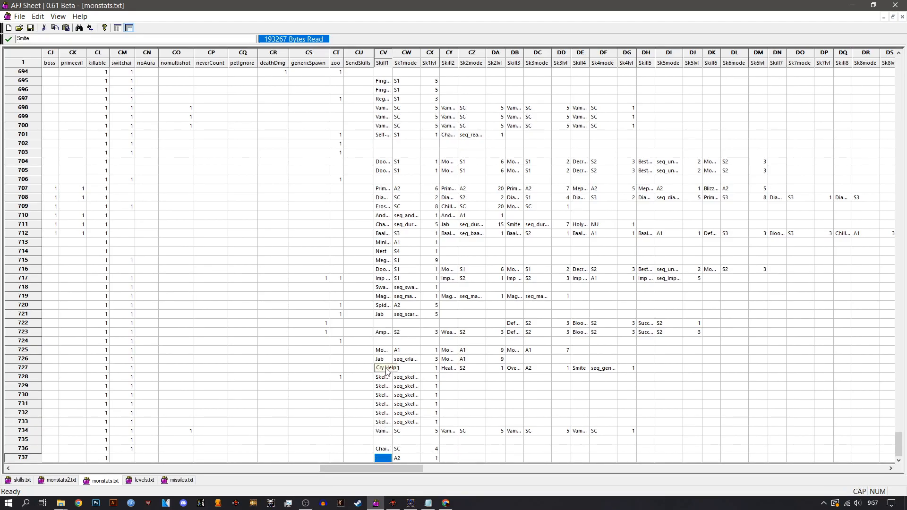
Step: Copy Baal Nova from row 712 into row 737's Skill1, then return to the game
left_click(386, 305)
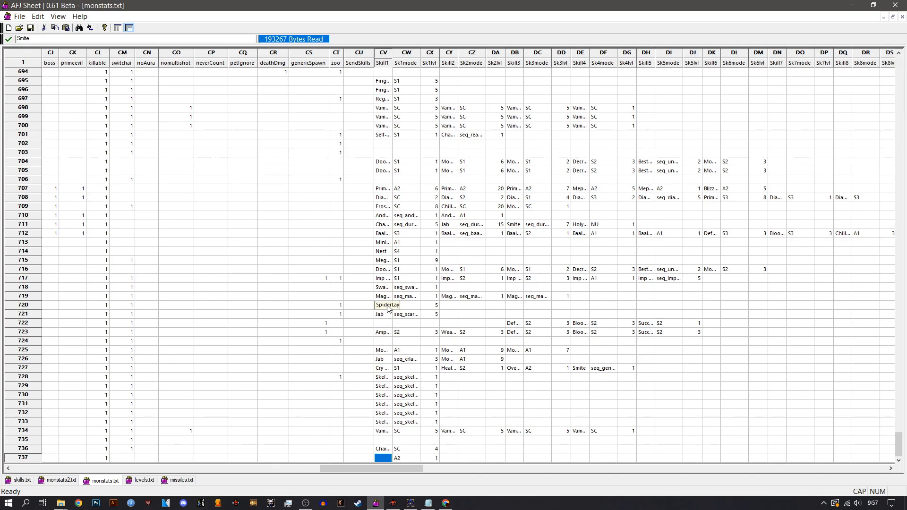
left_click(383, 225)
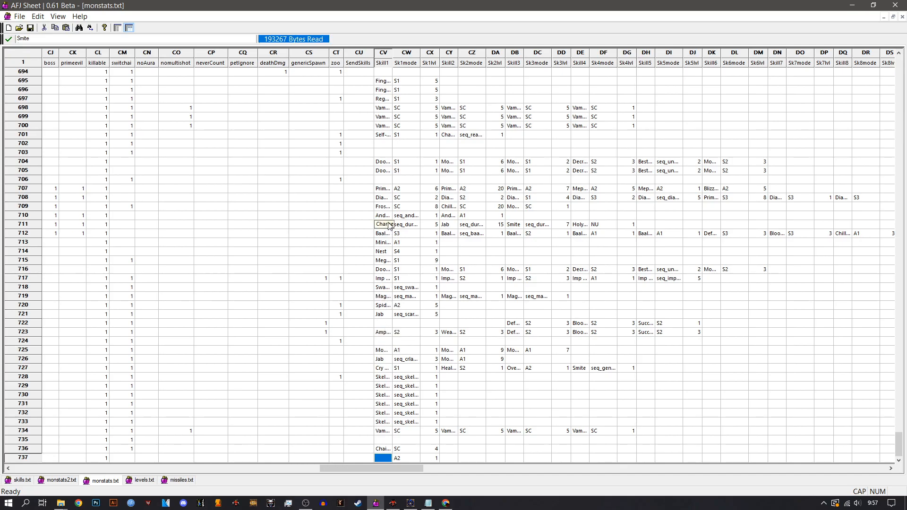
left_click(386, 234)
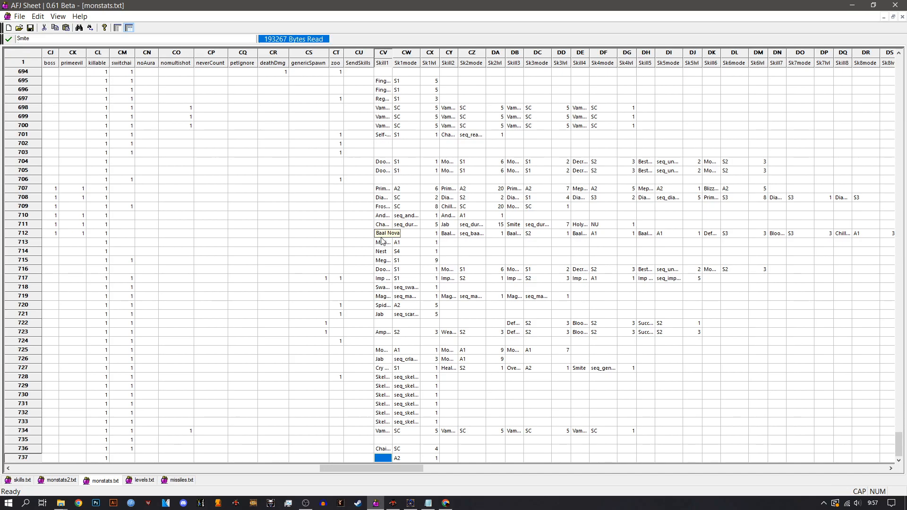
left_click(383, 234)
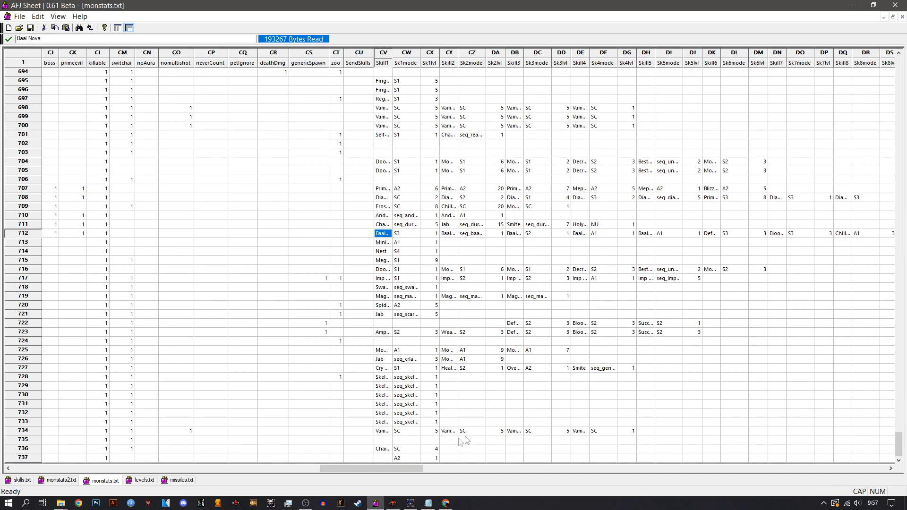
left_click(383, 458)
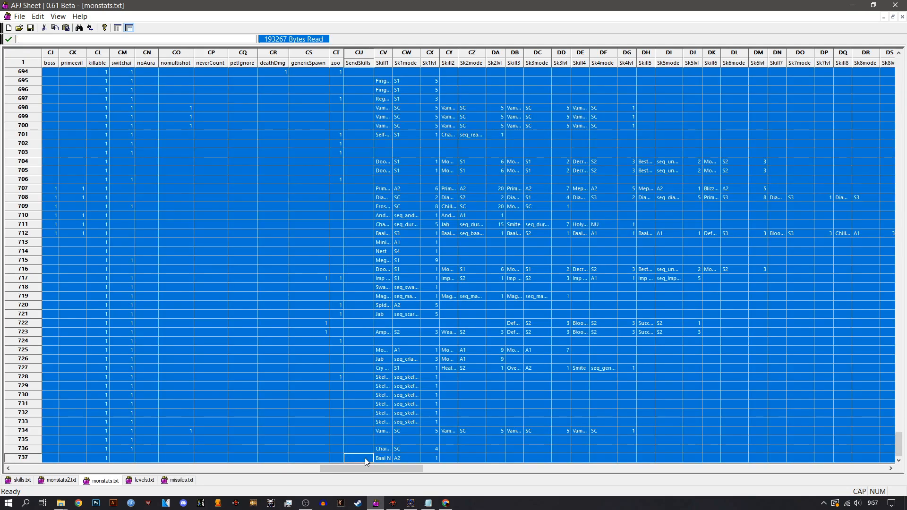
left_click(359, 458)
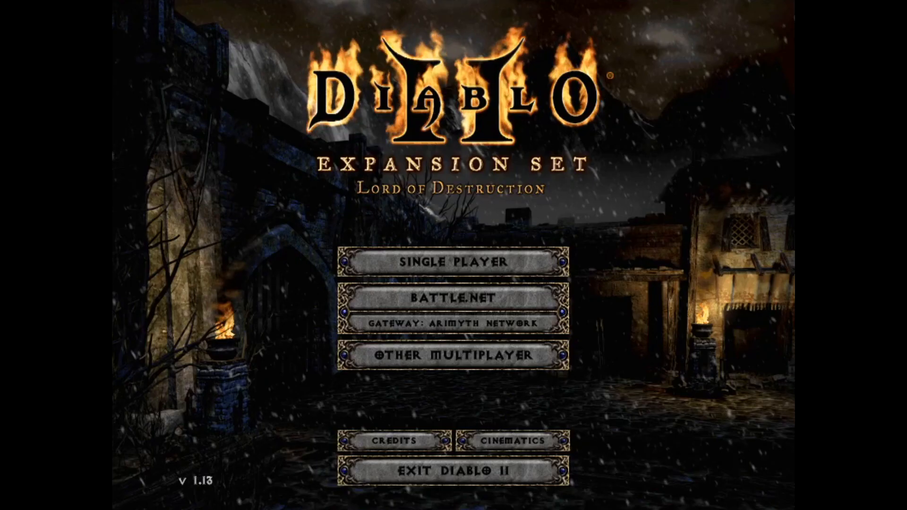
Step: Retest World Destroyer in a single-player game, get slain, then Save and Exit Game
left_click(454, 261)
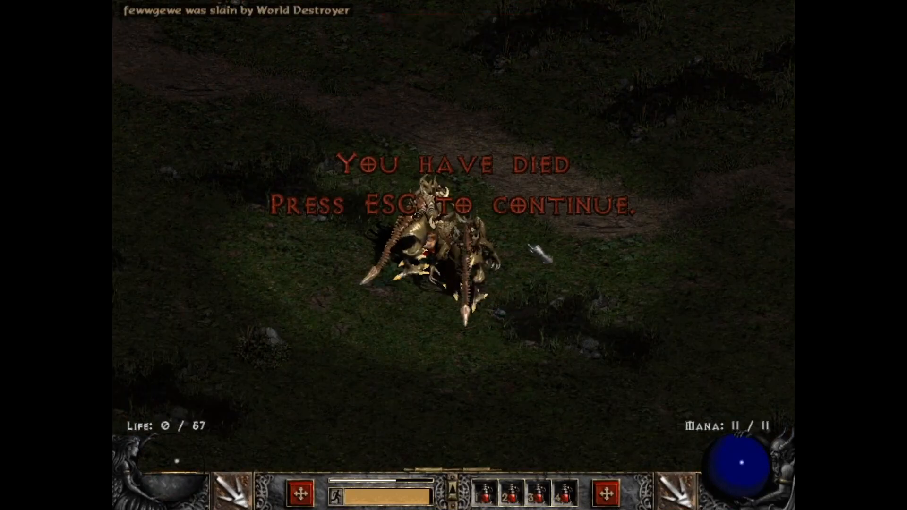
key("Escape")
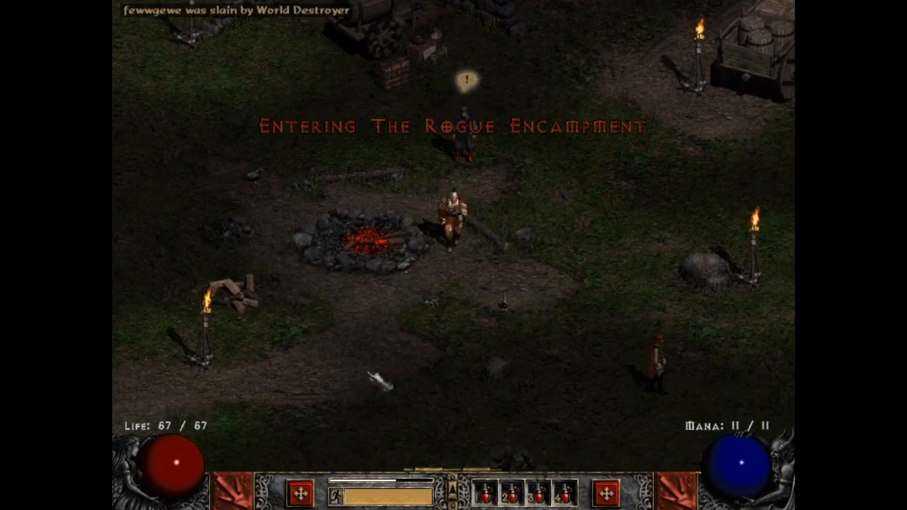
key("Escape")
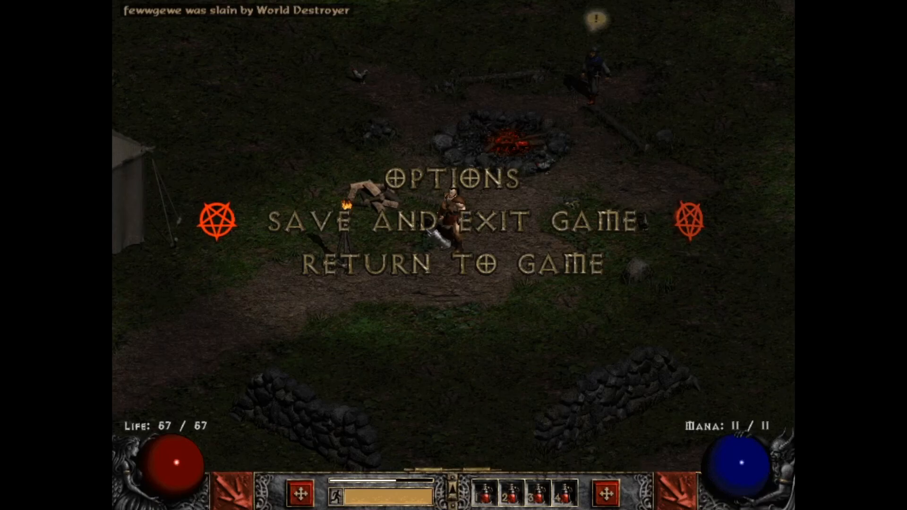
left_click(452, 221)
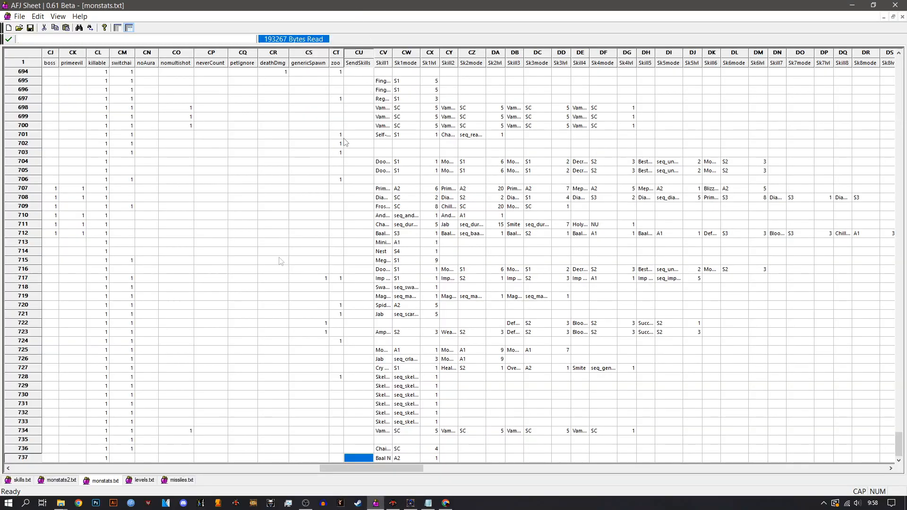
Step: Browse missiles.txt and scroll down skills.txt, ending on the levels.txt table
left_click(181, 480)
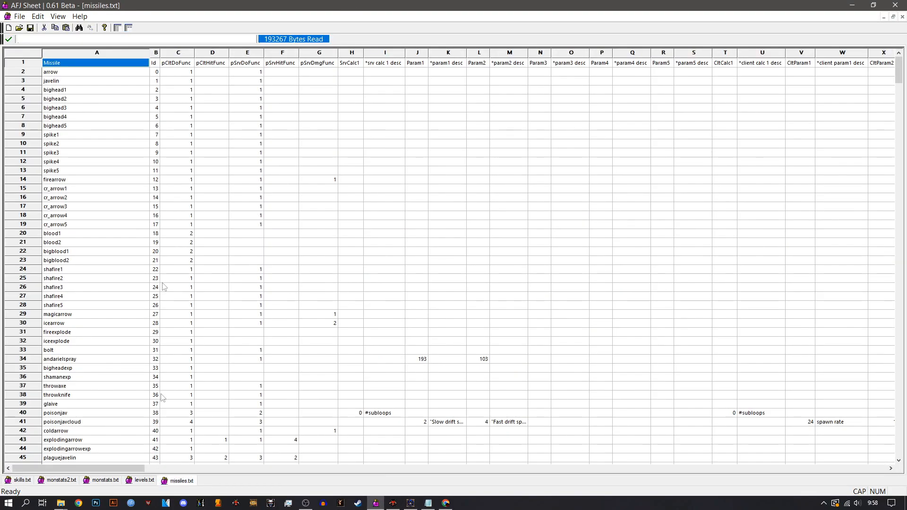
mouse_move(84, 128)
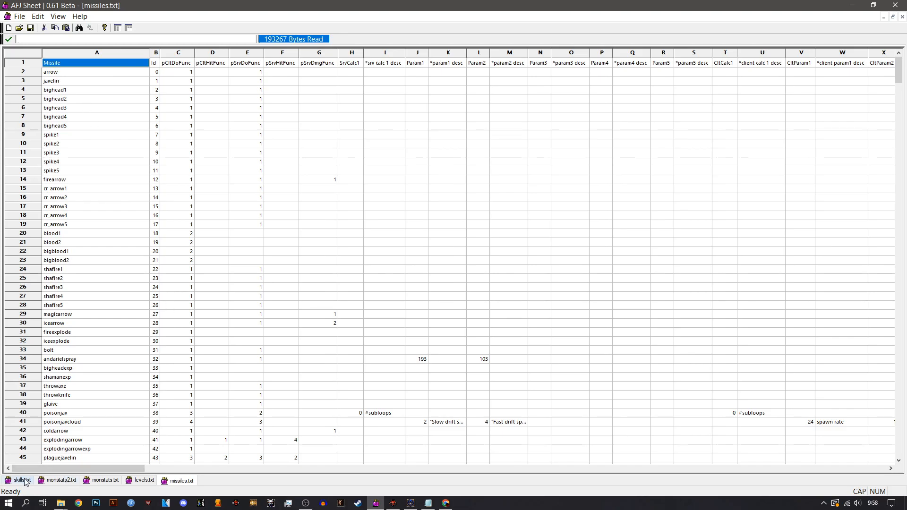
mouse_move(114, 346)
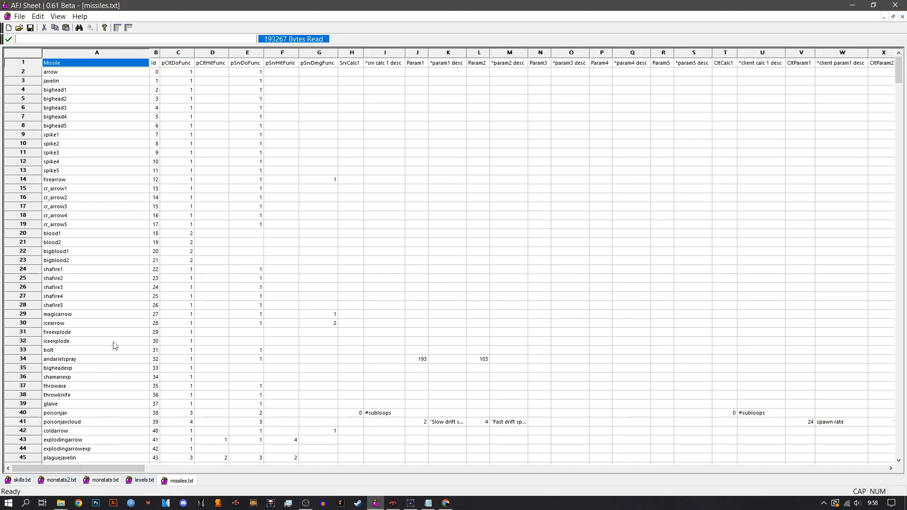
left_click(20, 480)
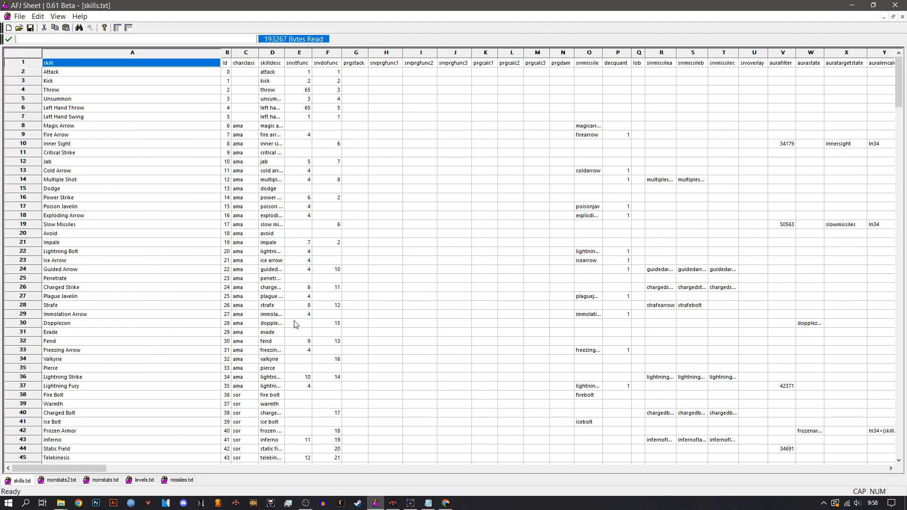
scroll("down", 3)
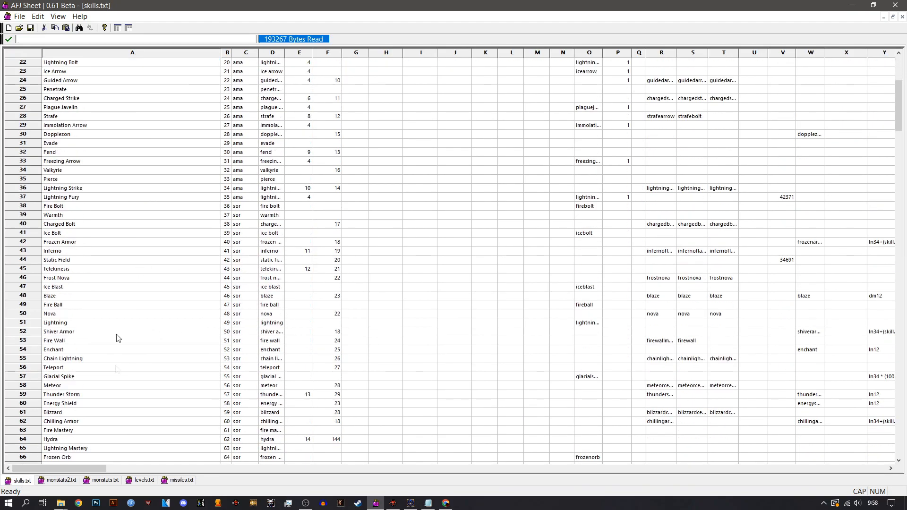
scroll("down", 3)
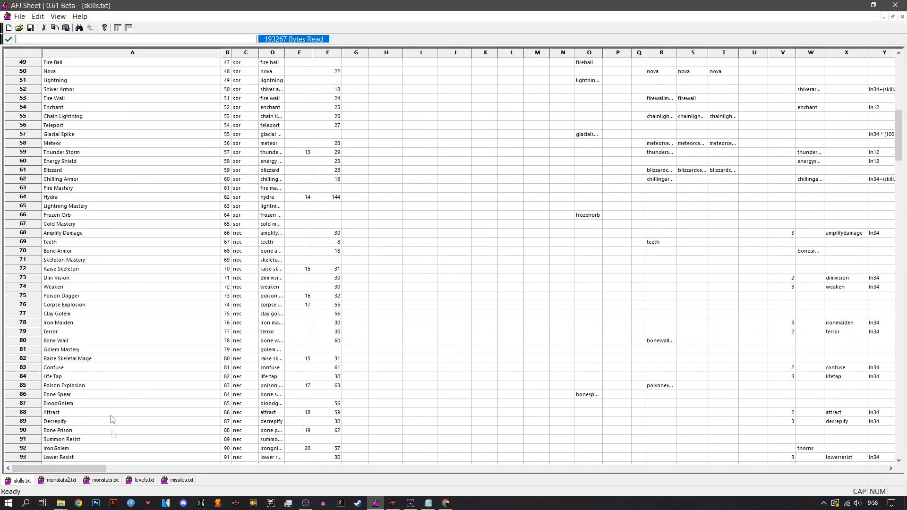
left_click(143, 480)
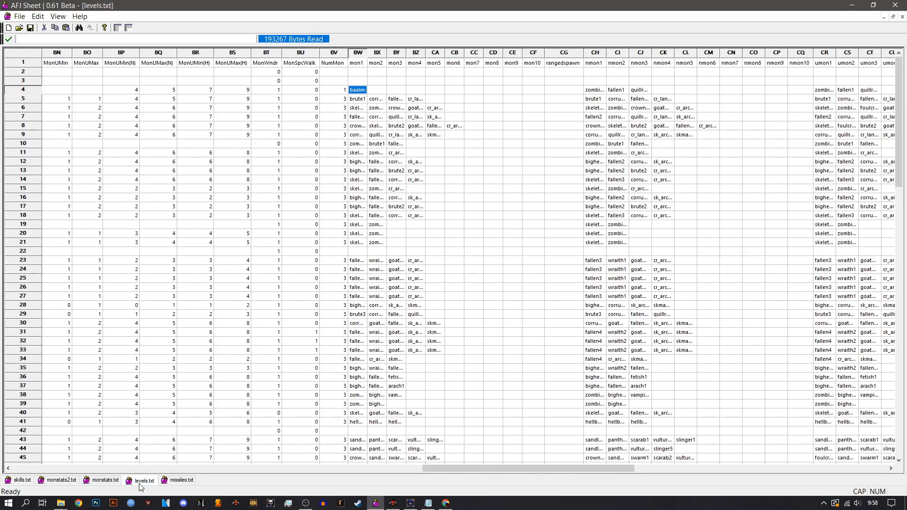